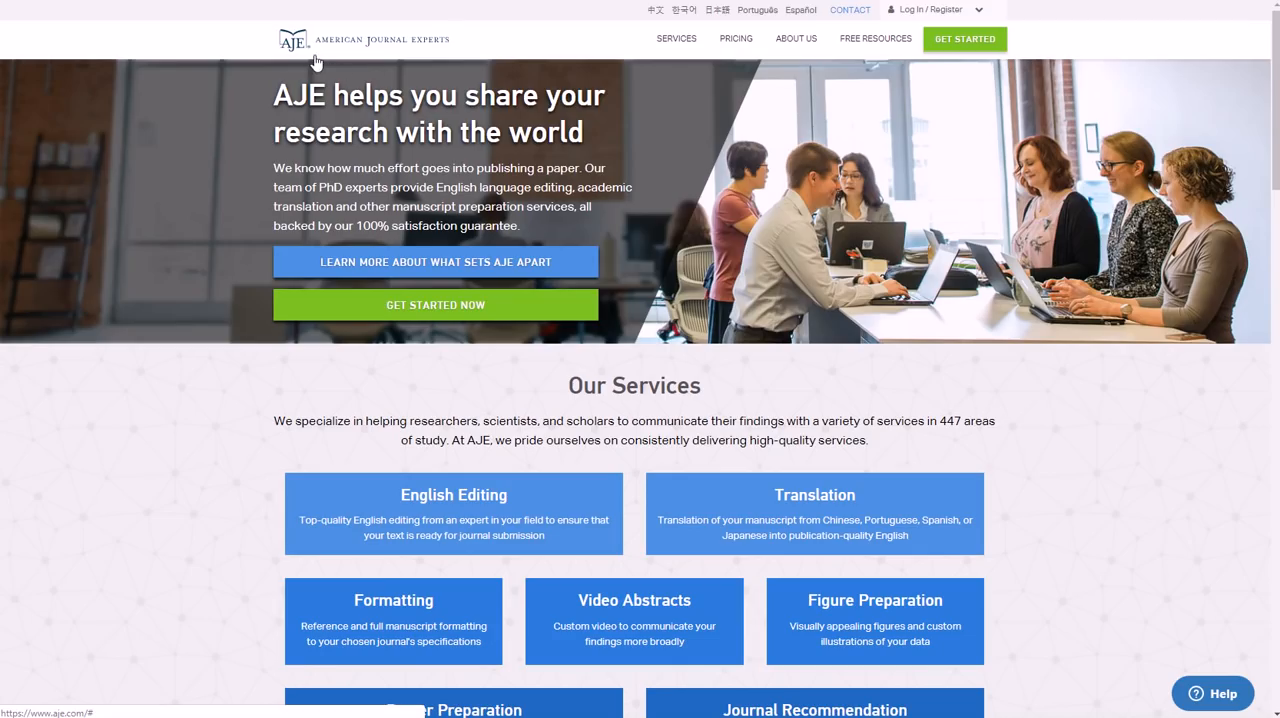
{"action": "mouse_move", "coordinate": [500, 56]}
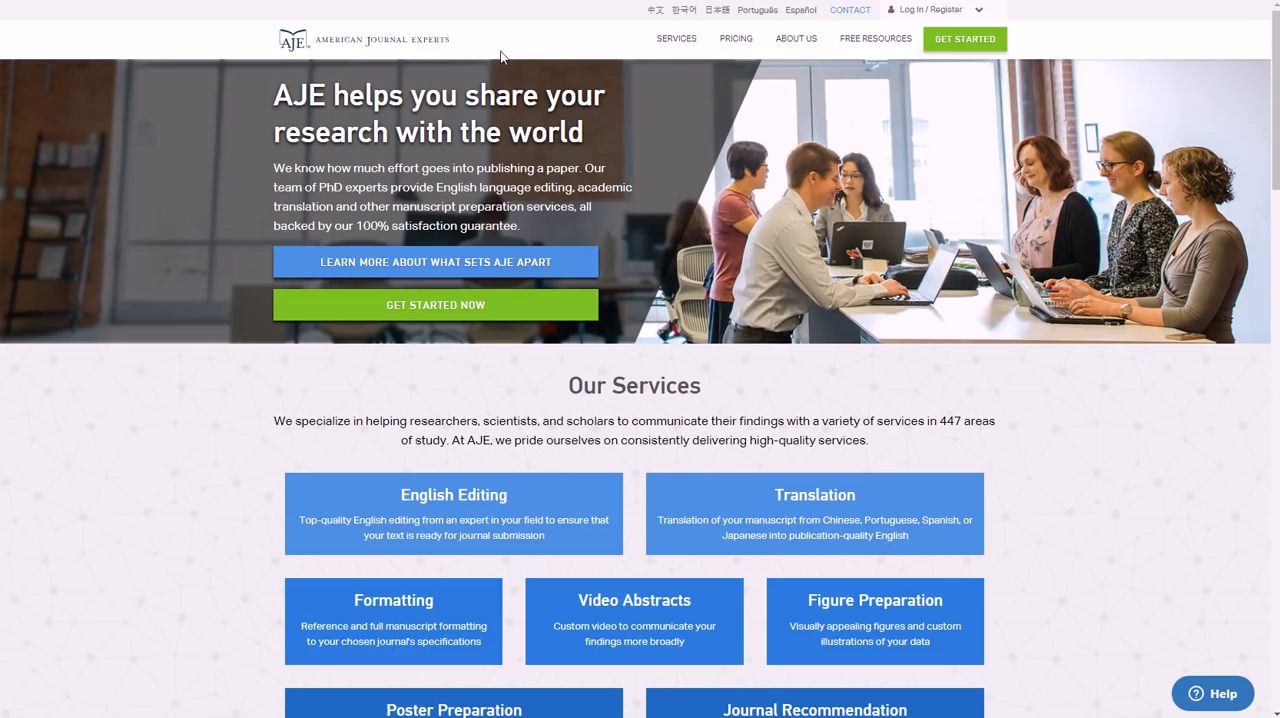
{"action": "mouse_move", "coordinate": [398, 66]}
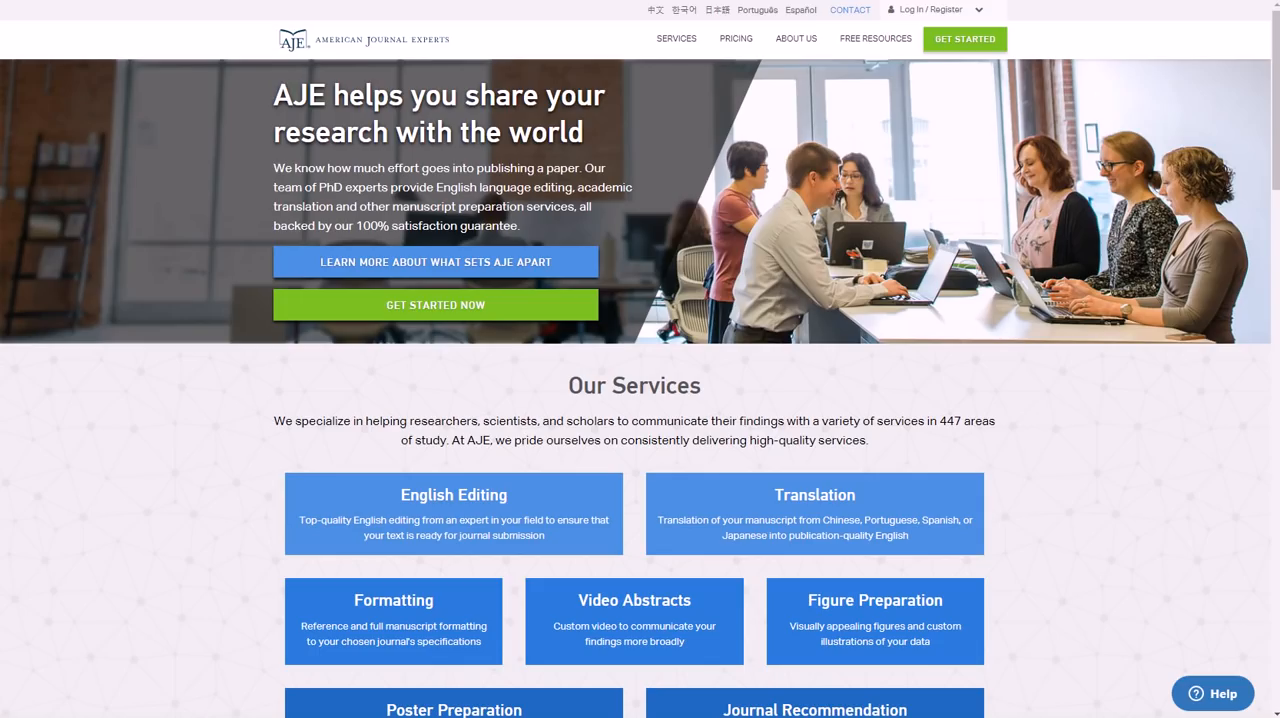
{"action": "mouse_move", "coordinate": [576, 10]}
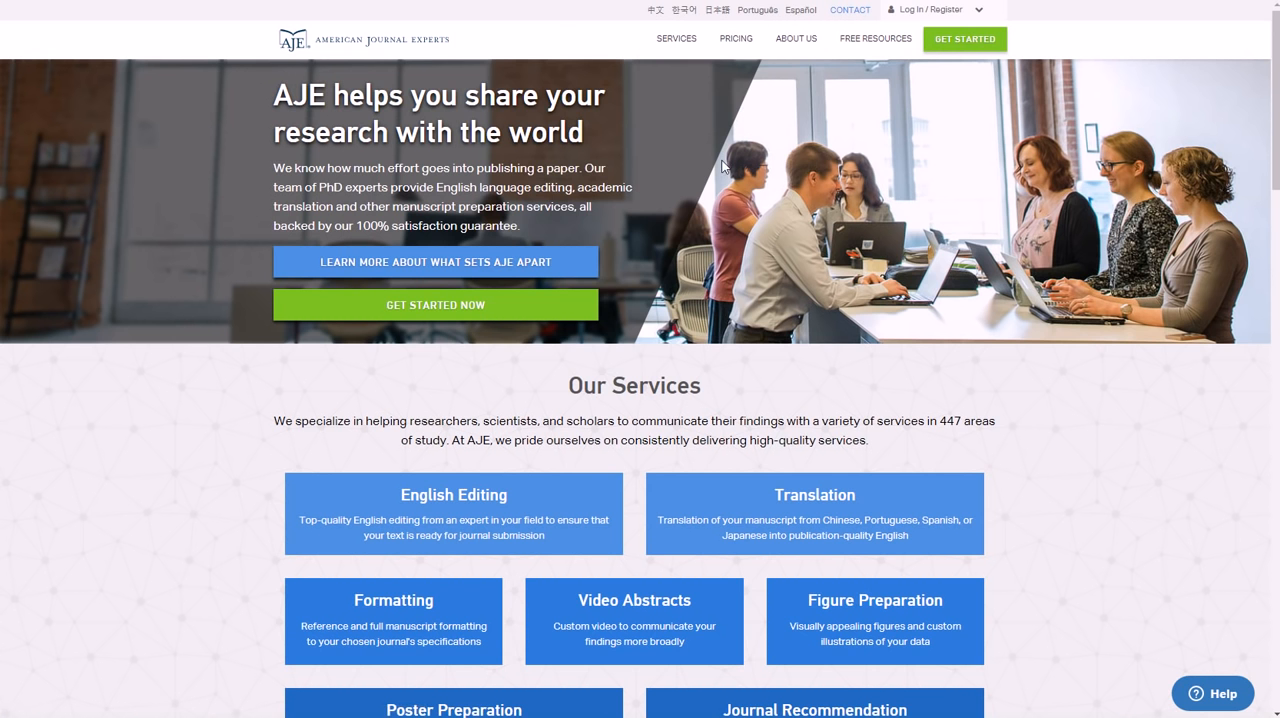
Scroll to the bottom of the AJE homepage to reach the footer with the Careers link
{"action": "scroll", "scroll_direction": "down", "scroll_amount": 3}
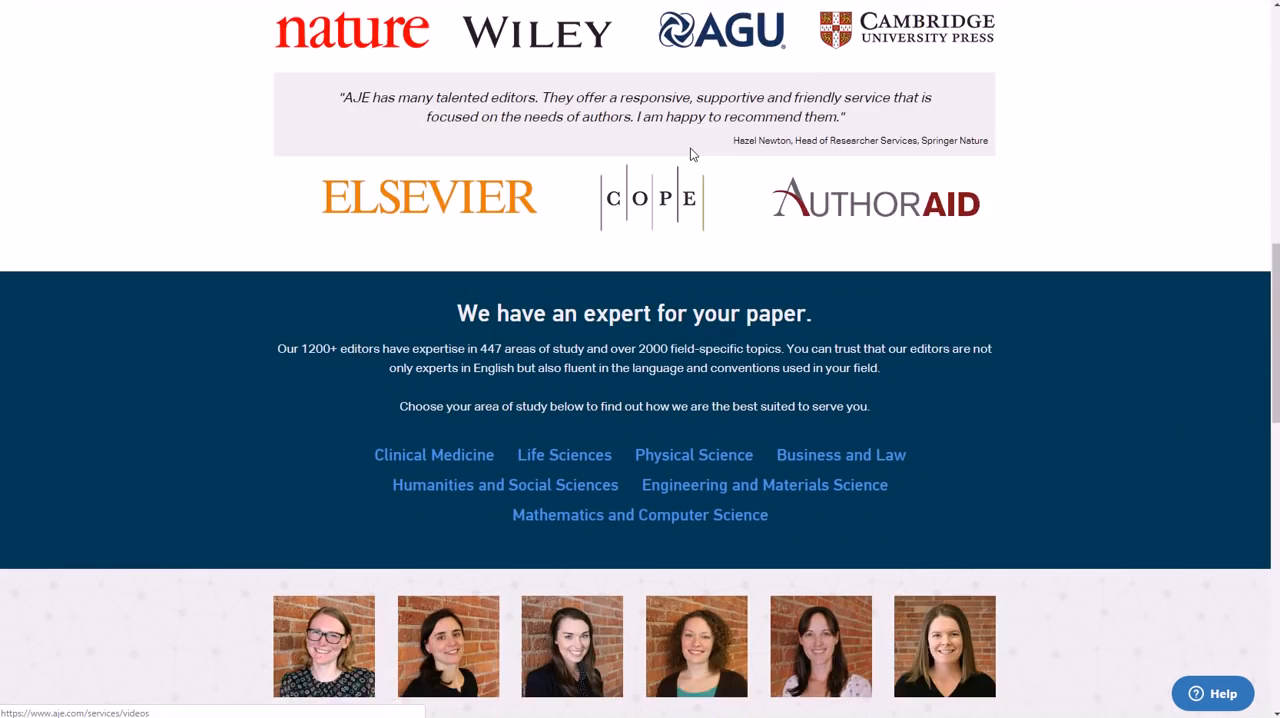
{"action": "scroll", "scroll_direction": "down", "scroll_amount": 3}
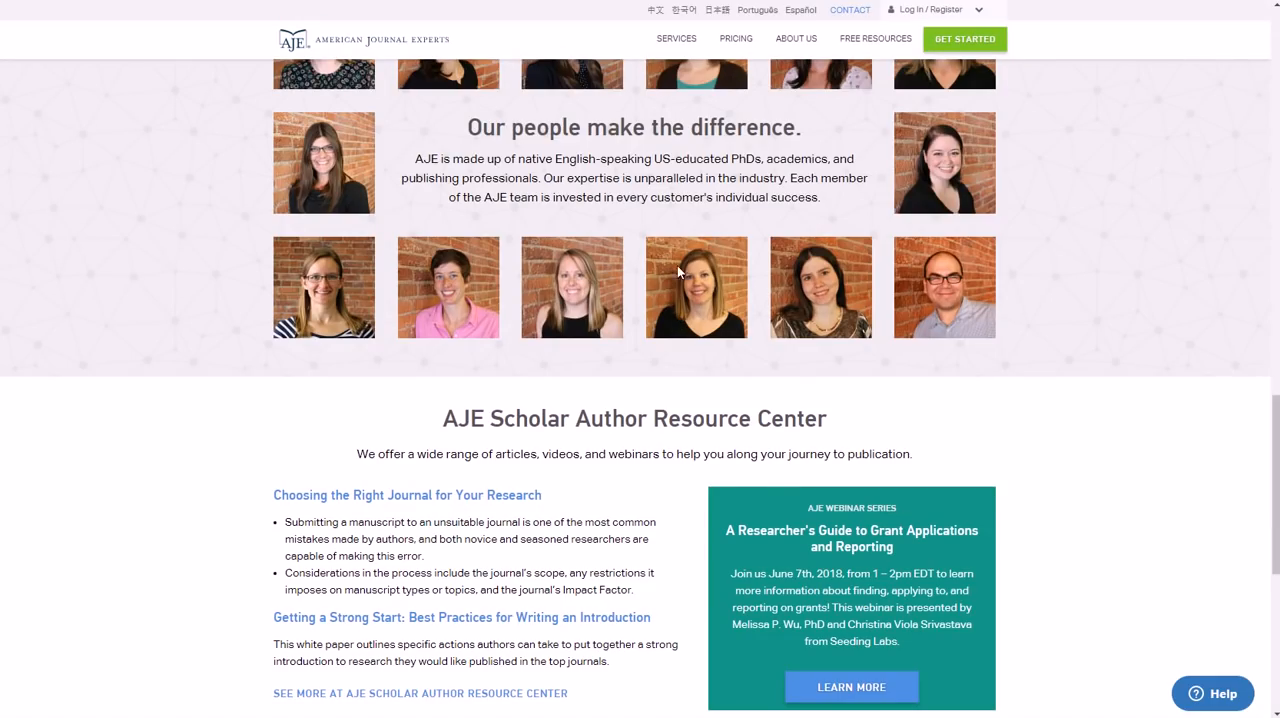
{"action": "scroll", "scroll_direction": "down", "scroll_amount": 3}
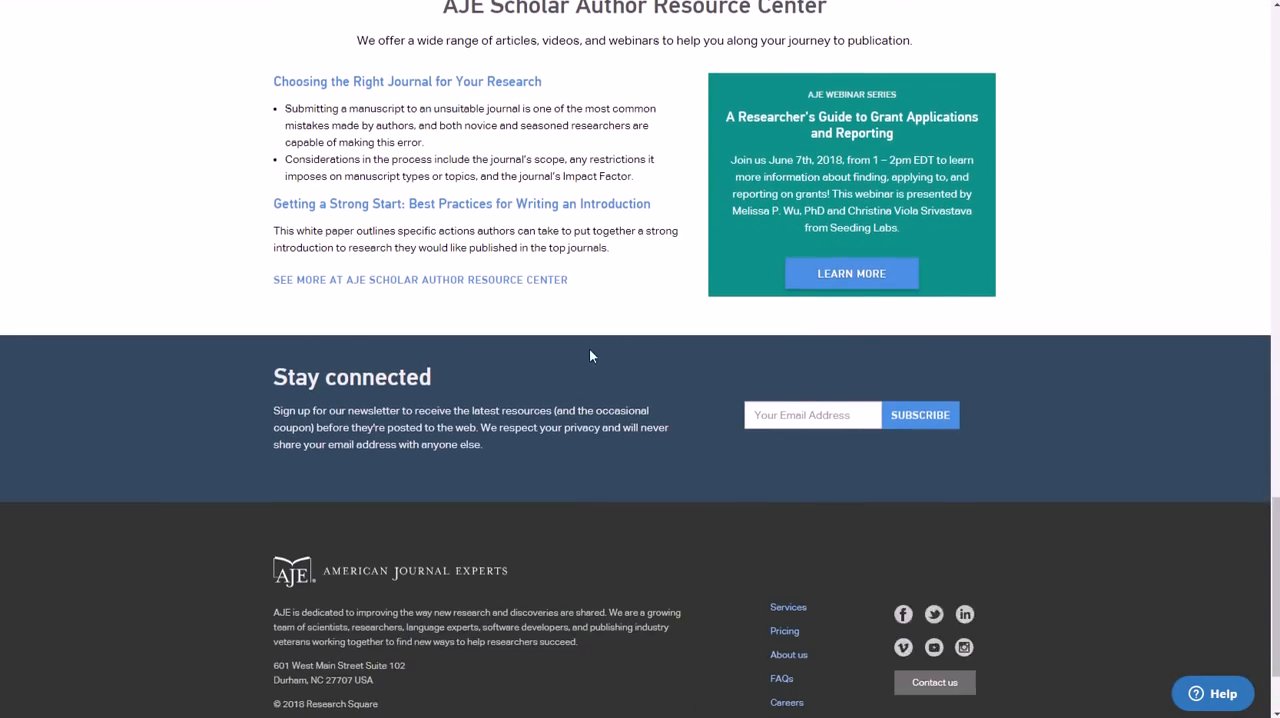
{"action": "scroll", "scroll_direction": "down", "scroll_amount": 3}
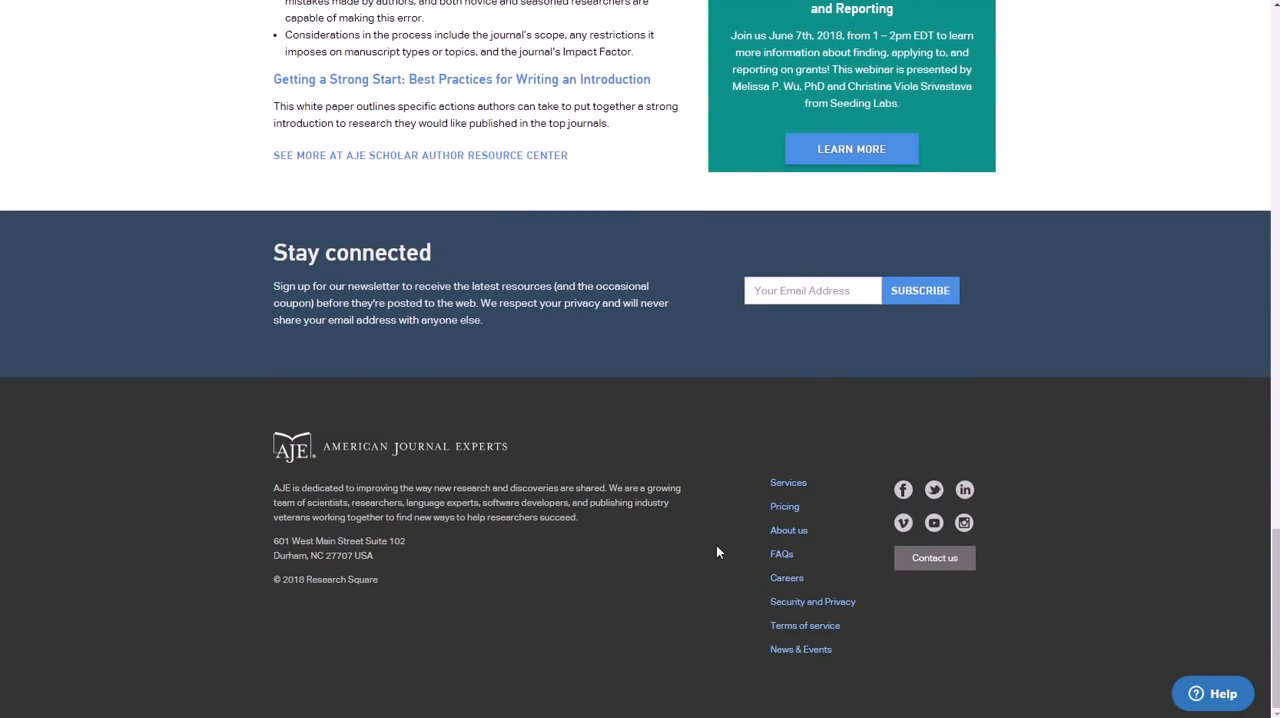
{"action": "mouse_move", "coordinate": [790, 576]}
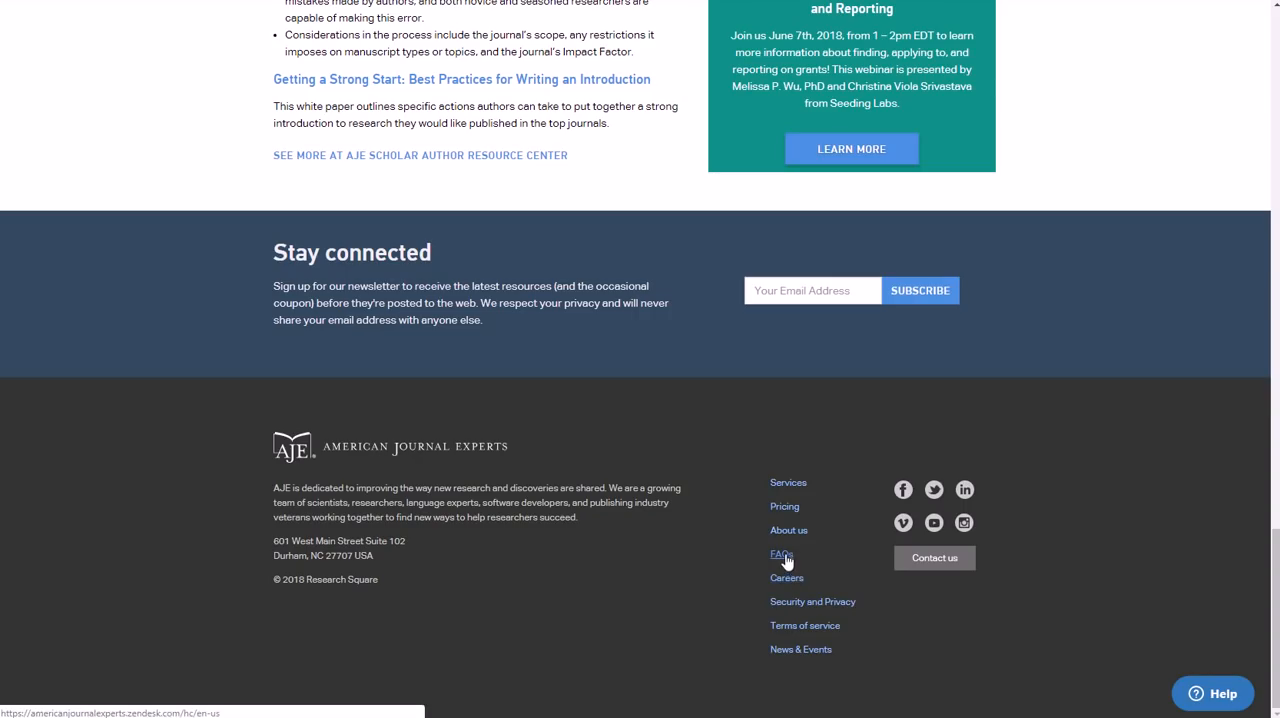
Reach the Research Square Contractor Job Board from the footer Careers link and browse its openings
{"action": "left_click", "coordinate": [788, 578]}
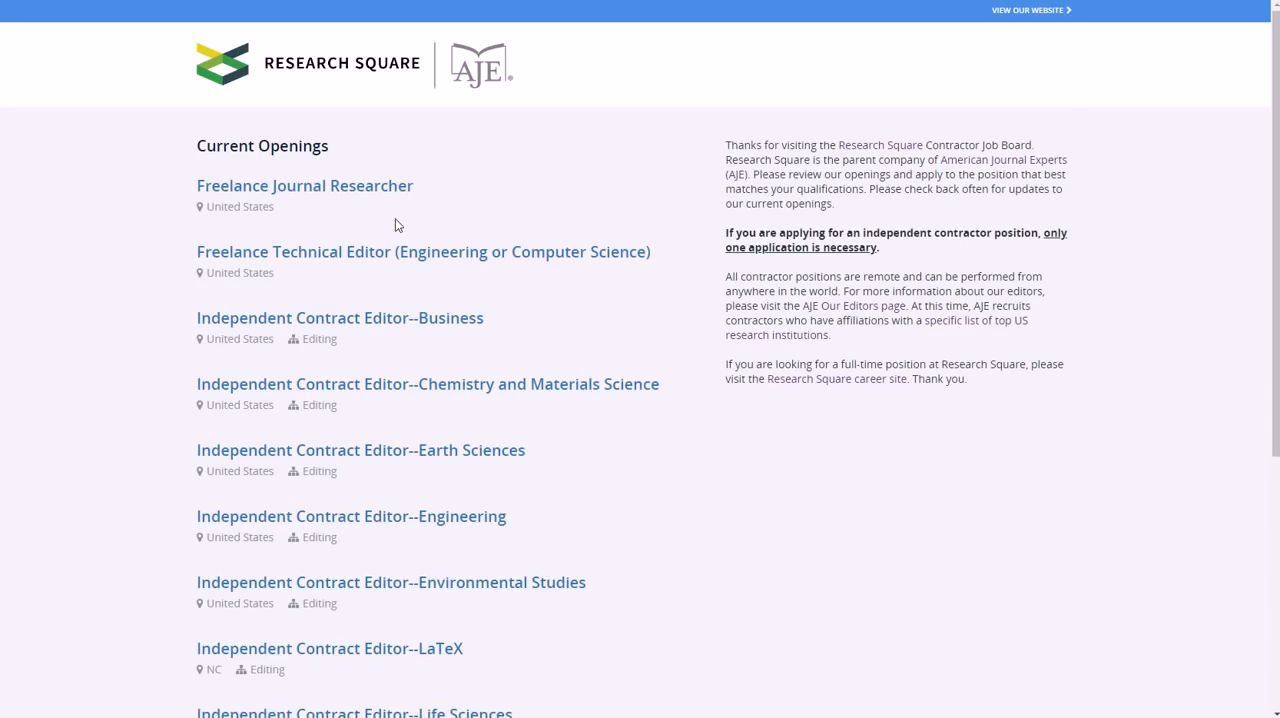
{"action": "mouse_move", "coordinate": [408, 264]}
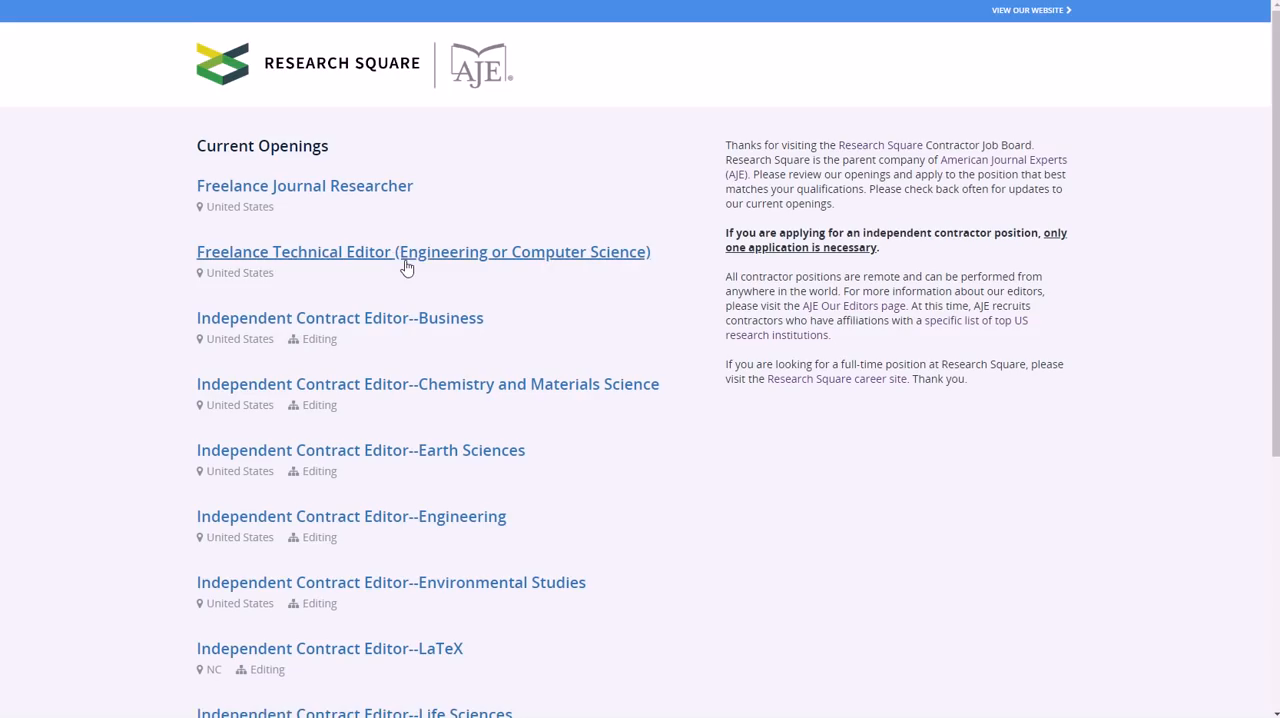
{"action": "scroll", "scroll_direction": "down", "scroll_amount": 3}
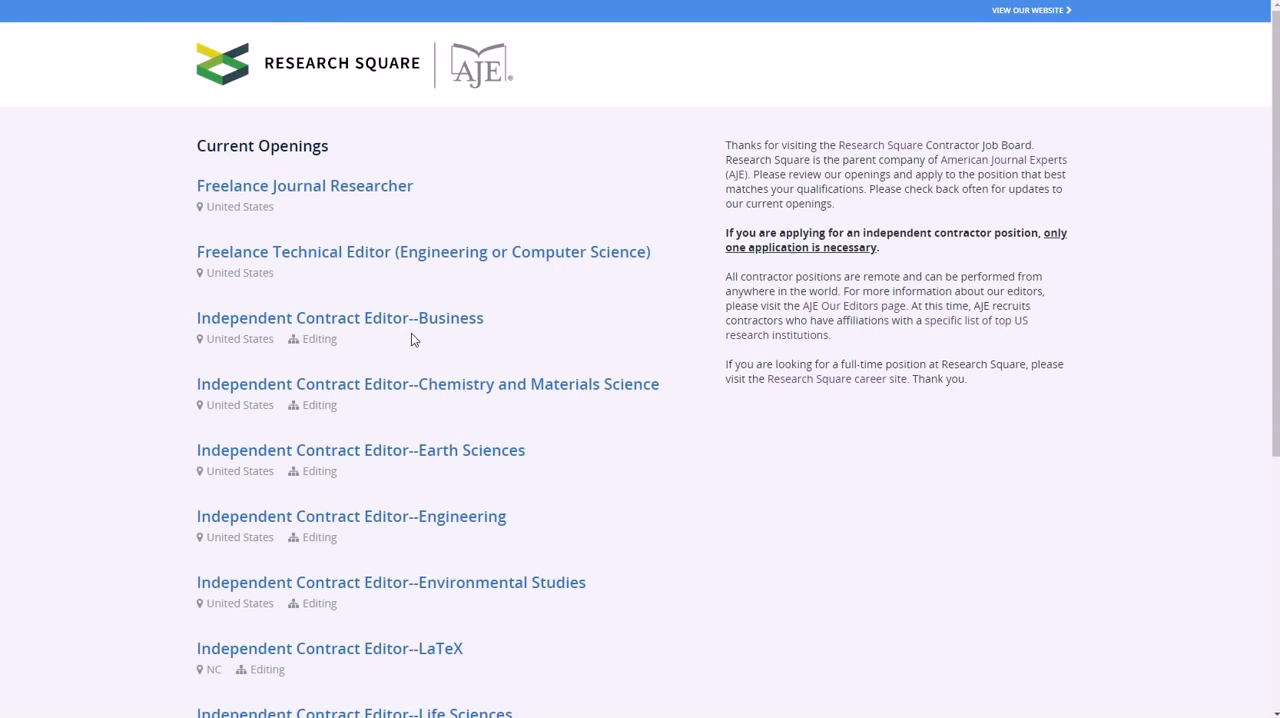
{"action": "scroll", "scroll_direction": "down", "scroll_amount": 3}
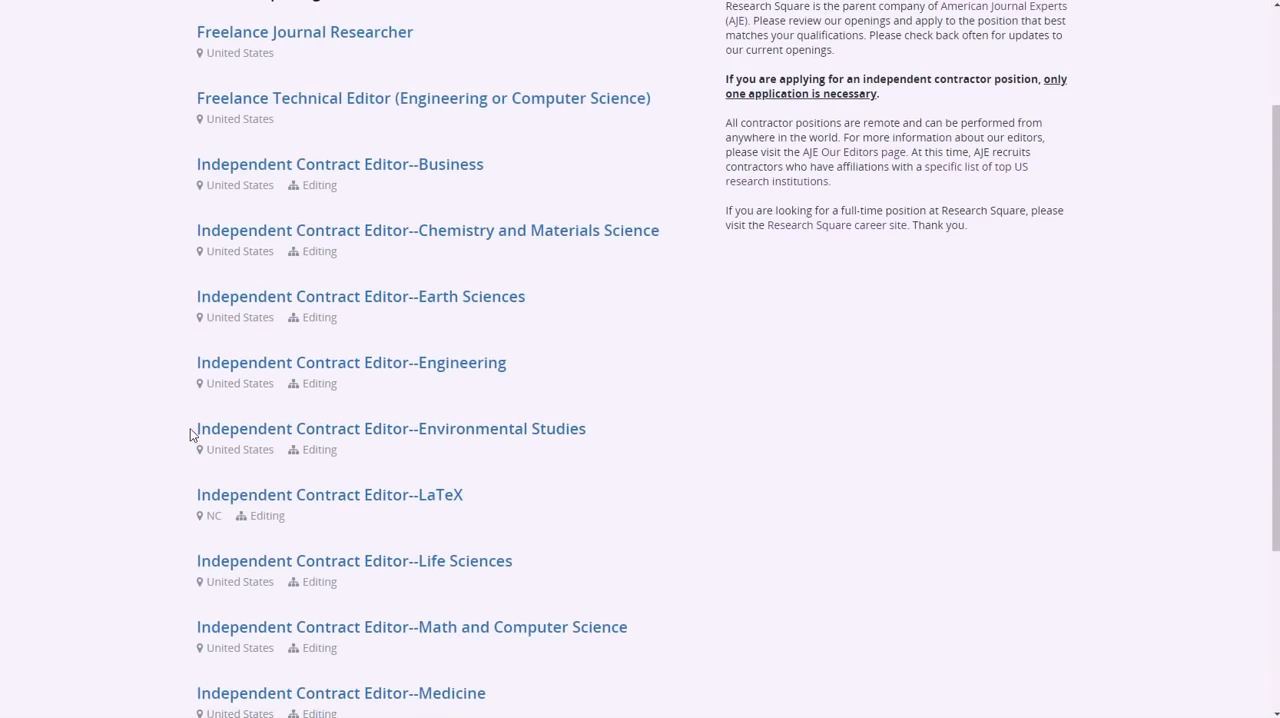
{"action": "scroll", "scroll_direction": "down", "scroll_amount": 3}
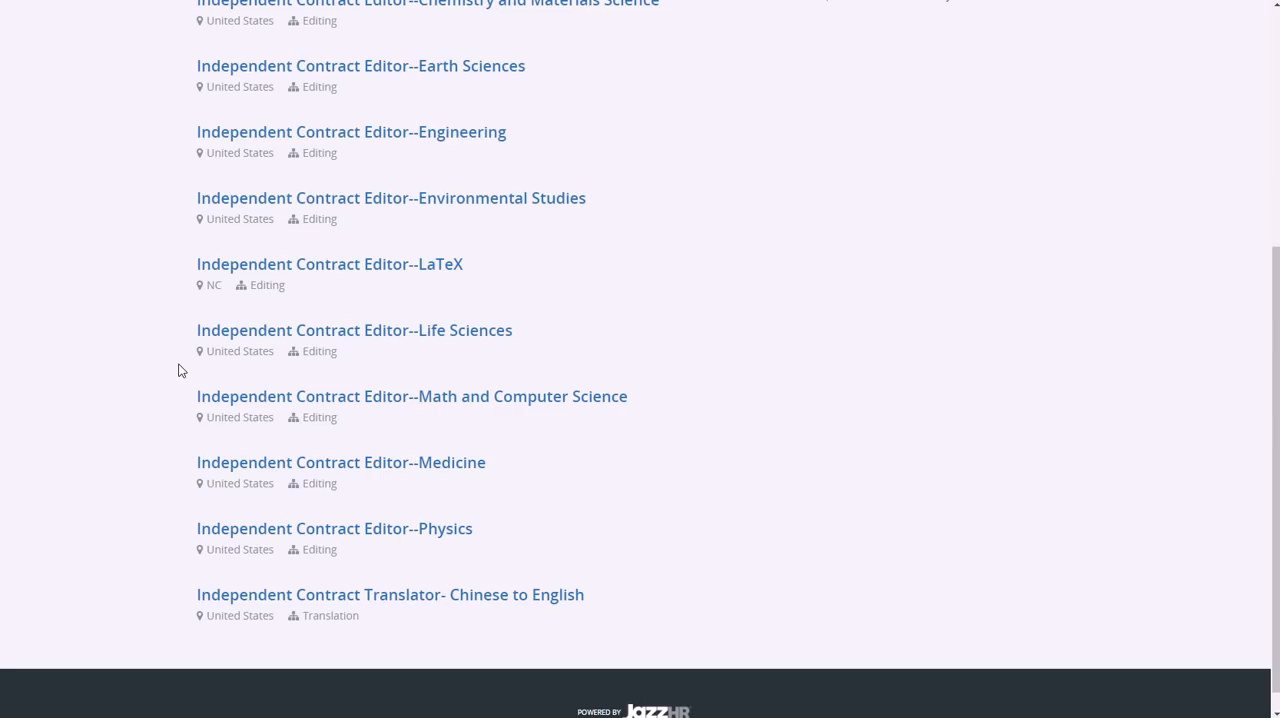
{"action": "mouse_move", "coordinate": [164, 376]}
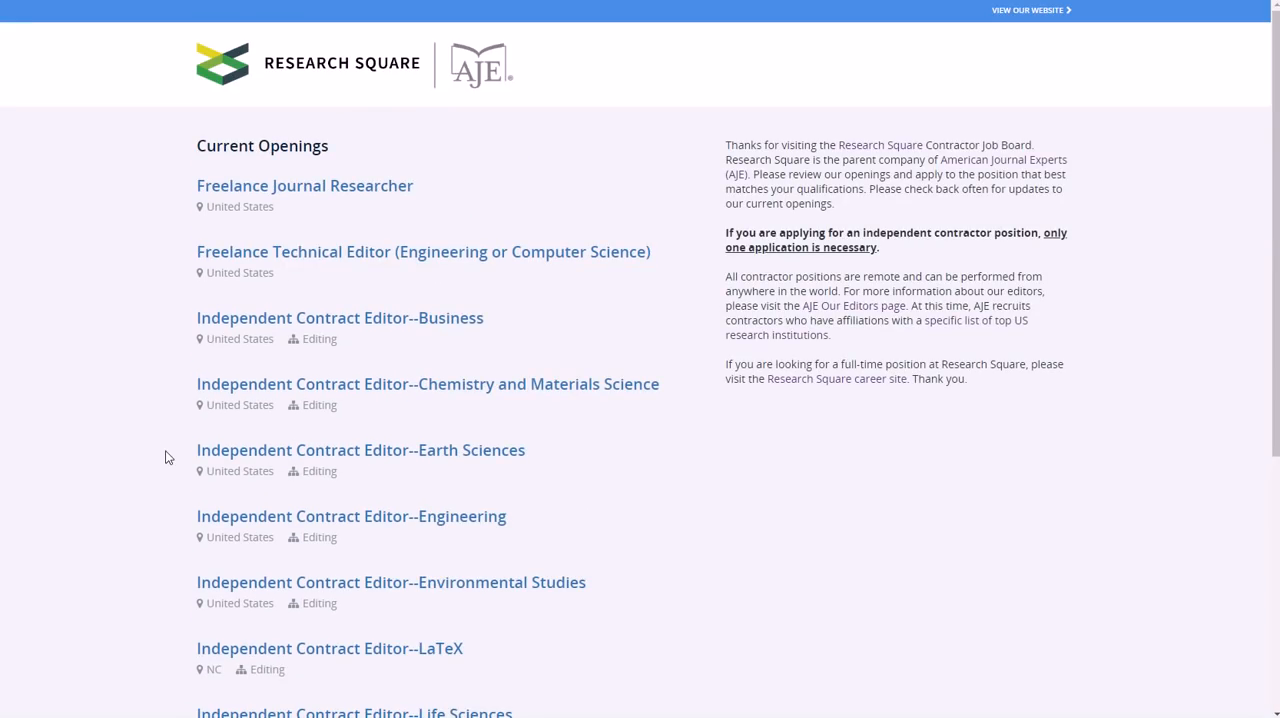
{"action": "scroll", "scroll_direction": "down", "scroll_amount": 3}
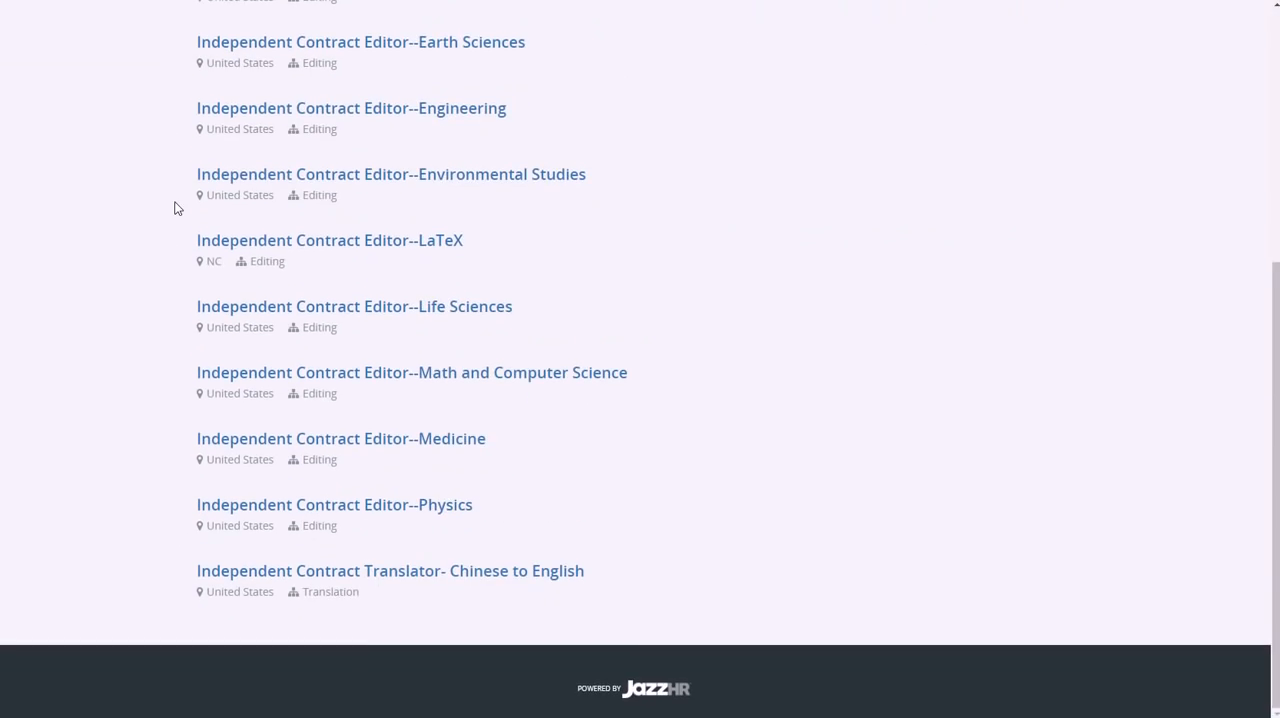
{"action": "mouse_move", "coordinate": [284, 588]}
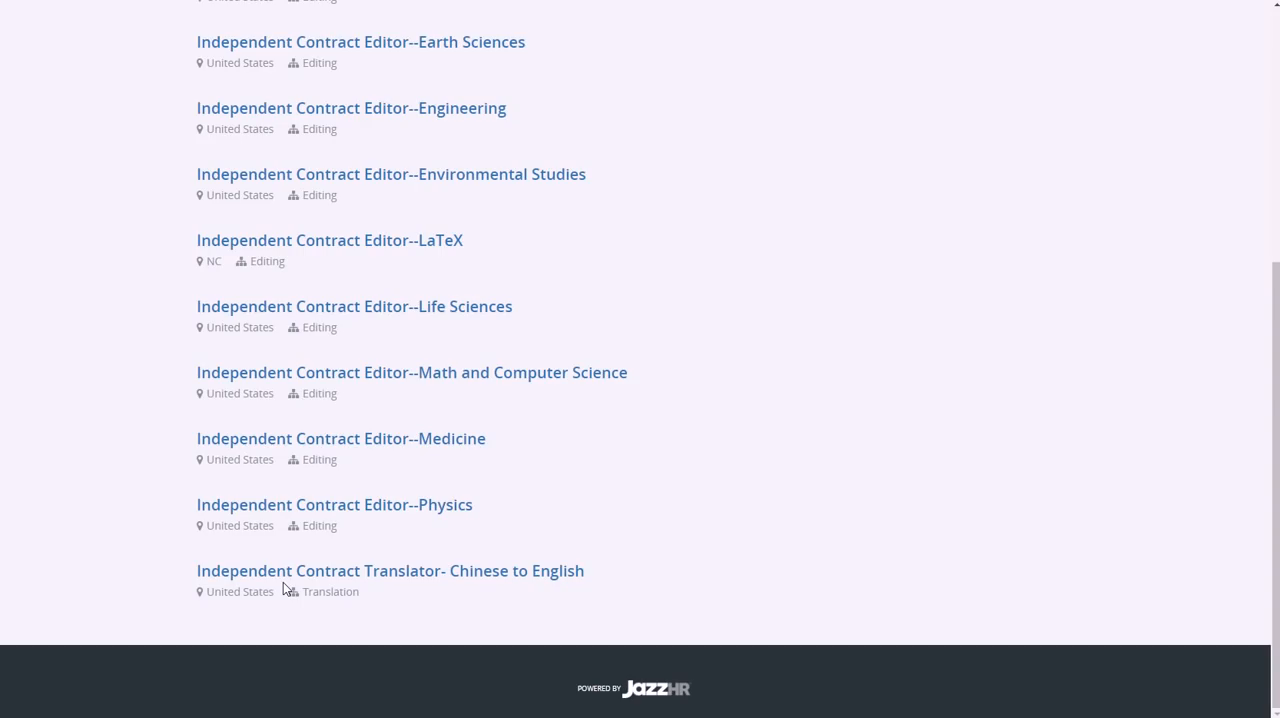
Review the freelance researcher, contract editor and translator roles, then return to the top of the list
{"action": "scroll", "scroll_direction": "up", "scroll_amount": 3}
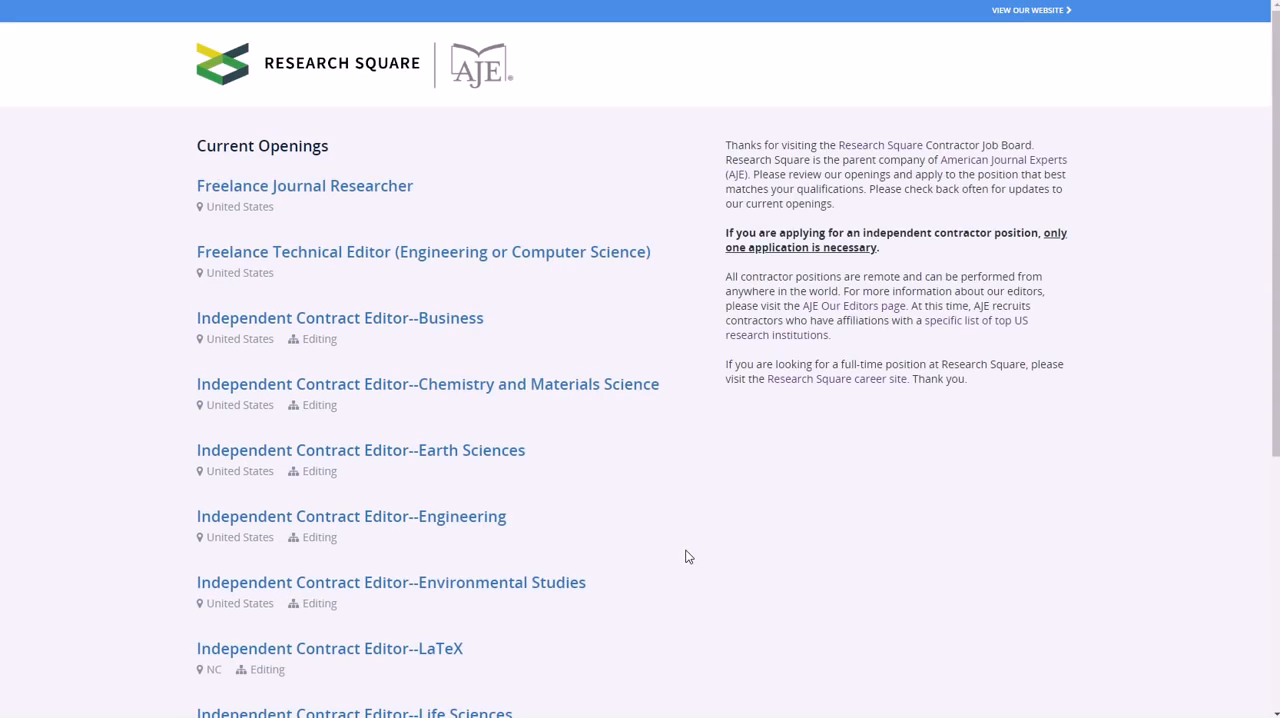
{"action": "scroll", "scroll_direction": "down", "scroll_amount": 3}
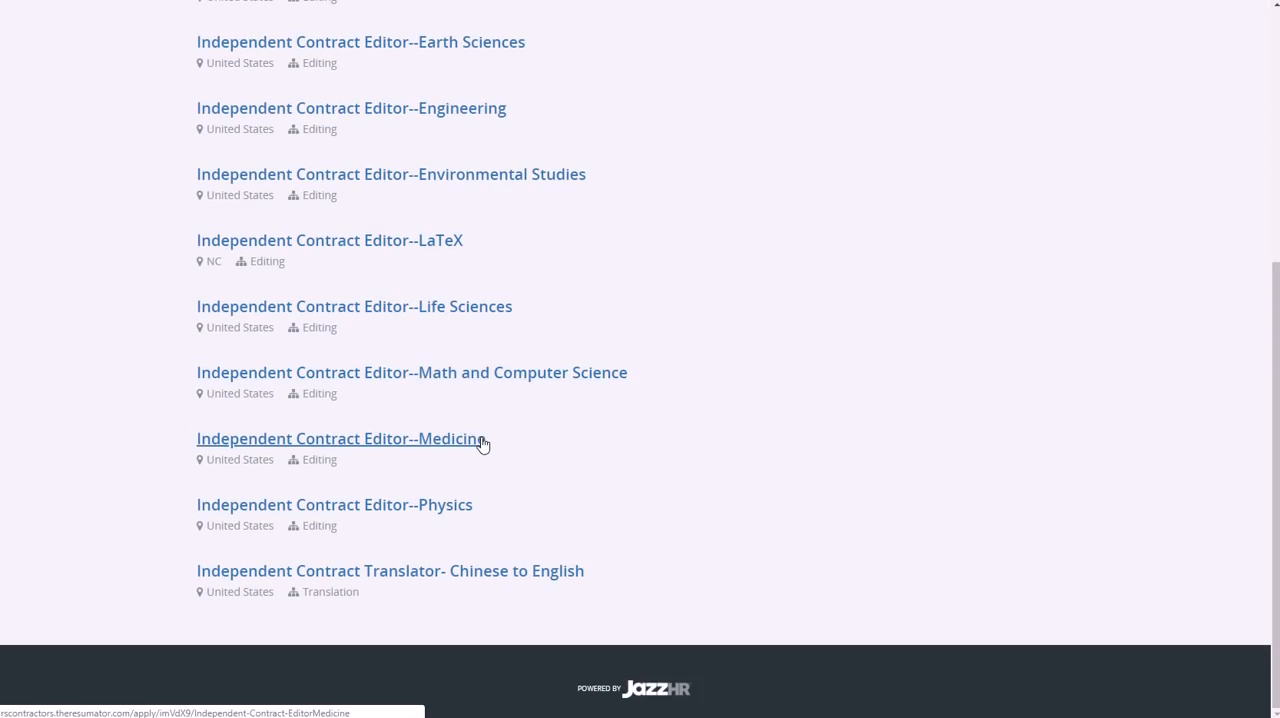
{"action": "mouse_move", "coordinate": [456, 516]}
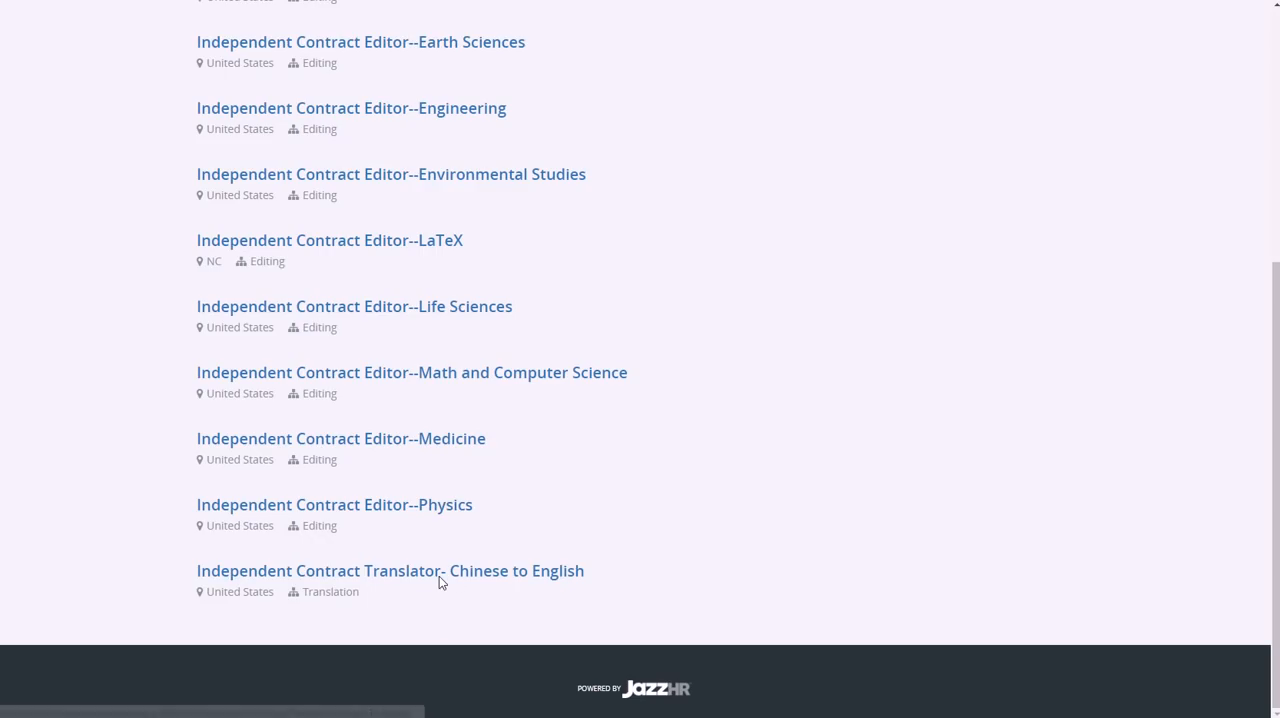
{"action": "mouse_move", "coordinate": [476, 572]}
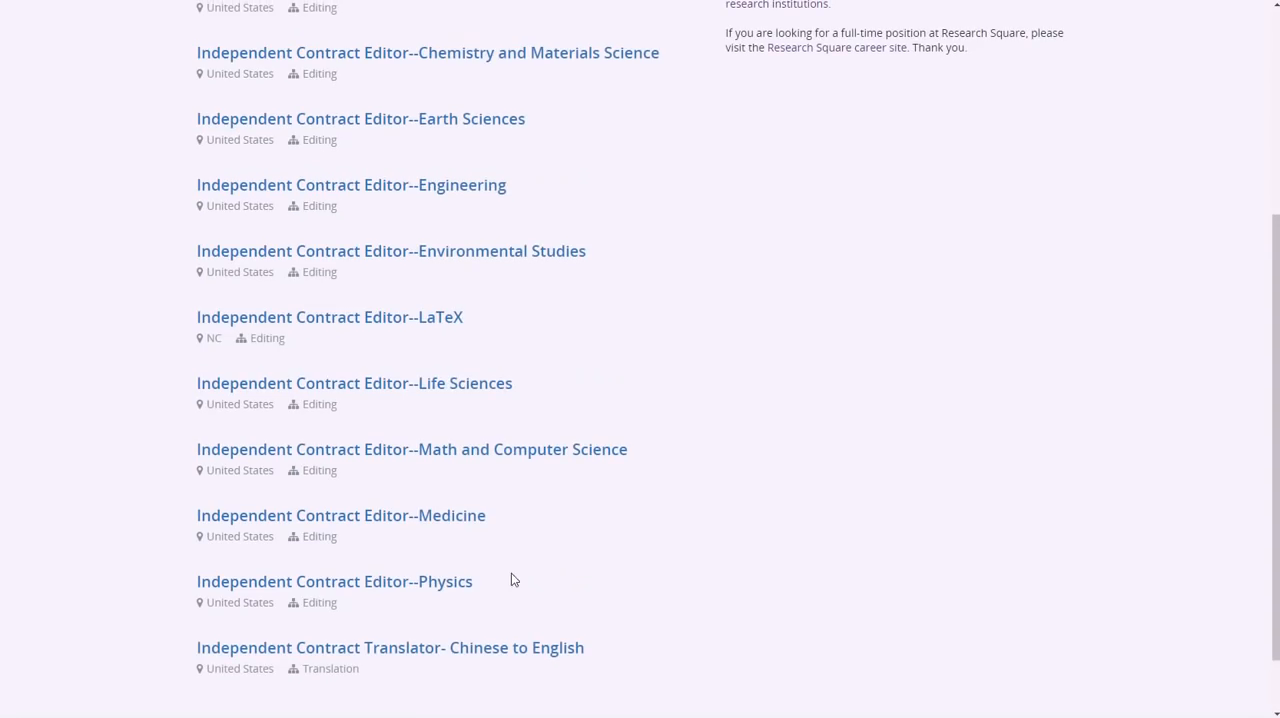
{"action": "mouse_move", "coordinate": [464, 464]}
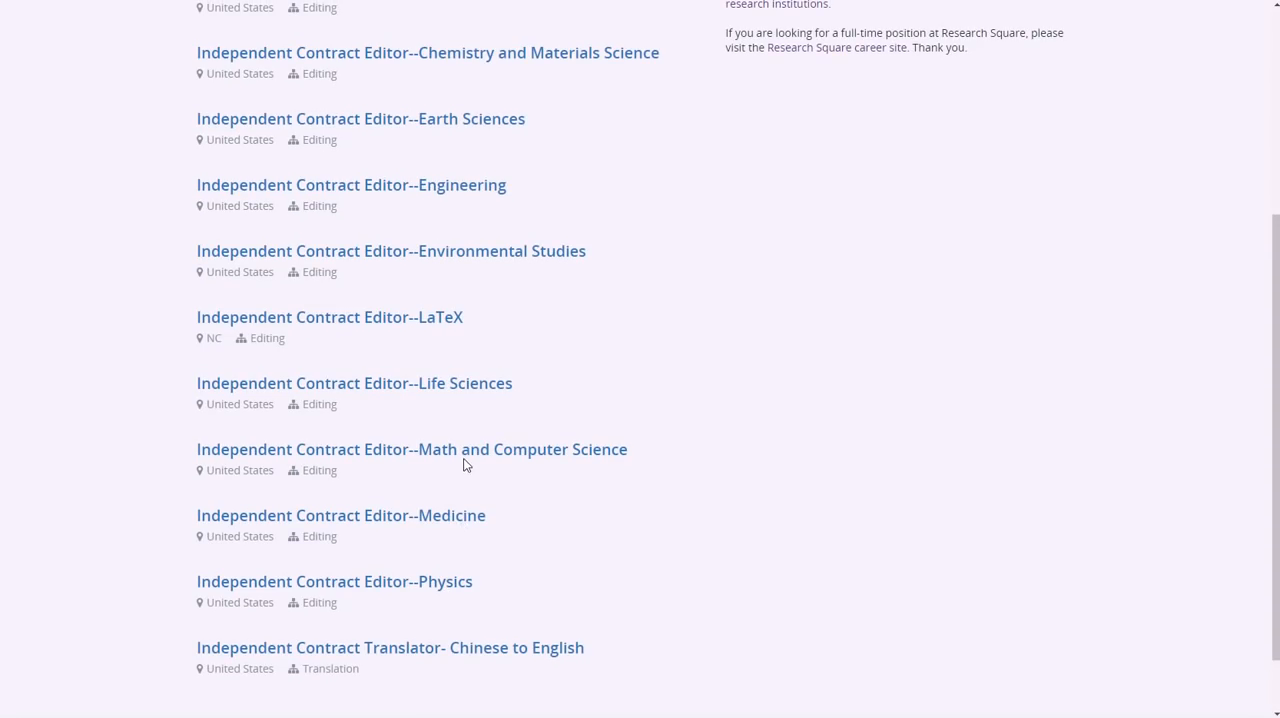
{"action": "scroll", "scroll_direction": "up", "scroll_amount": 3}
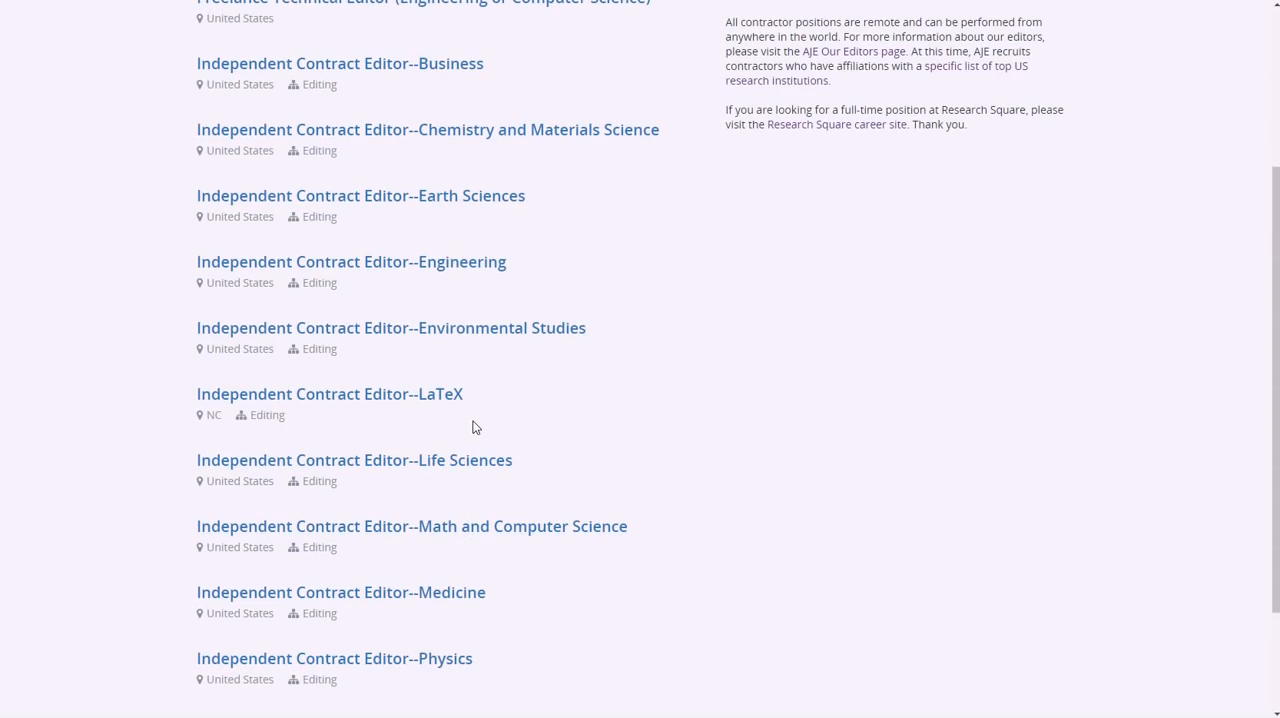
{"action": "scroll", "scroll_direction": "up", "scroll_amount": 3}
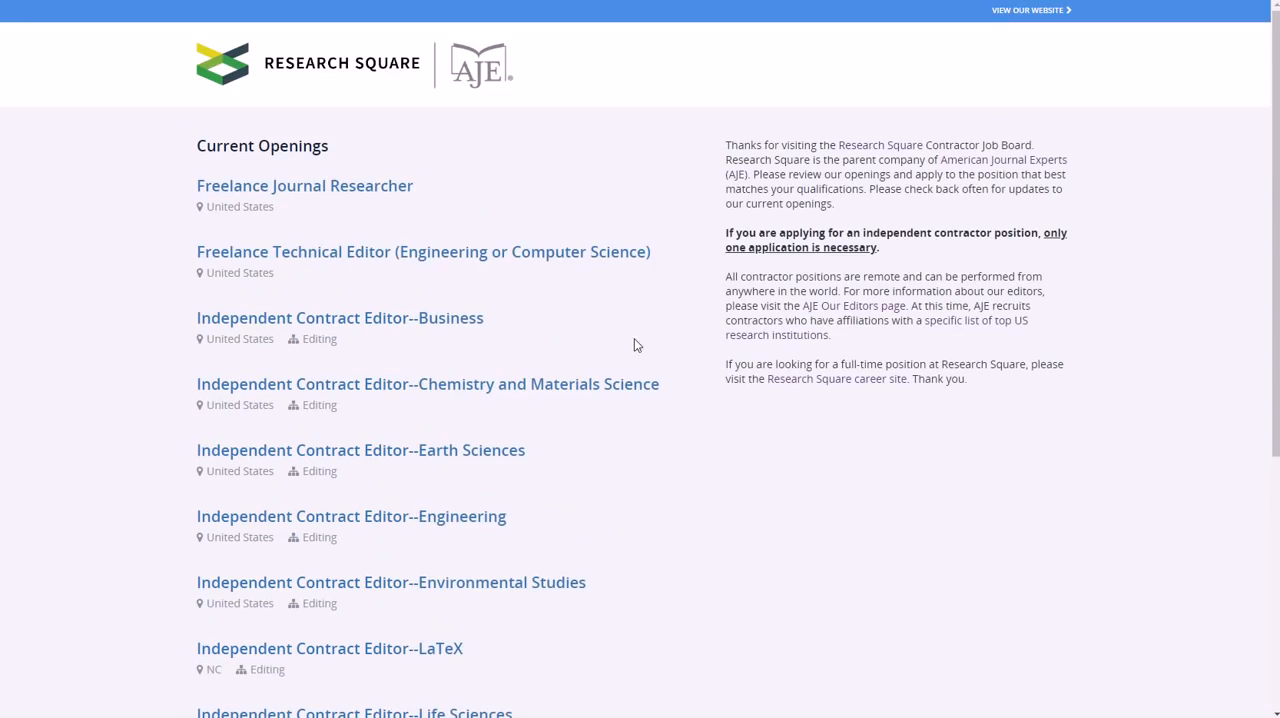
{"action": "mouse_move", "coordinate": [560, 116]}
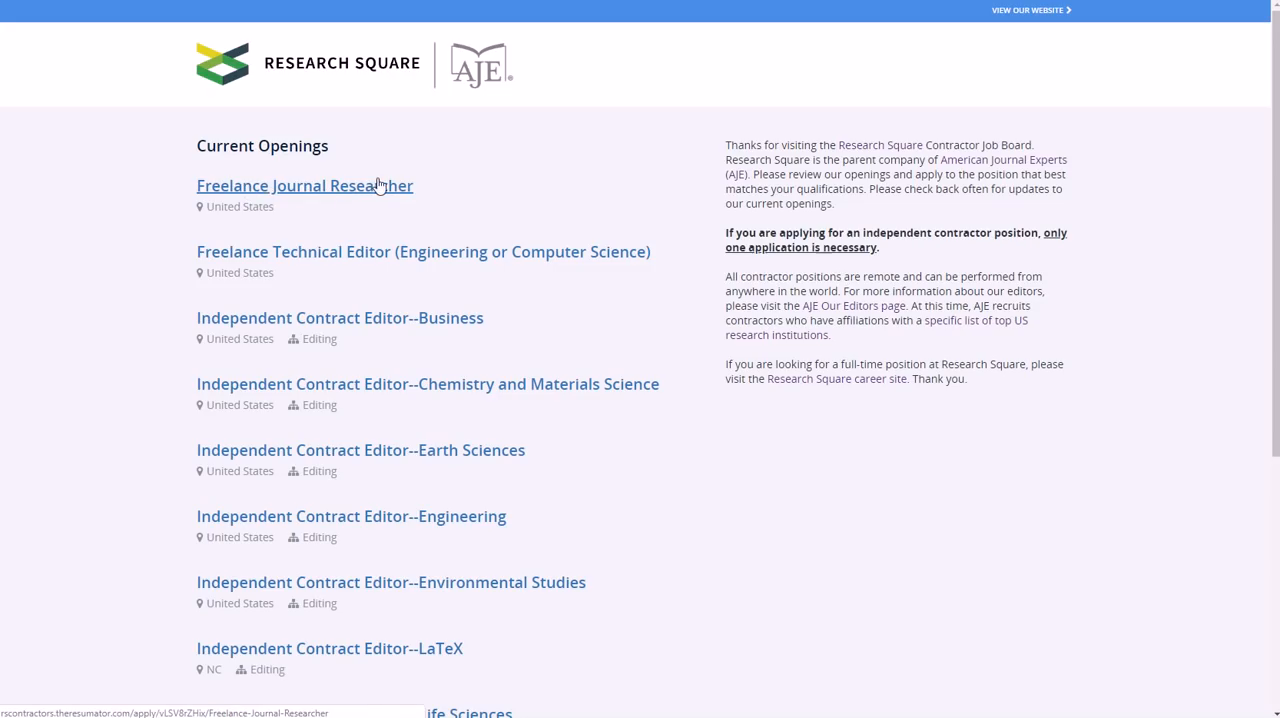
{"action": "mouse_move", "coordinate": [398, 382]}
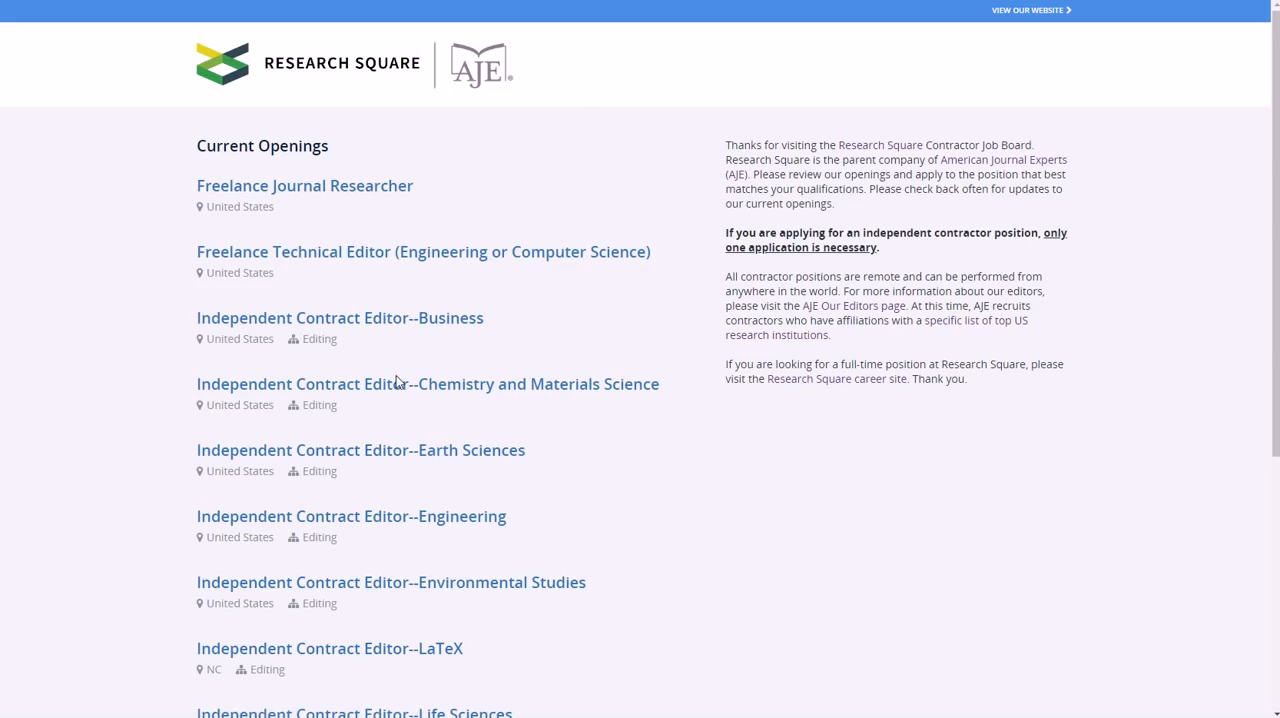
{"action": "left_click", "coordinate": [340, 316]}
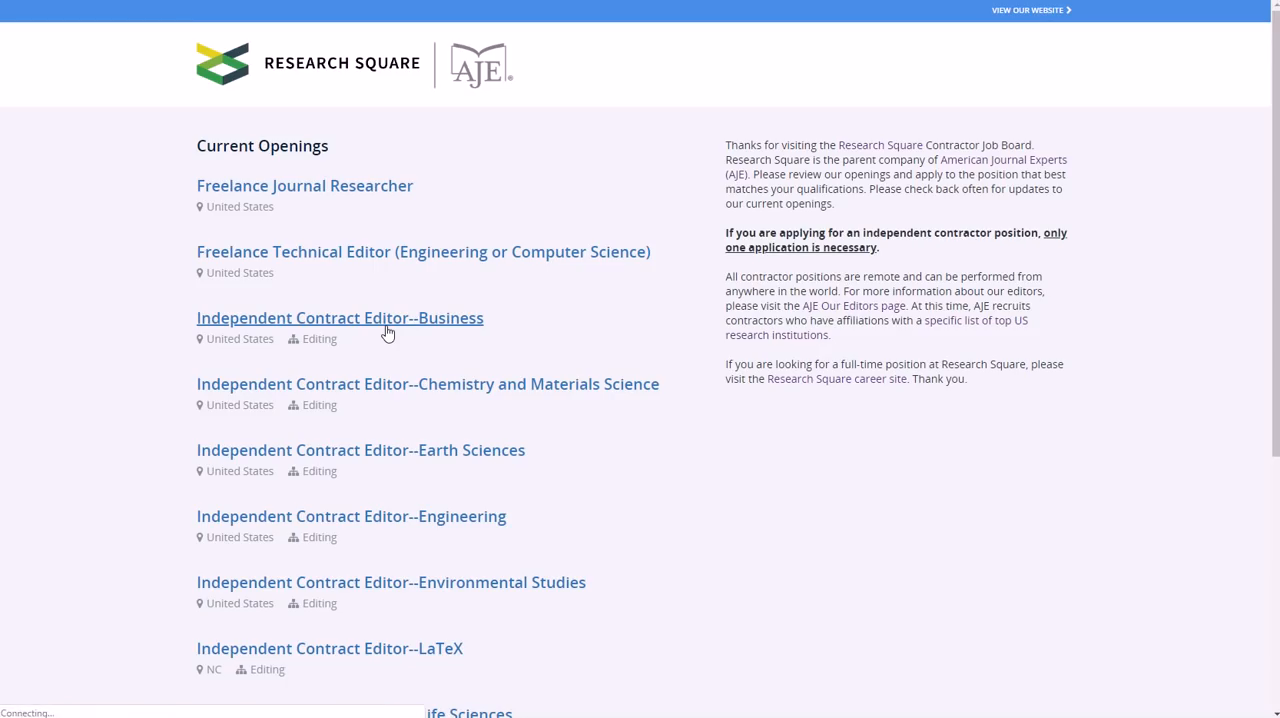
{"action": "left_click", "coordinate": [340, 316]}
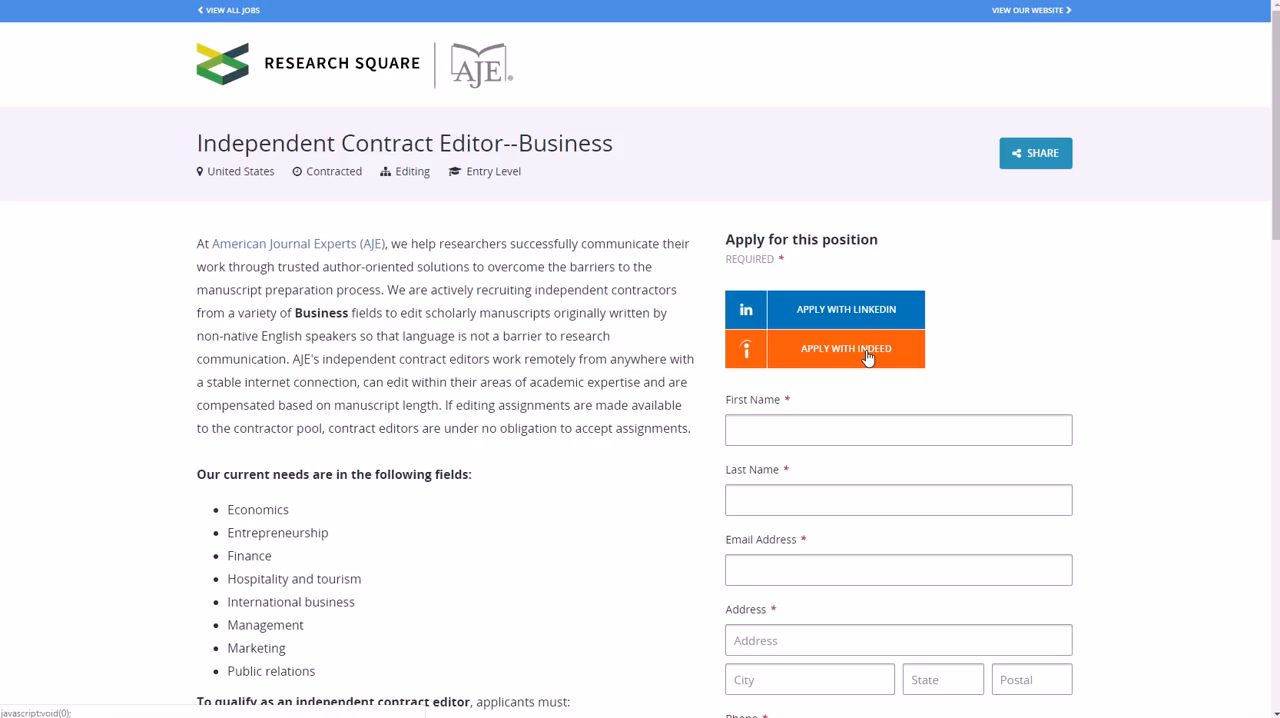
{"action": "mouse_move", "coordinate": [784, 390]}
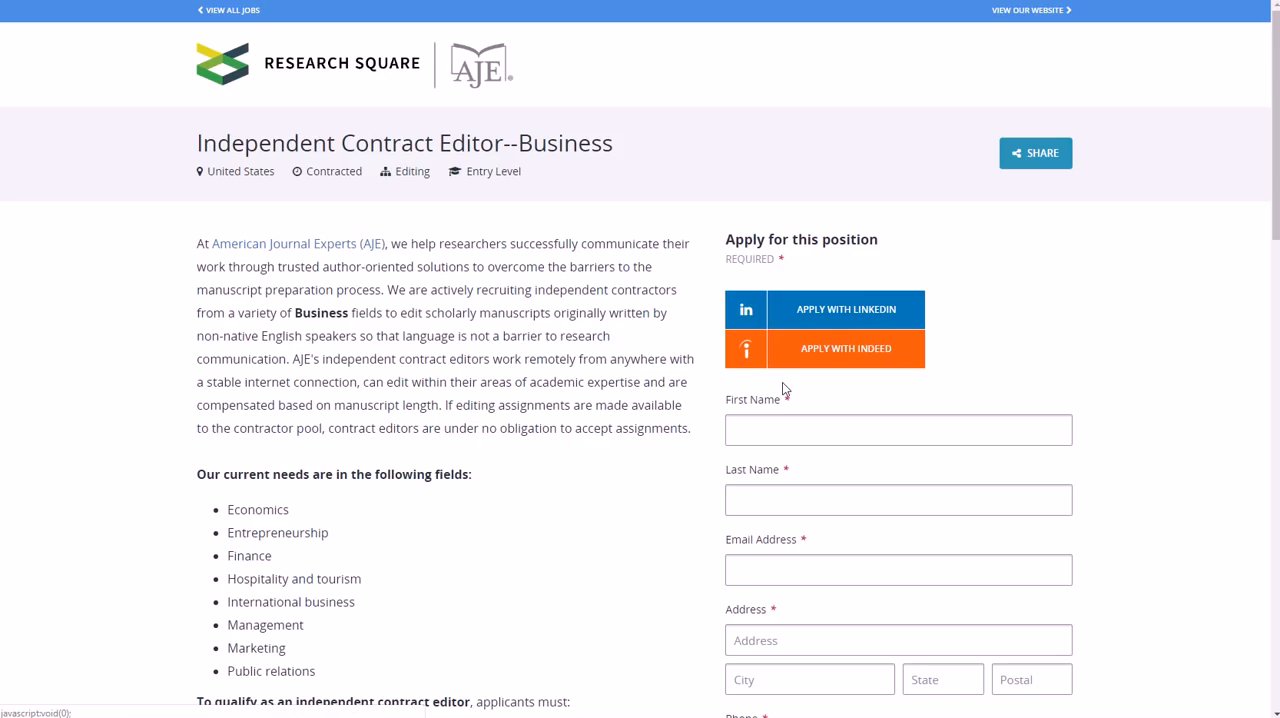
{"action": "scroll", "scroll_direction": "down", "scroll_amount": 3}
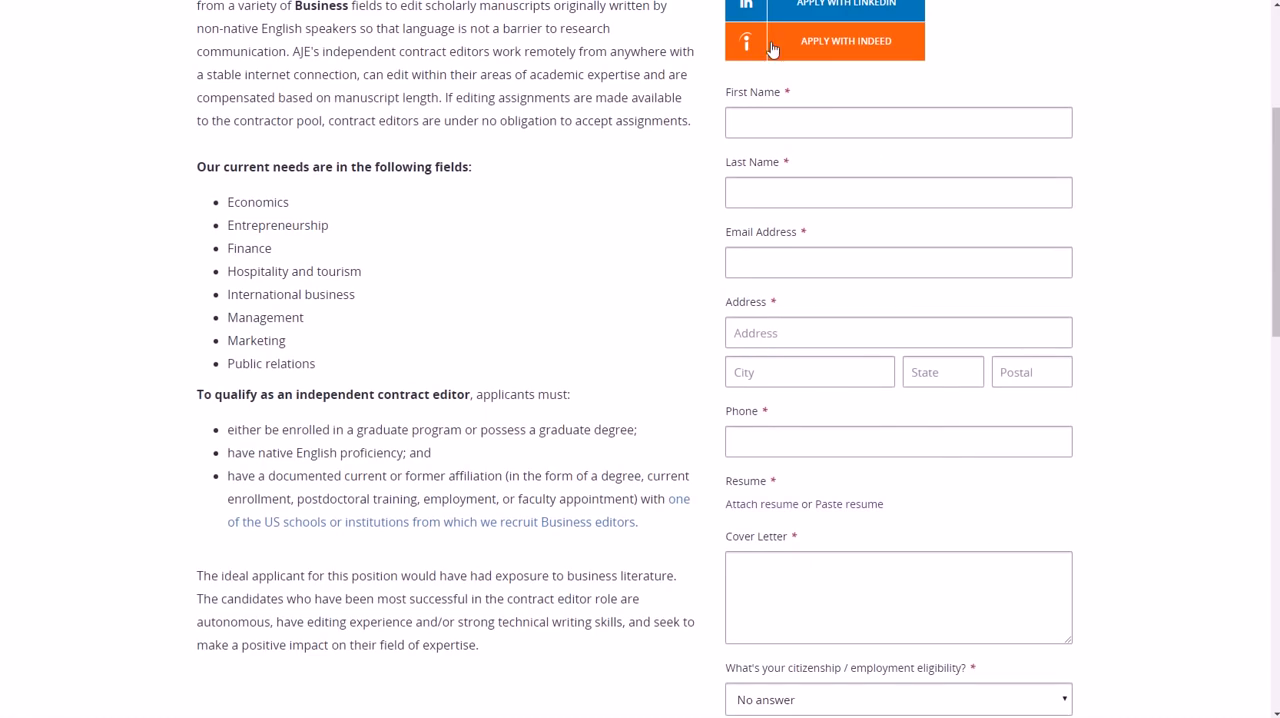
{"action": "scroll", "scroll_direction": "down", "scroll_amount": 3}
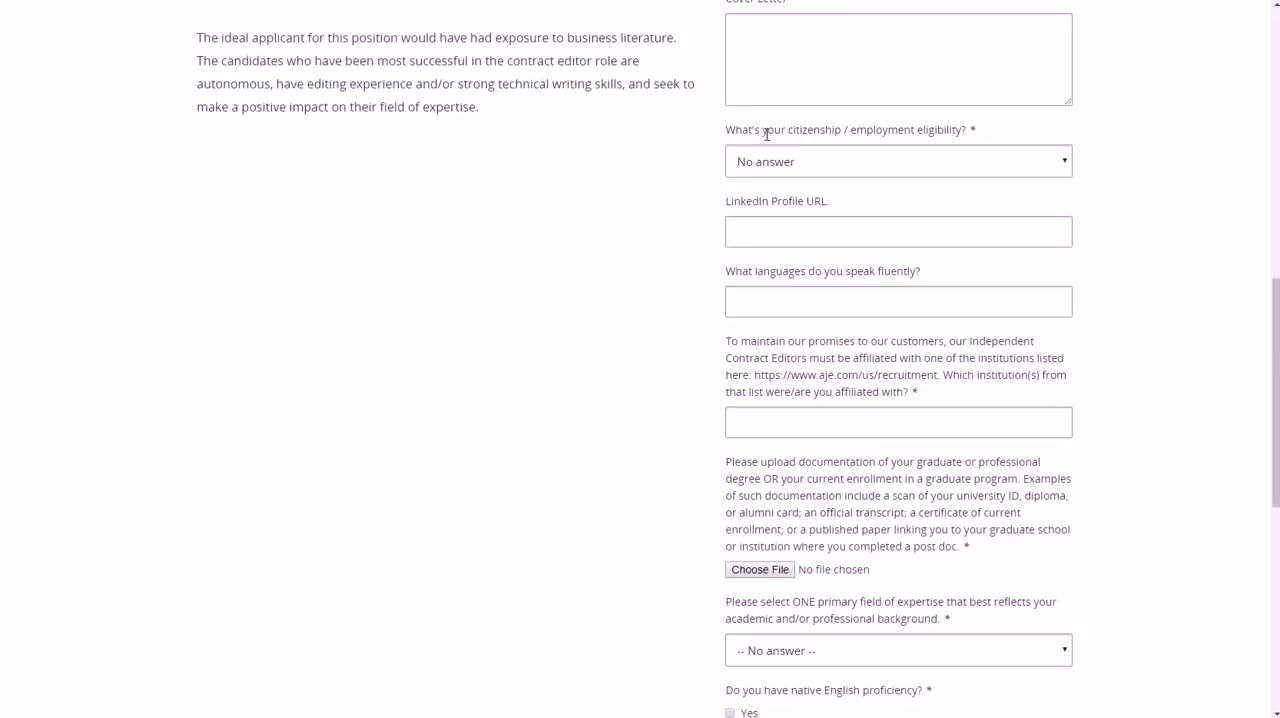
{"action": "scroll", "scroll_direction": "down", "scroll_amount": 3}
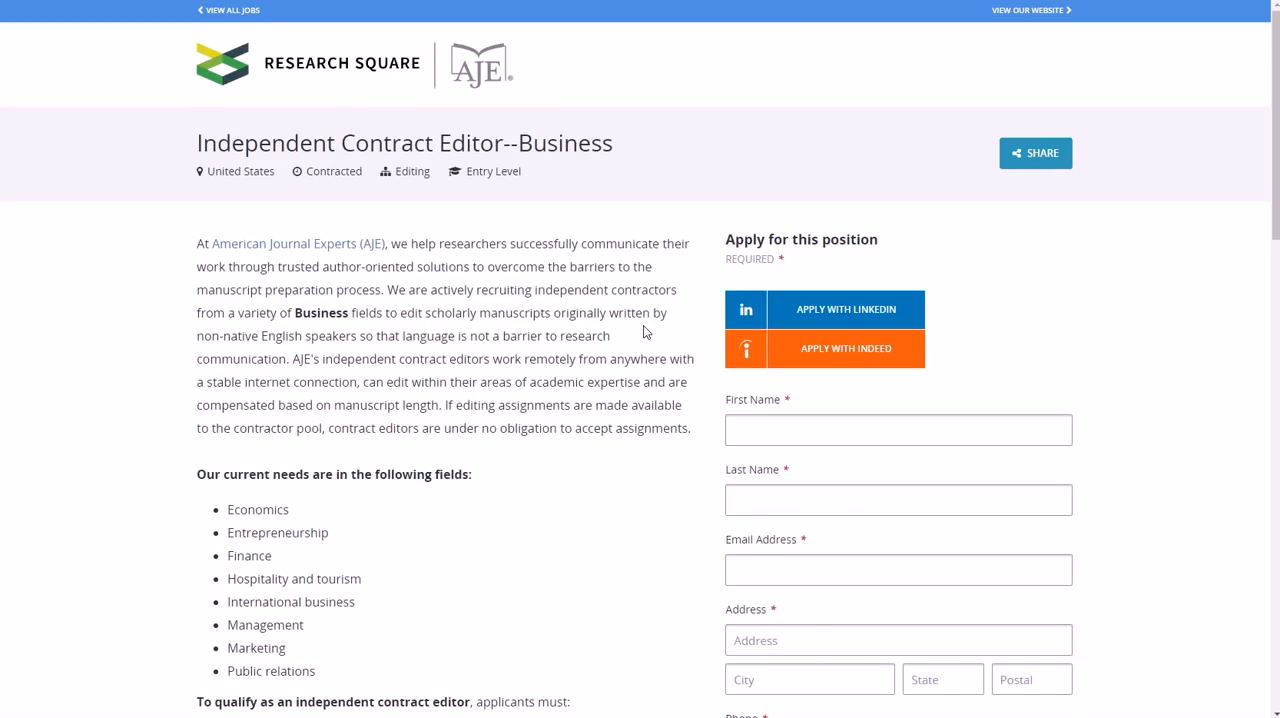
{"action": "scroll", "scroll_direction": "down", "scroll_amount": 3}
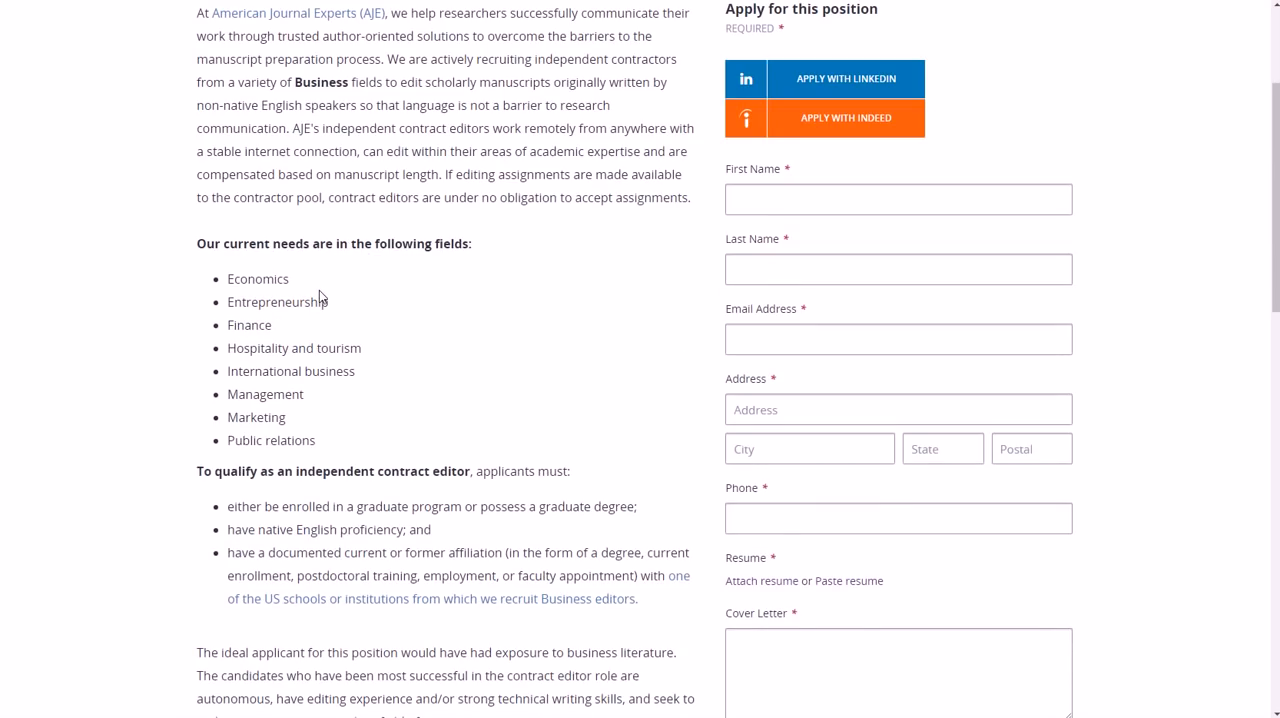
{"action": "mouse_move", "coordinate": [324, 360]}
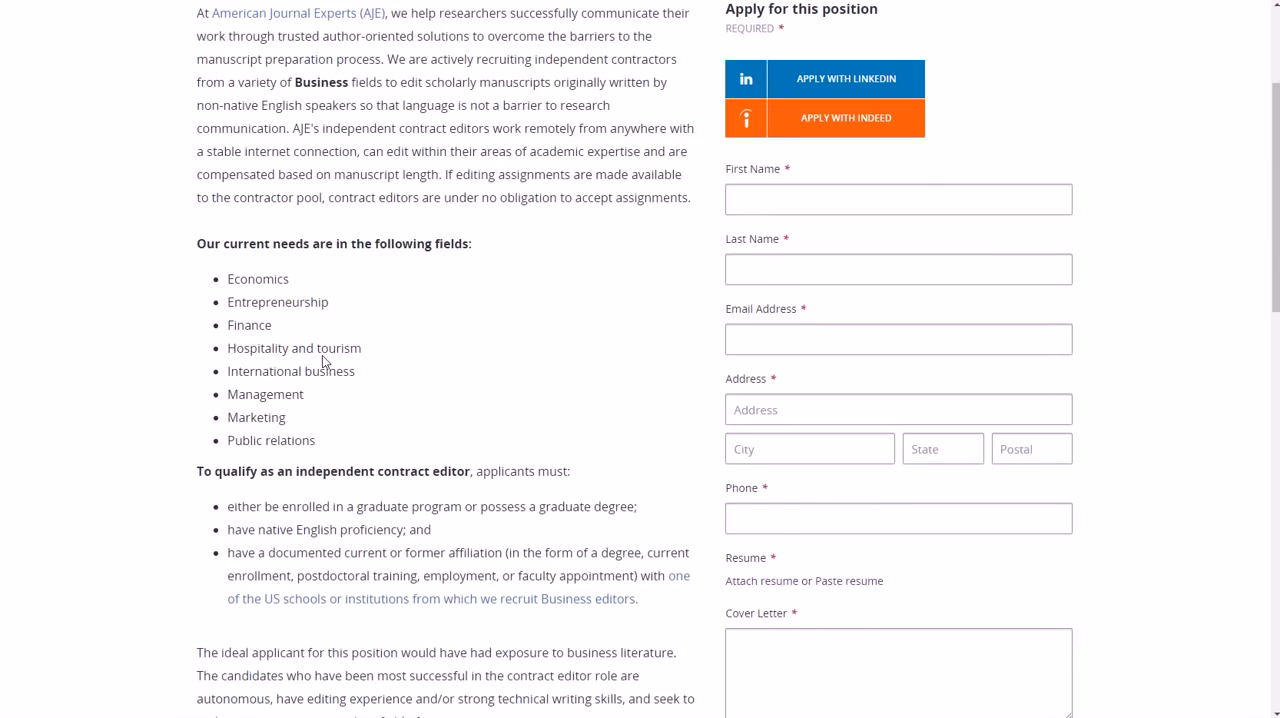
{"action": "mouse_move", "coordinate": [300, 284]}
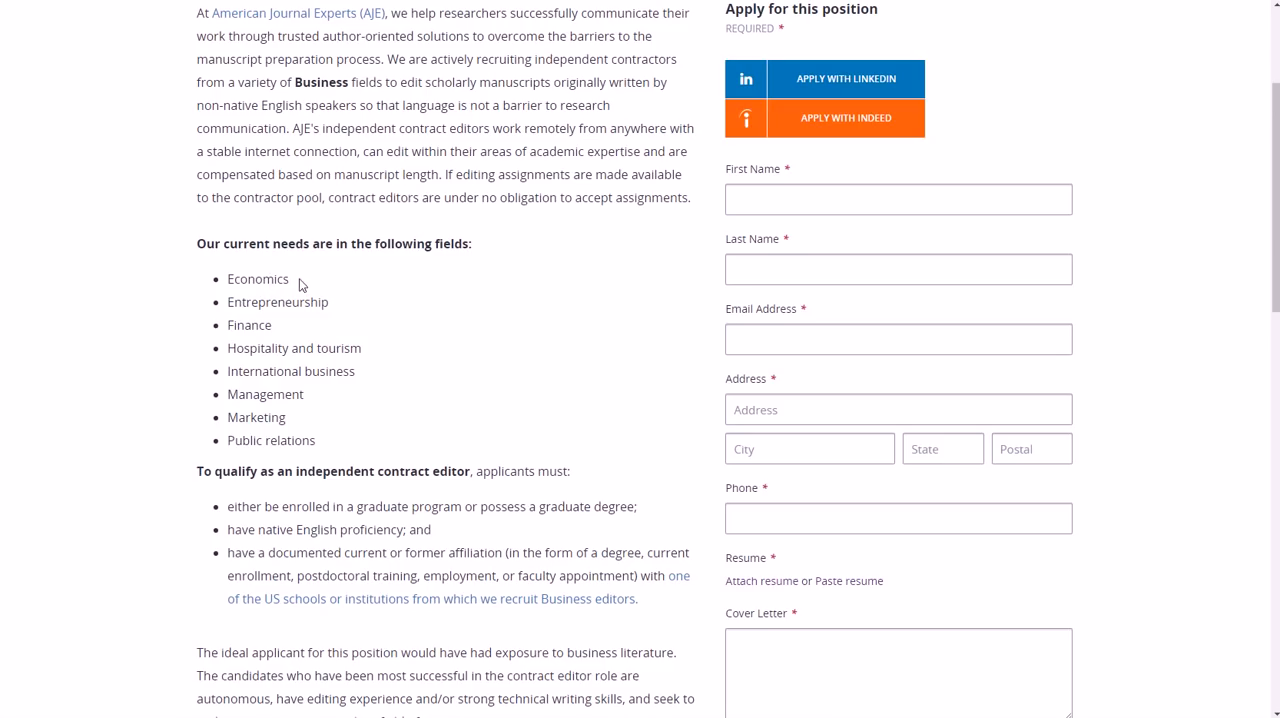
{"action": "mouse_move", "coordinate": [320, 284]}
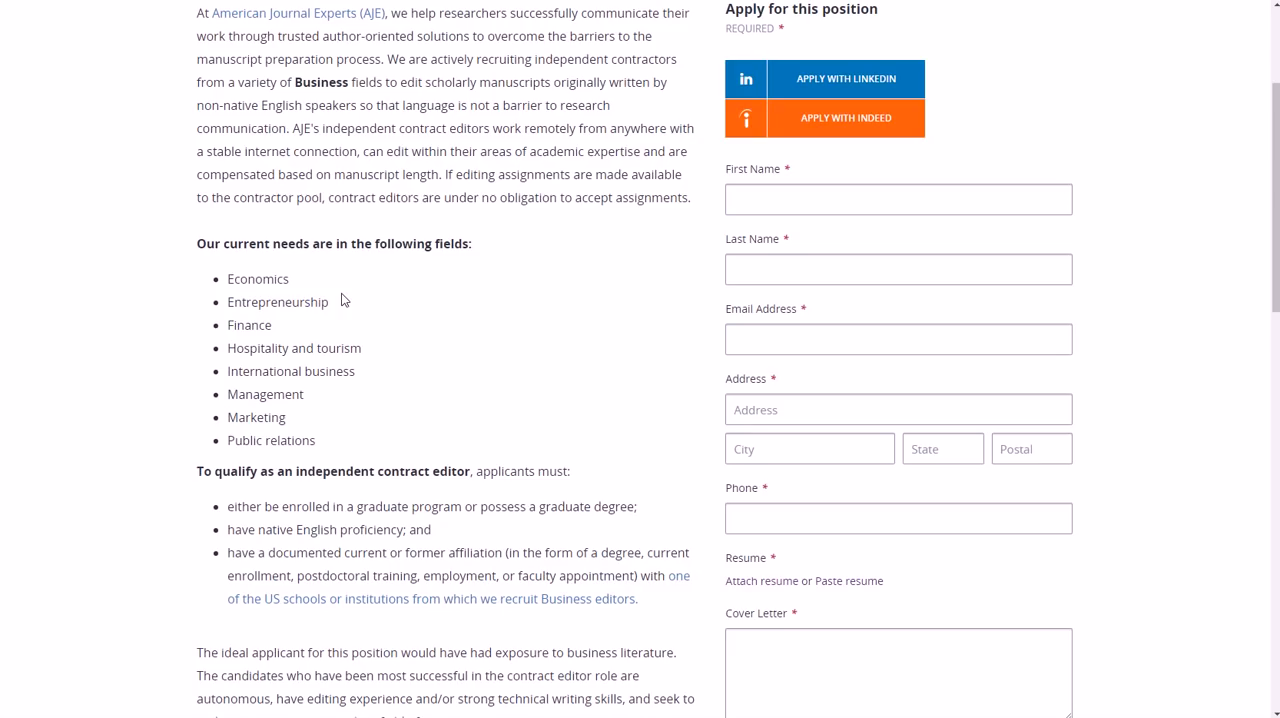
{"action": "mouse_move", "coordinate": [396, 356]}
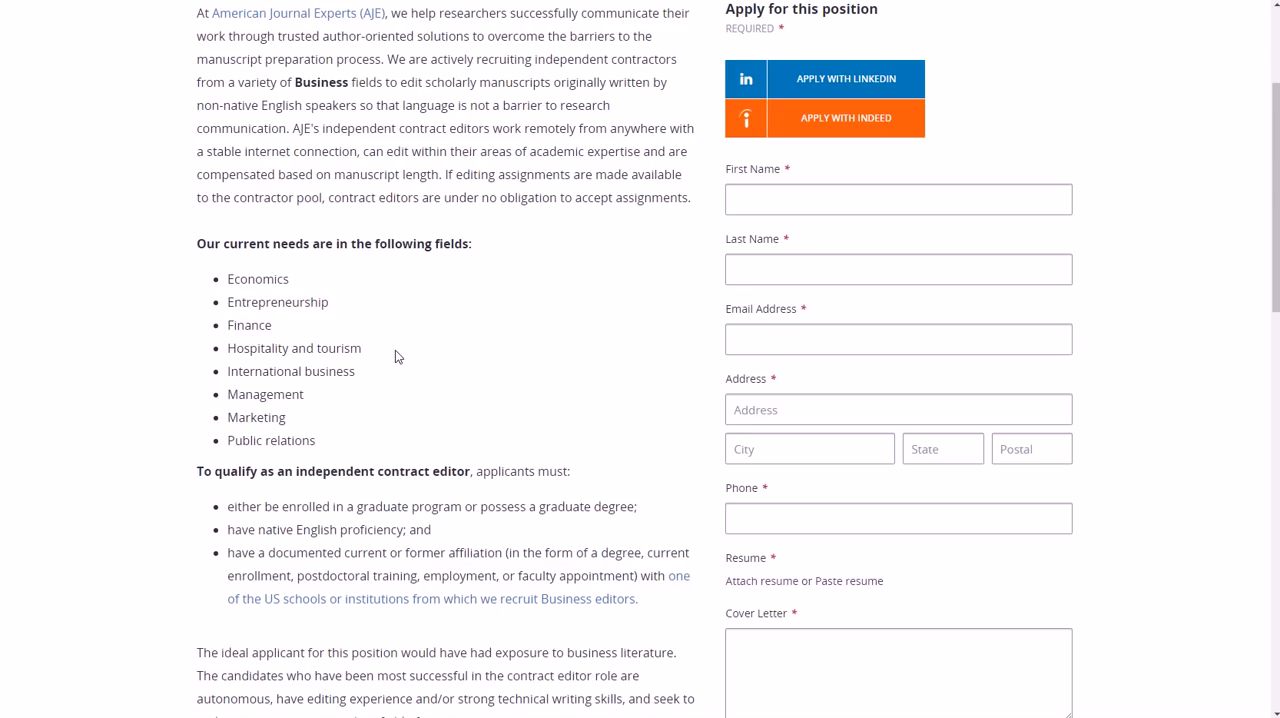
{"action": "scroll", "scroll_direction": "down", "scroll_amount": 3}
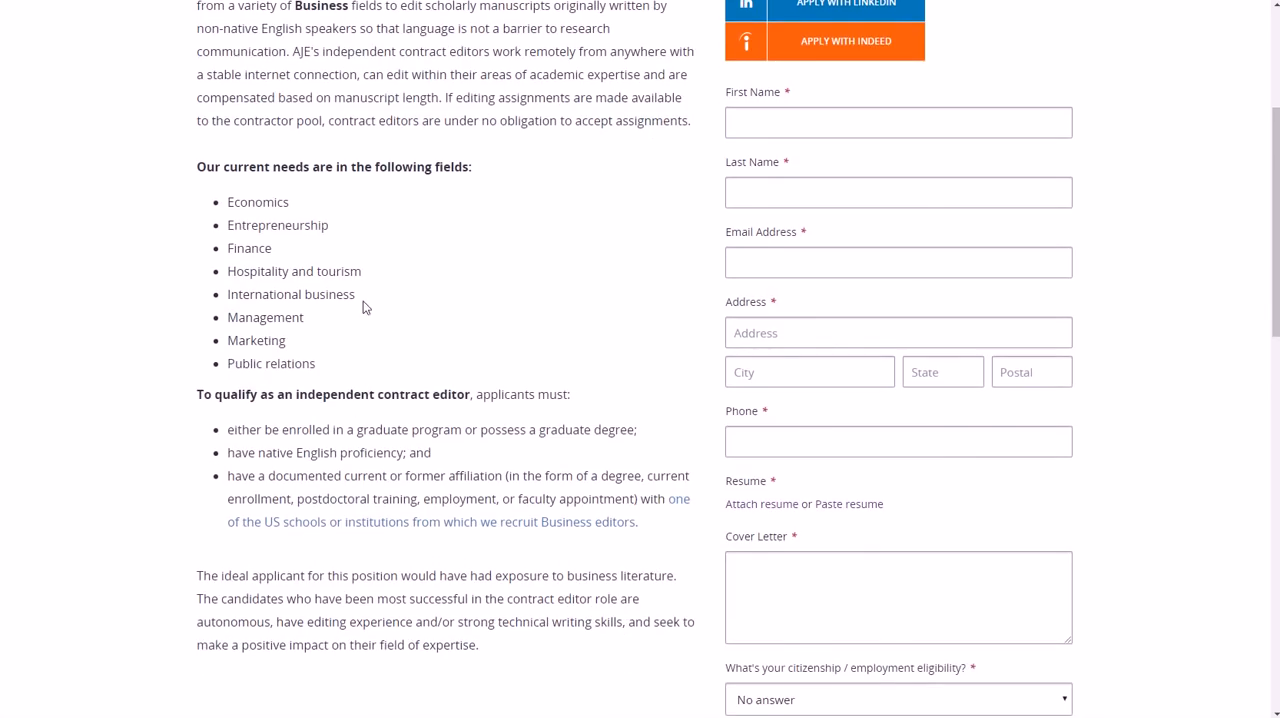
{"action": "scroll", "scroll_direction": "down", "scroll_amount": 3}
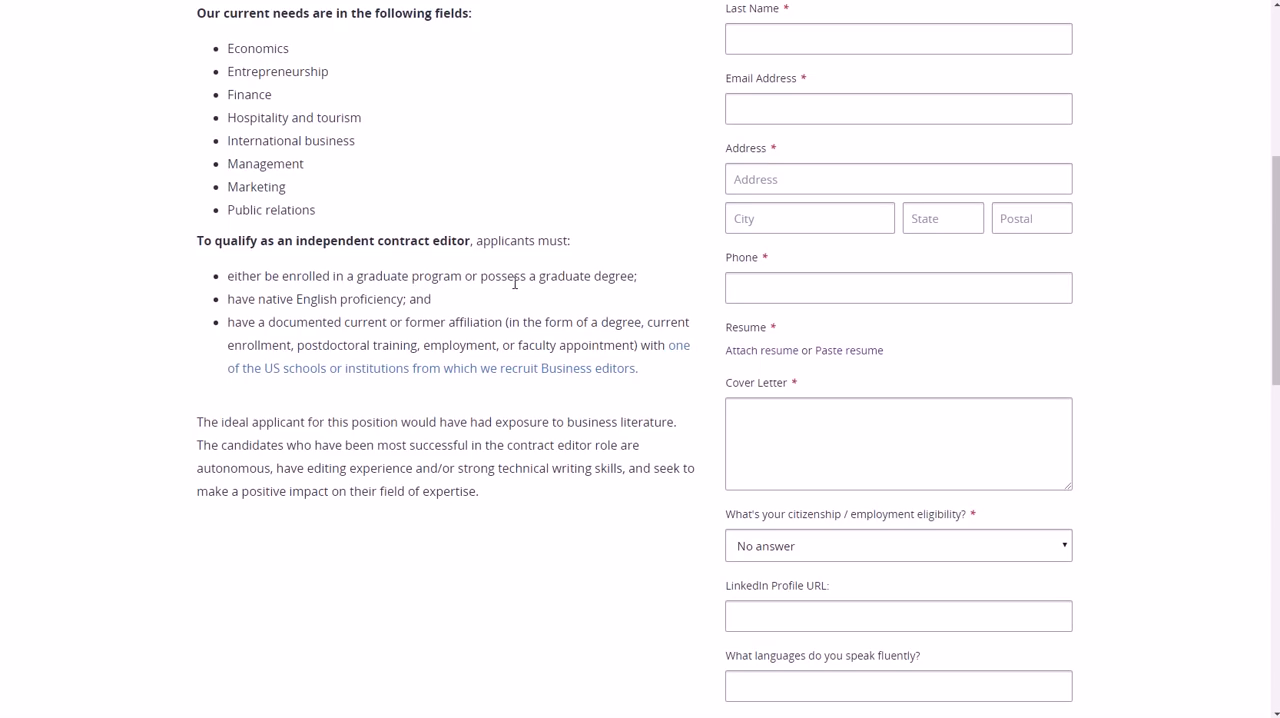
{"action": "mouse_move", "coordinate": [344, 292]}
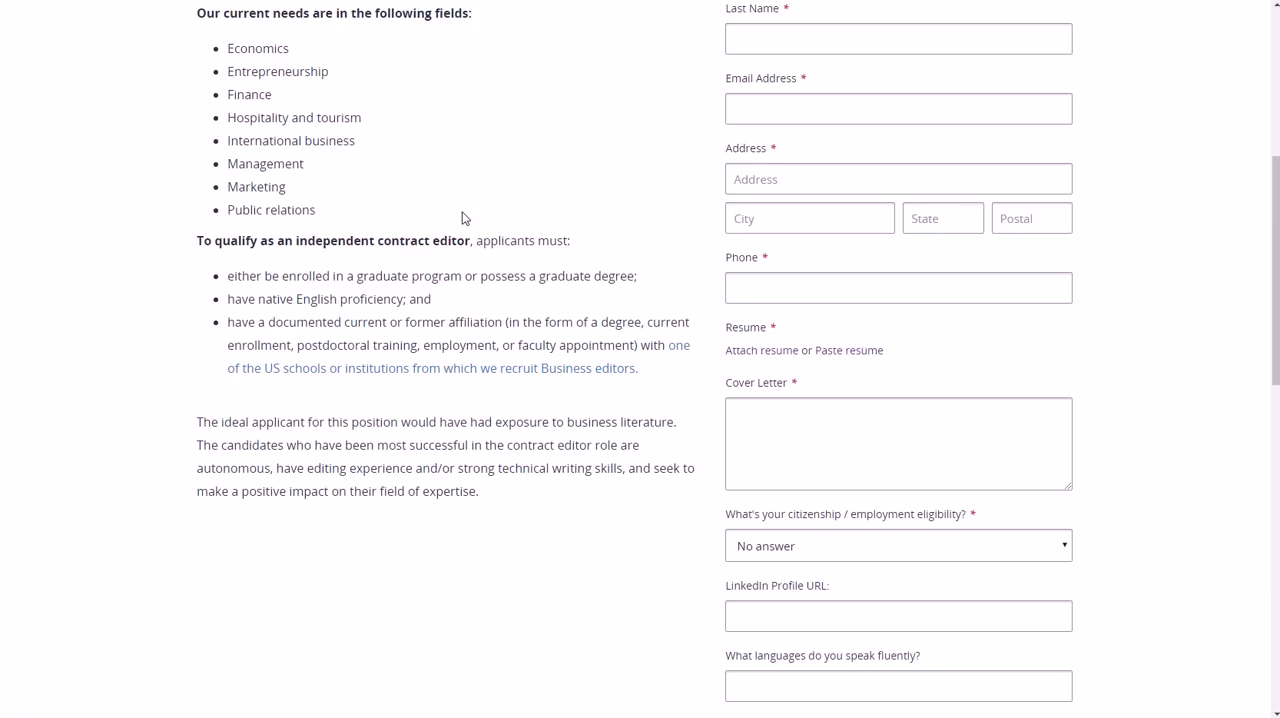
{"action": "mouse_move", "coordinate": [532, 176]}
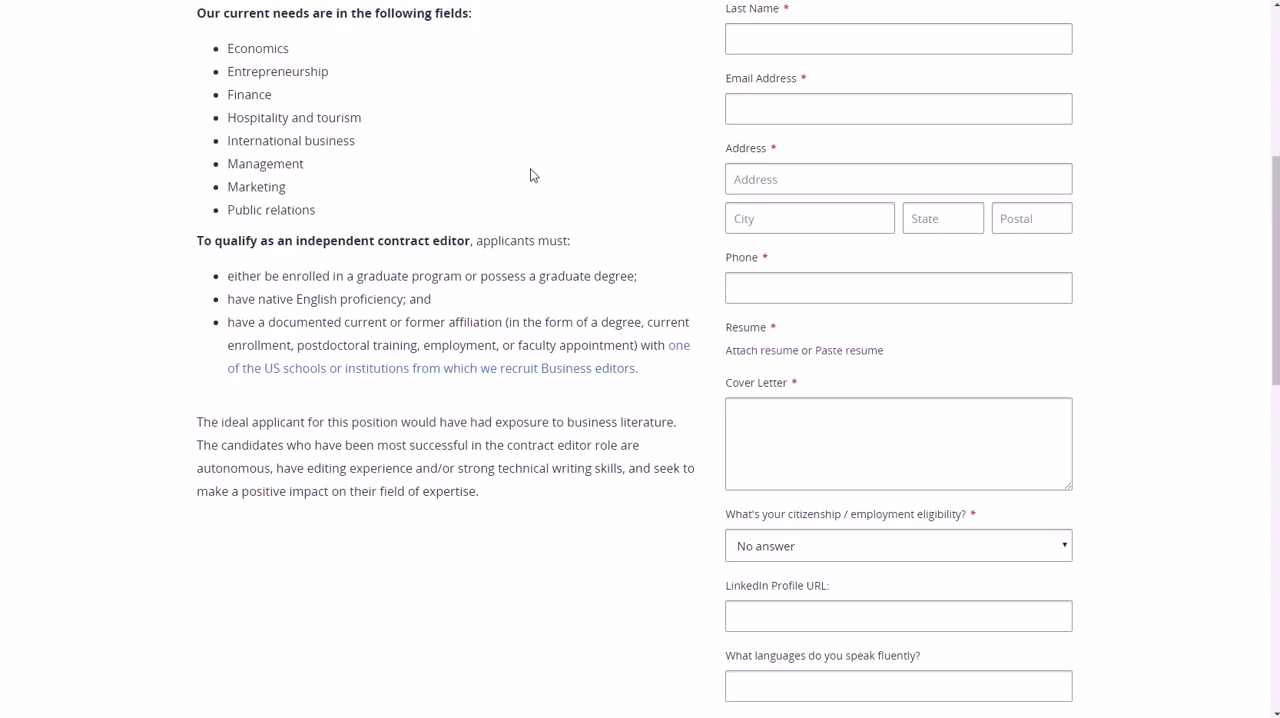
{"action": "mouse_move", "coordinate": [544, 156]}
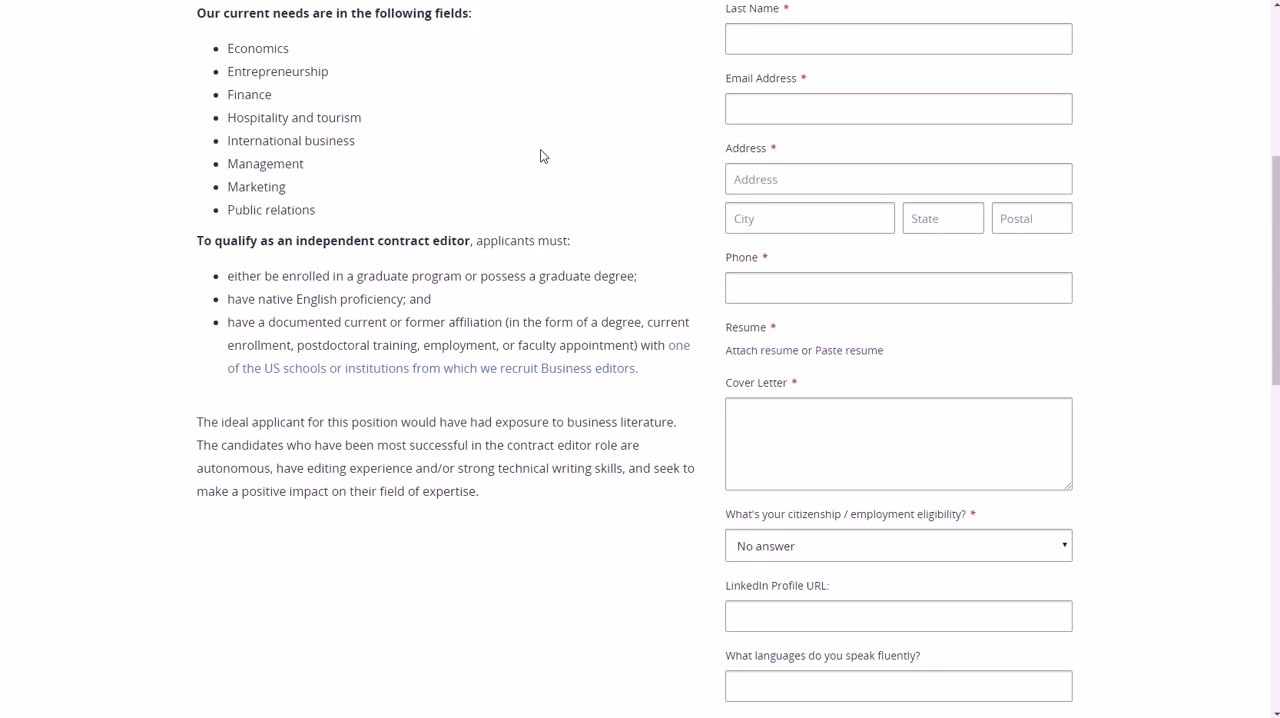
{"action": "mouse_move", "coordinate": [550, 368]}
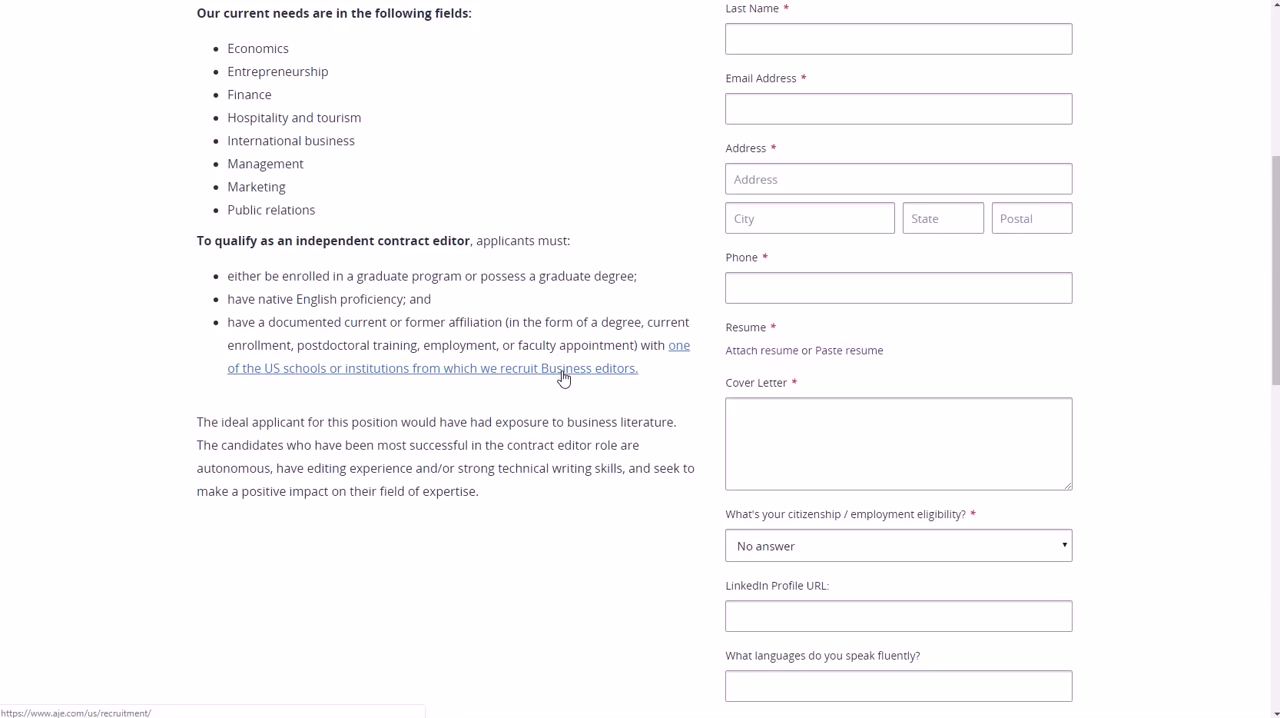
{"action": "mouse_move", "coordinate": [460, 344]}
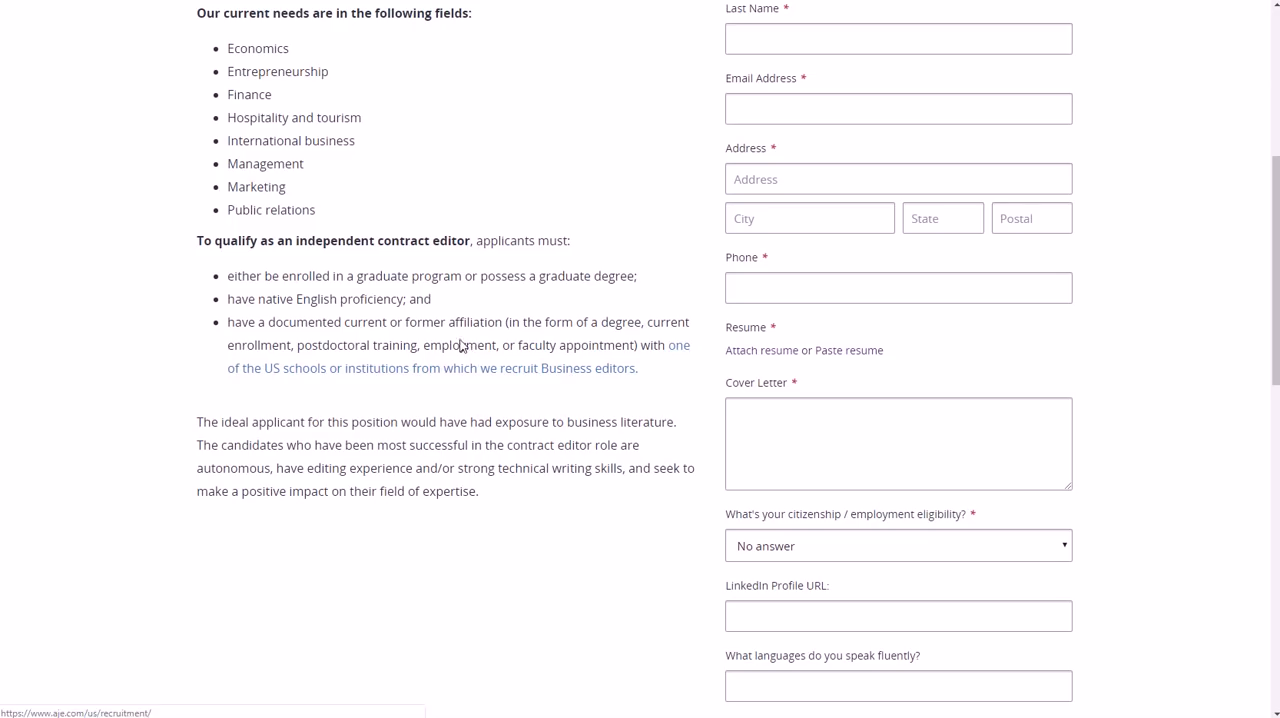
{"action": "scroll", "scroll_direction": "up", "scroll_amount": 3}
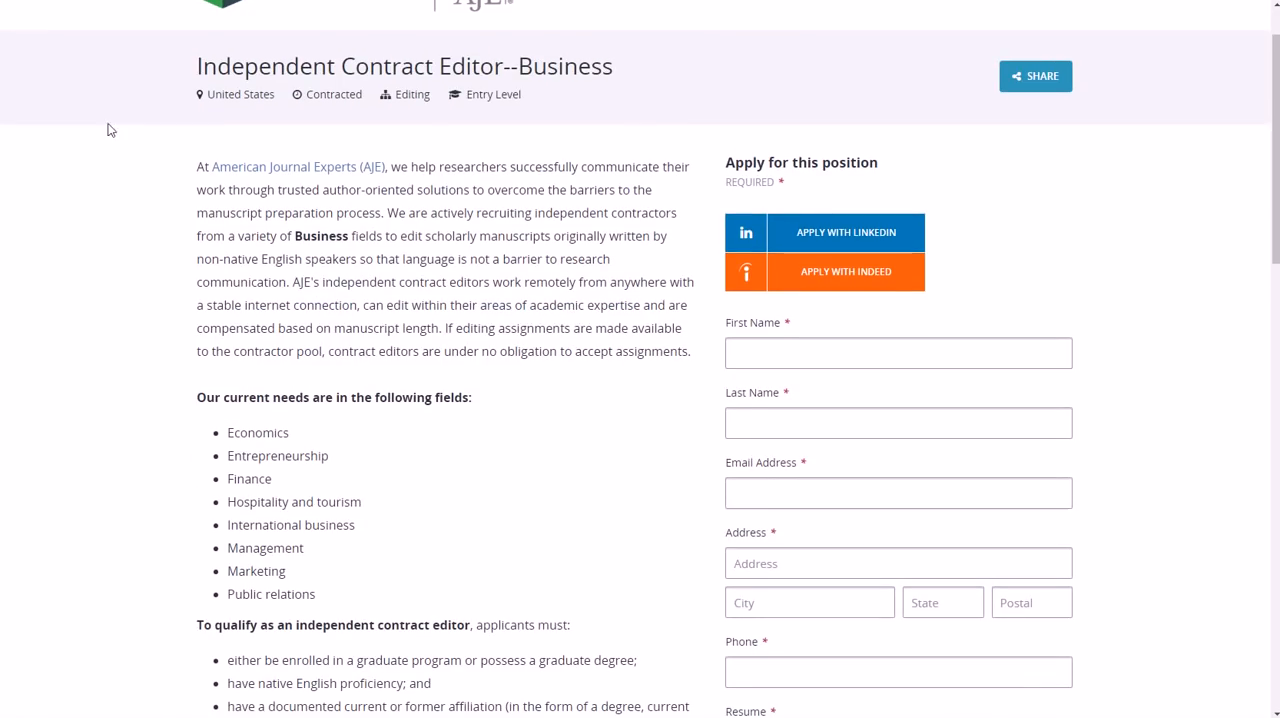
{"action": "left_click", "coordinate": [844, 272]}
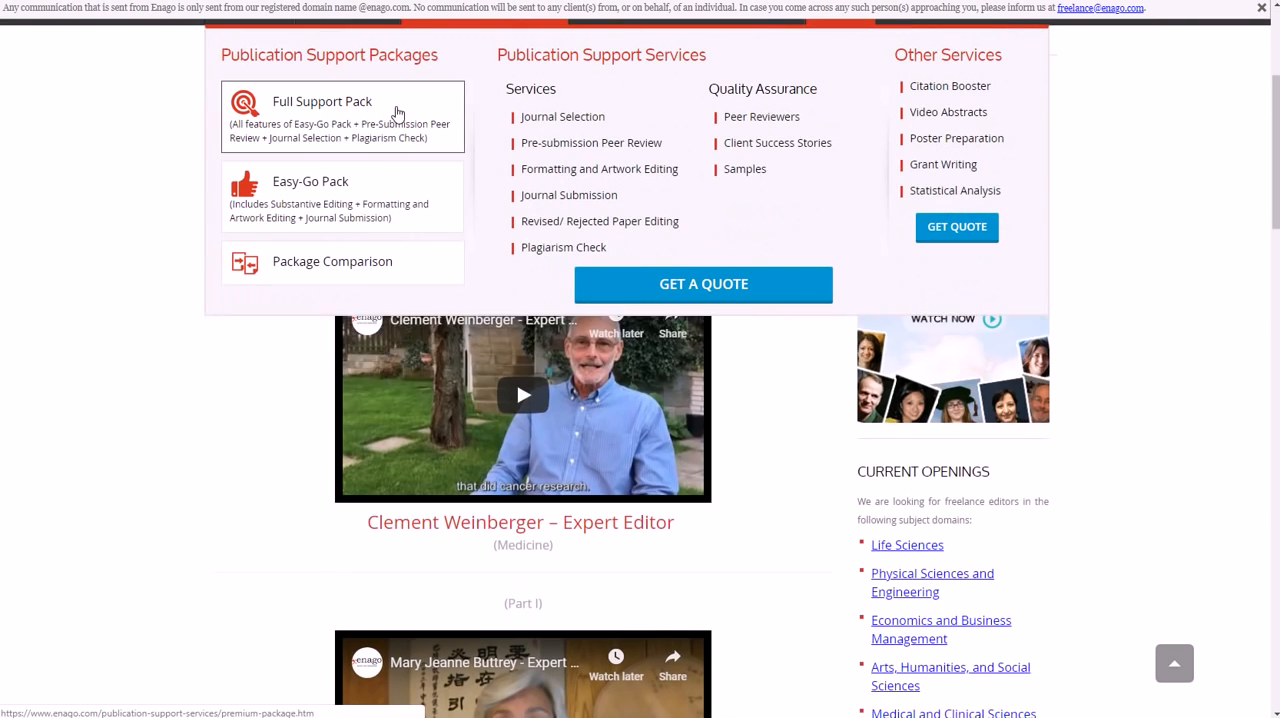
{"action": "scroll", "scroll_direction": "down", "scroll_amount": 3}
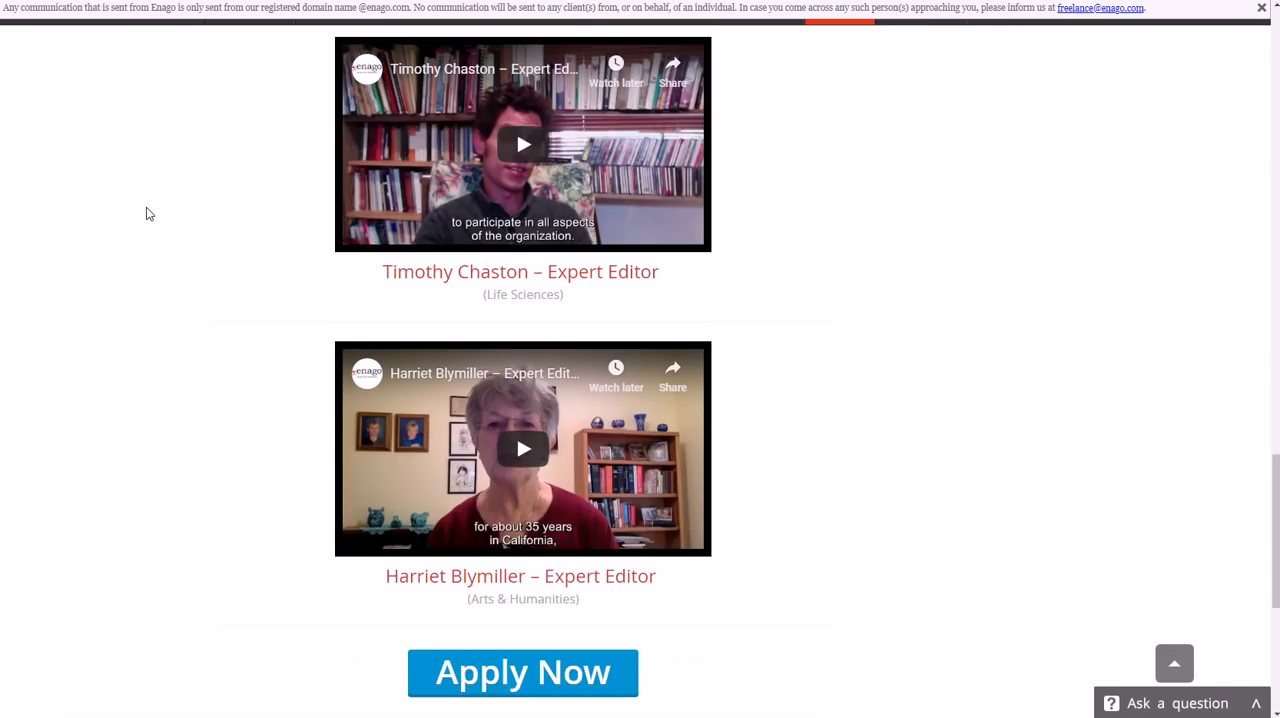
{"action": "scroll", "scroll_direction": "up", "scroll_amount": 3}
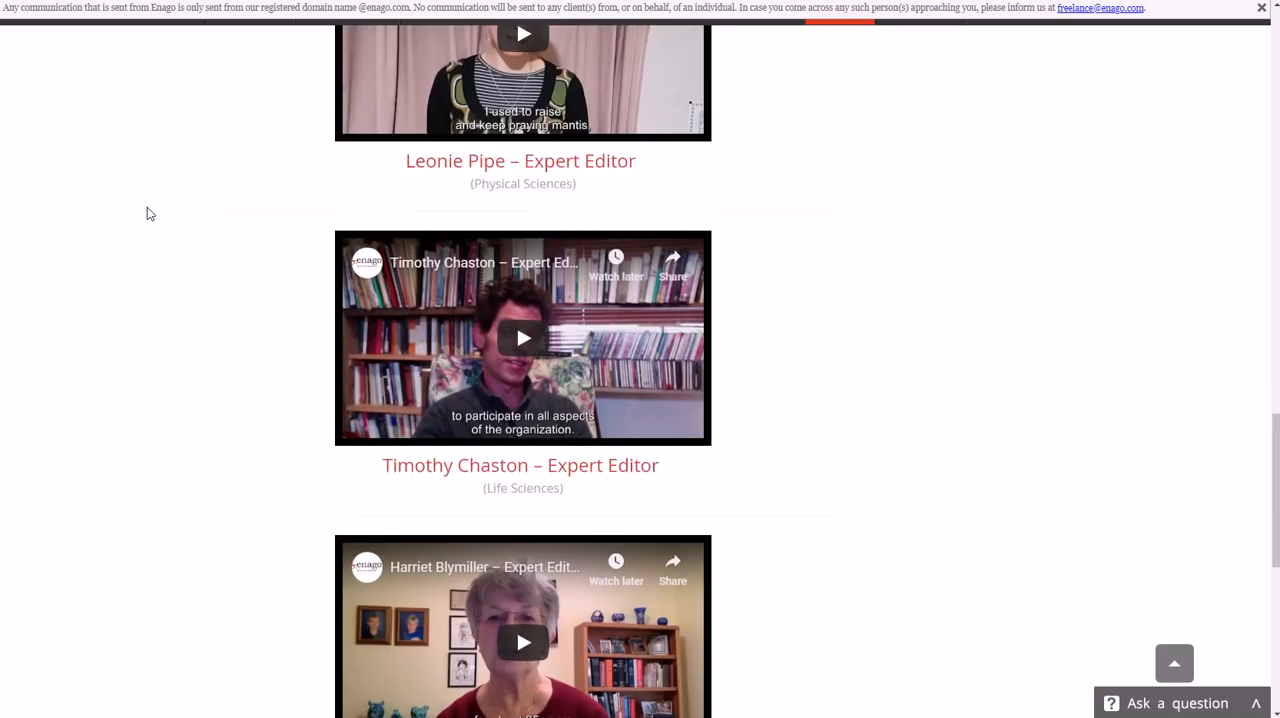
{"action": "scroll", "scroll_direction": "up", "scroll_amount": 3}
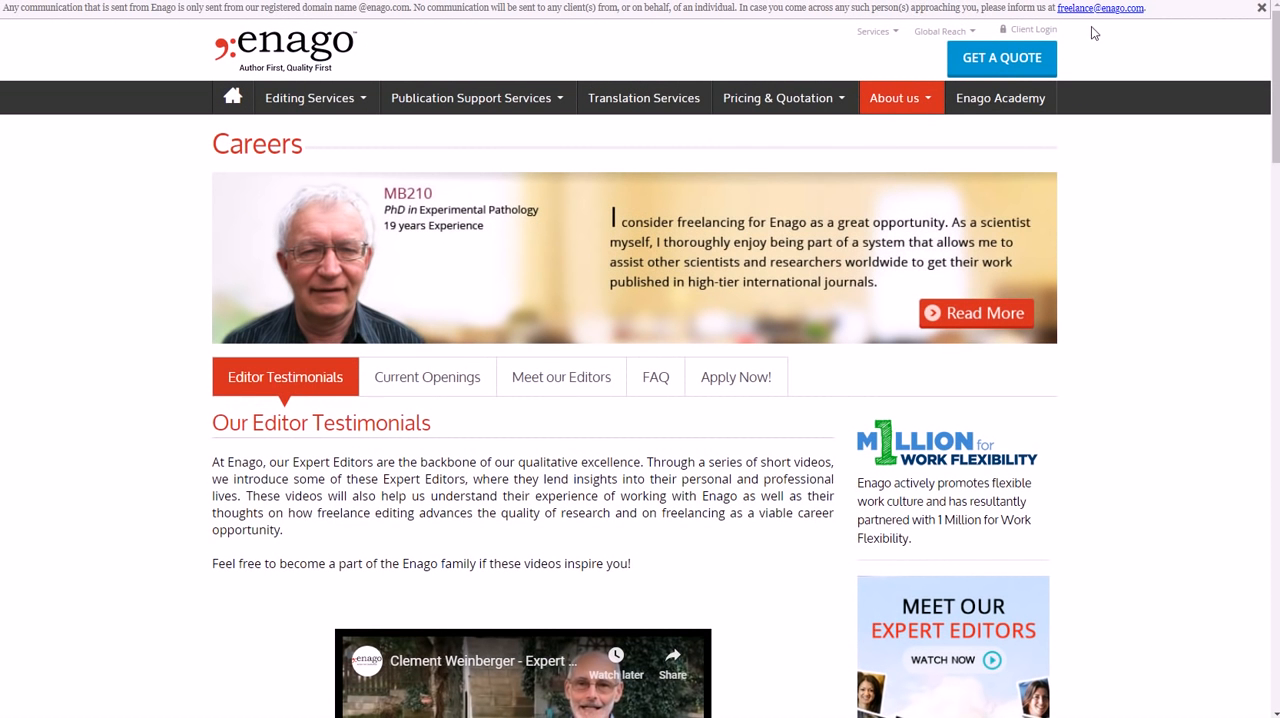
{"action": "mouse_move", "coordinate": [1104, 20]}
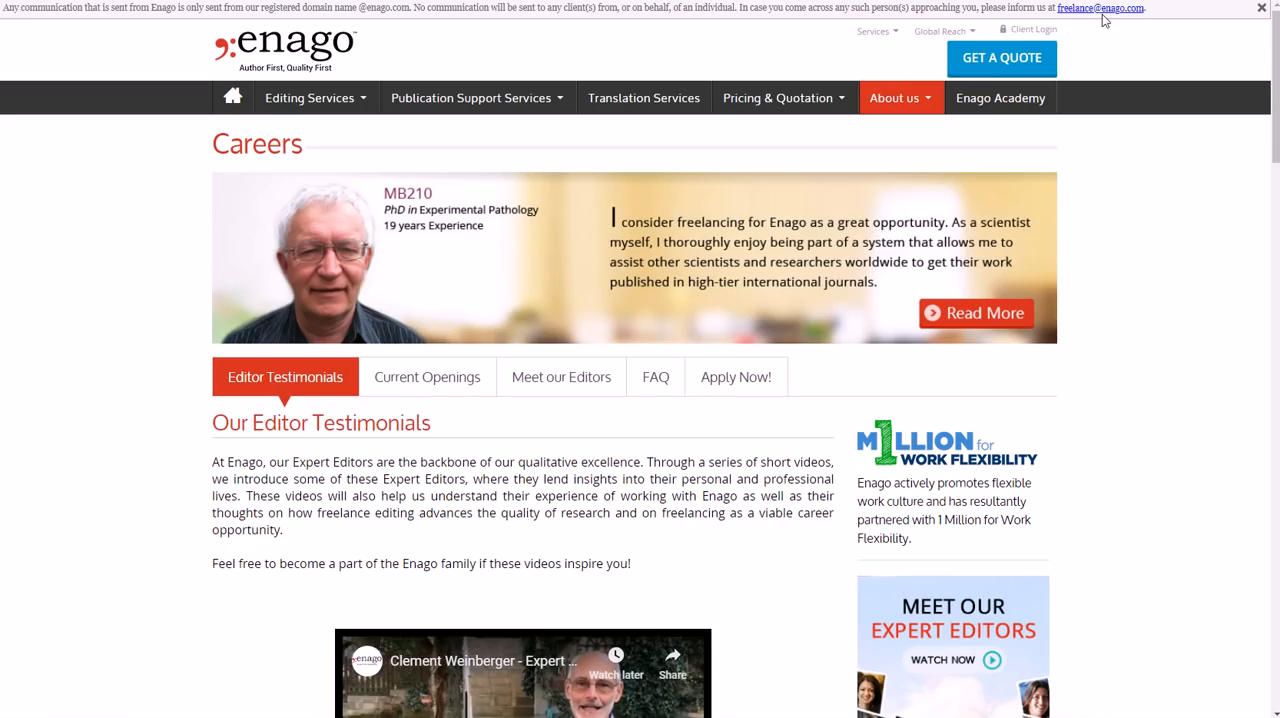
{"action": "mouse_move", "coordinate": [296, 72]}
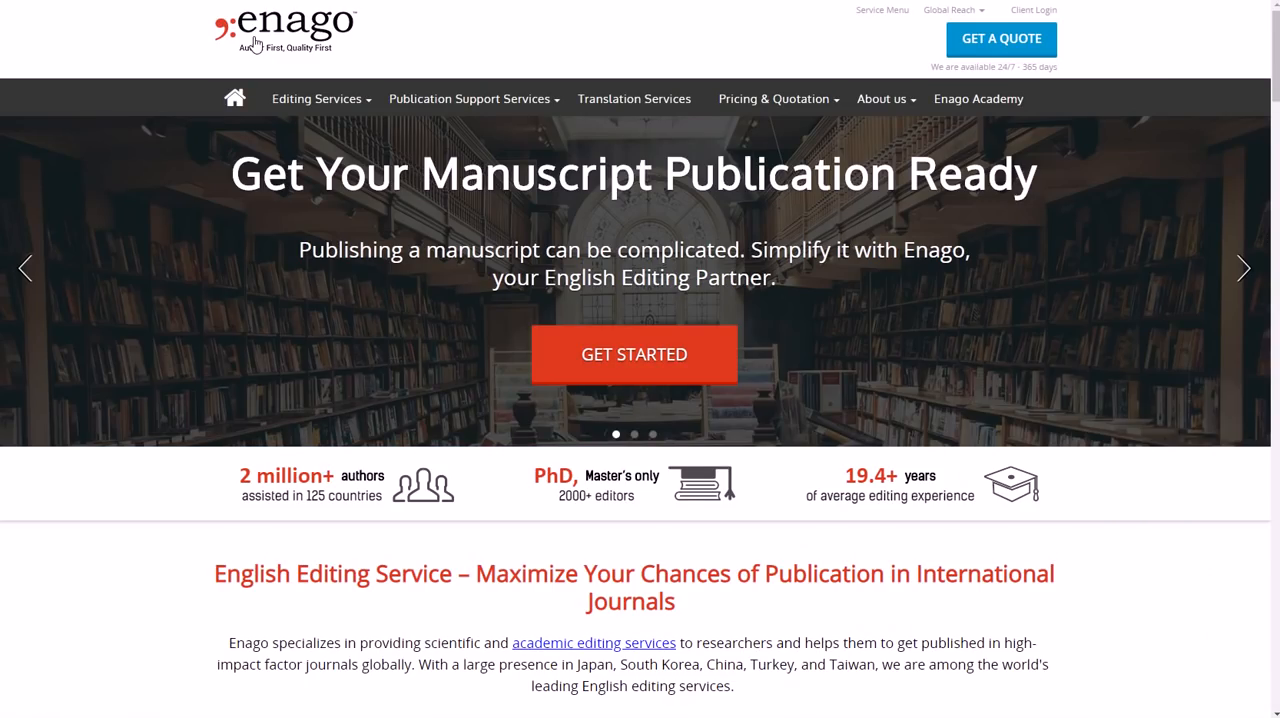
{"action": "scroll", "scroll_direction": "down", "scroll_amount": 3}
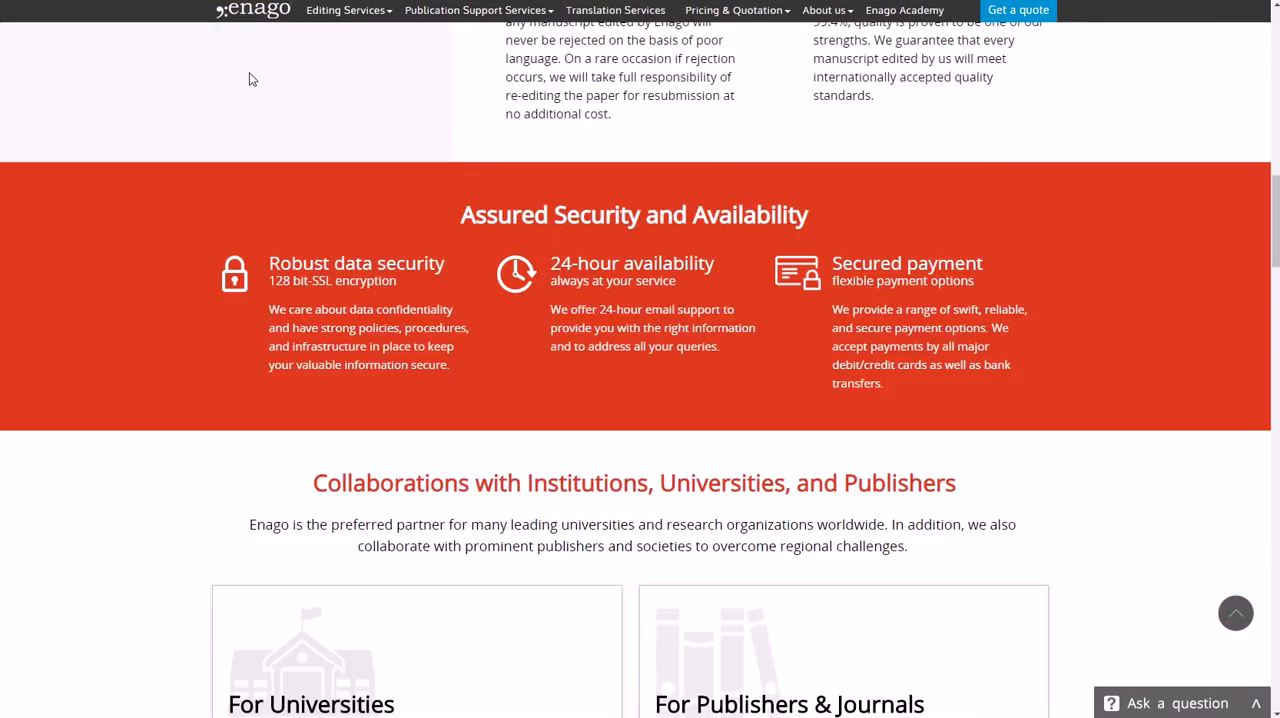
{"action": "scroll", "scroll_direction": "down", "scroll_amount": 3}
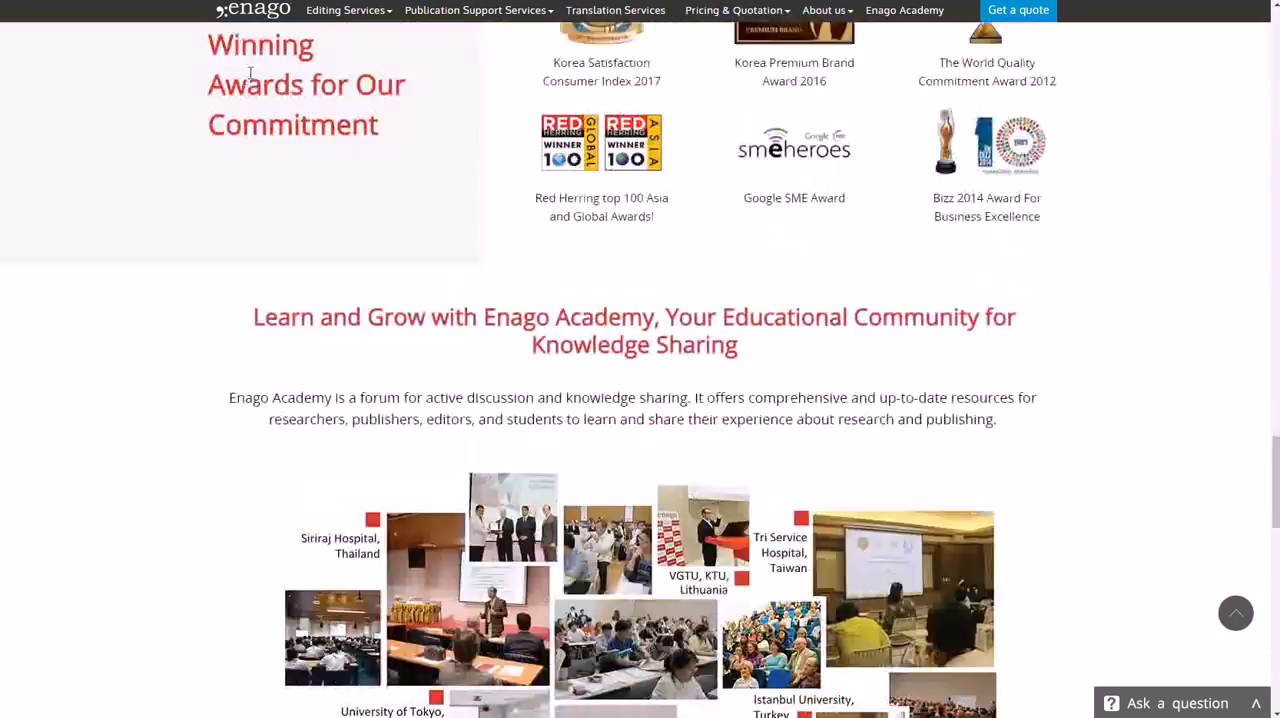
{"action": "scroll", "scroll_direction": "down", "scroll_amount": 3}
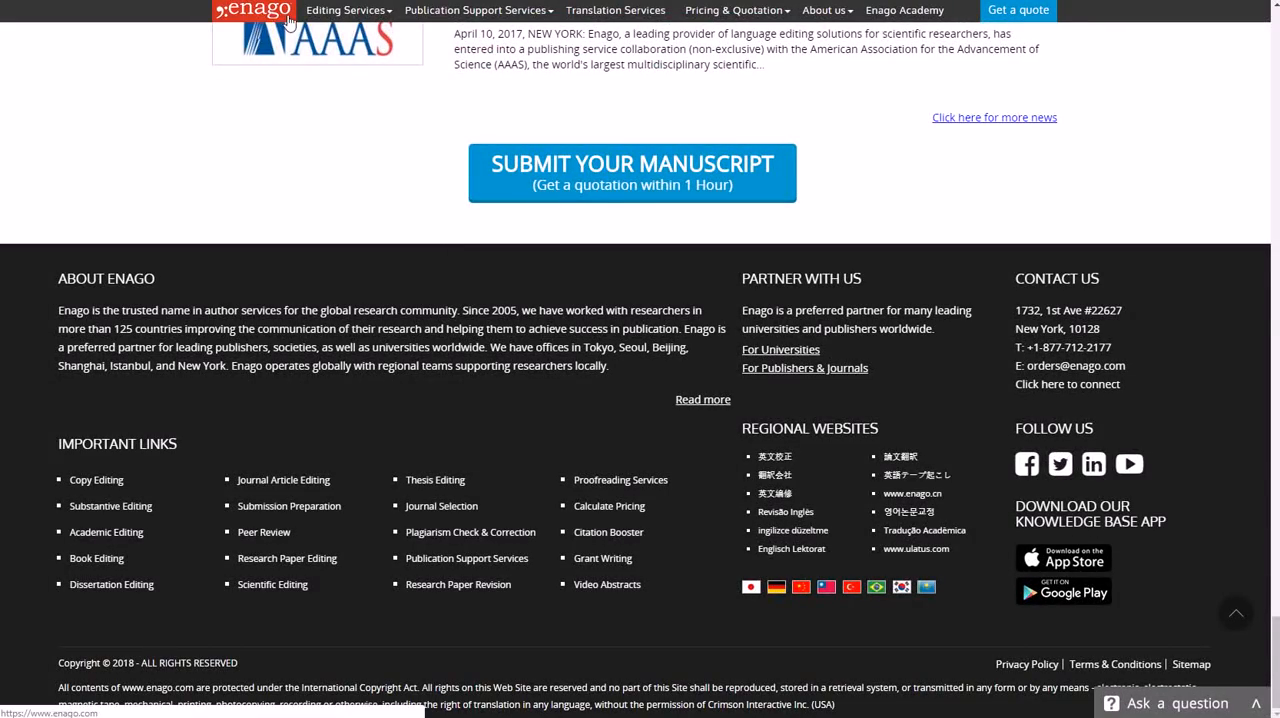
{"action": "left_click", "coordinate": [344, 10]}
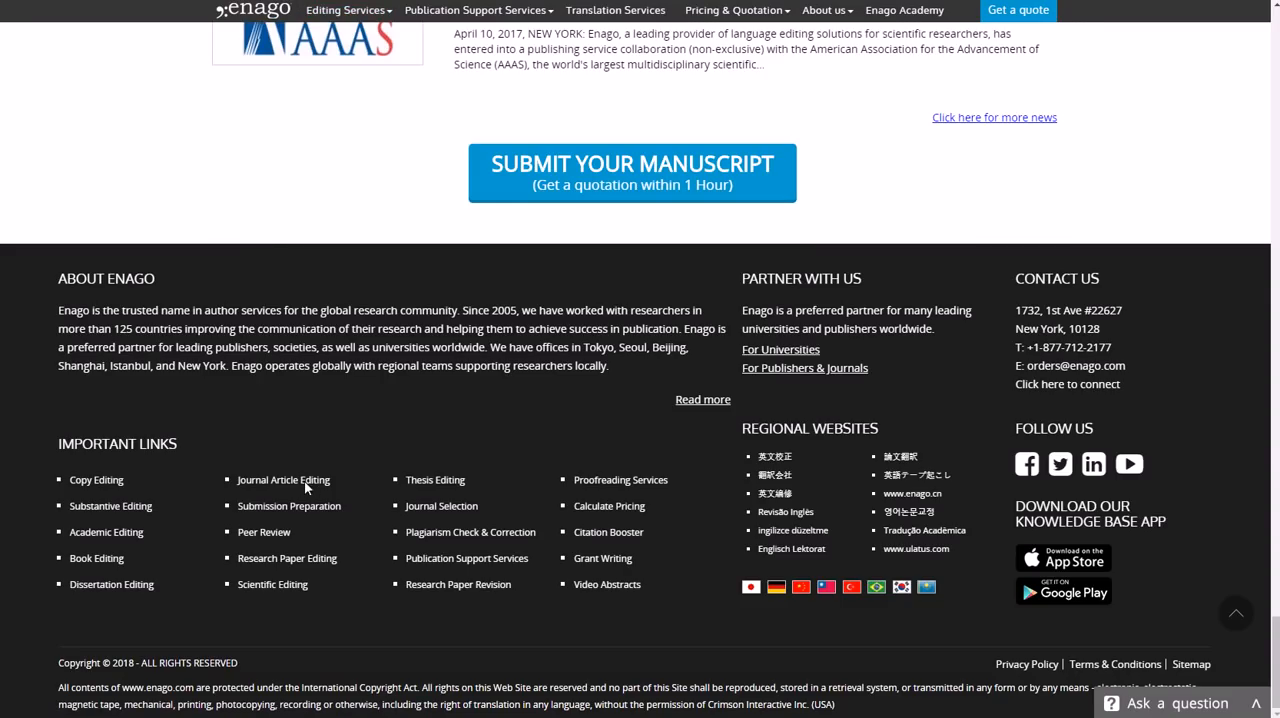
{"action": "mouse_move", "coordinate": [514, 556]}
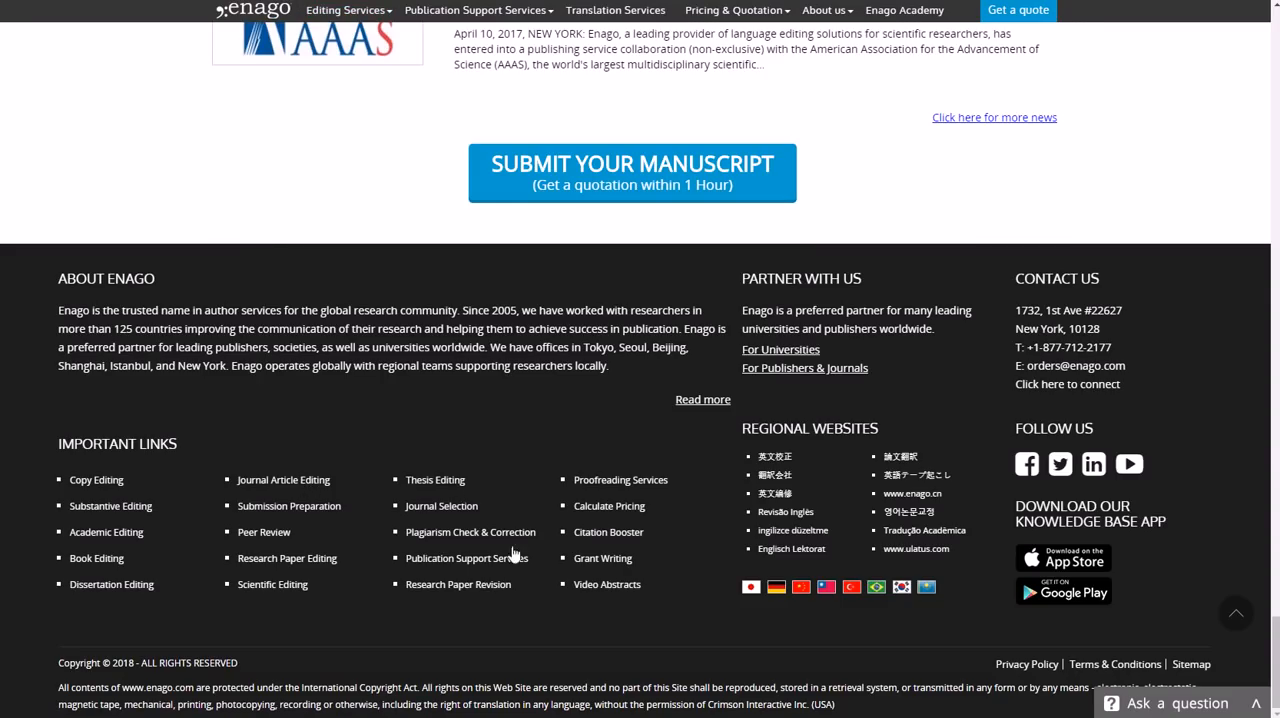
{"action": "mouse_move", "coordinate": [620, 480]}
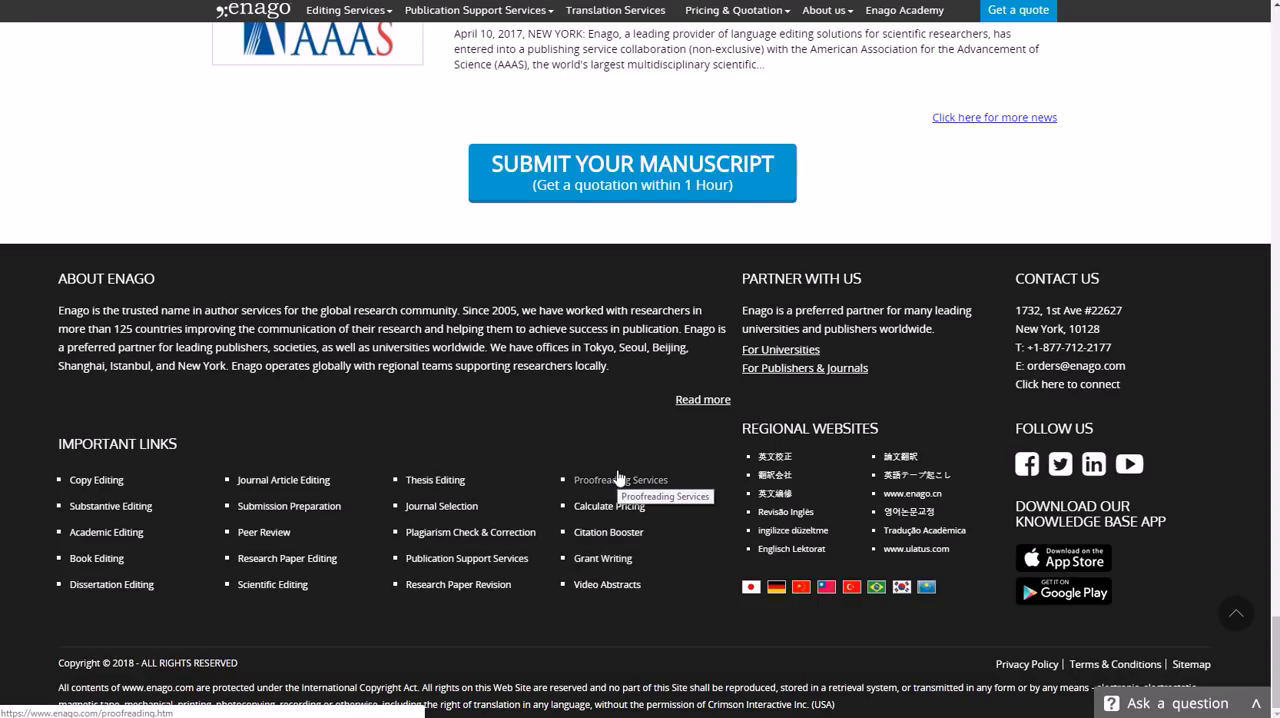
{"action": "mouse_move", "coordinate": [620, 480]}
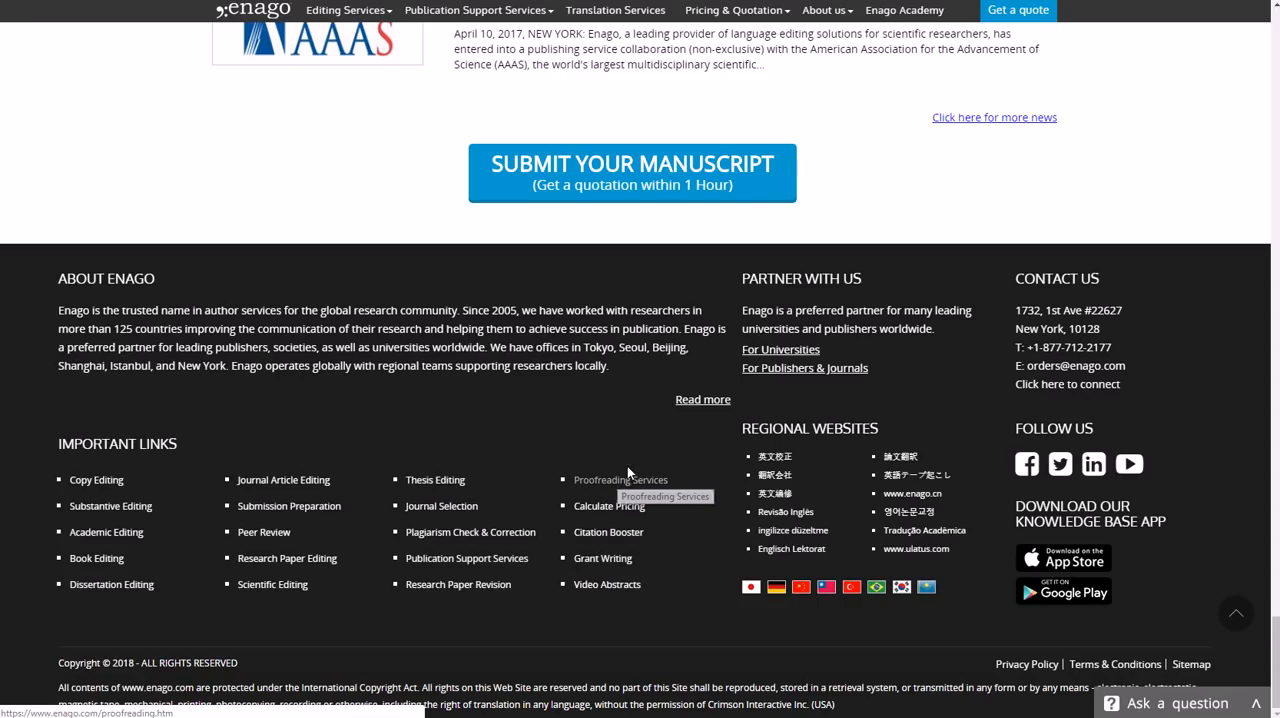
{"action": "scroll", "scroll_direction": "up", "scroll_amount": 3}
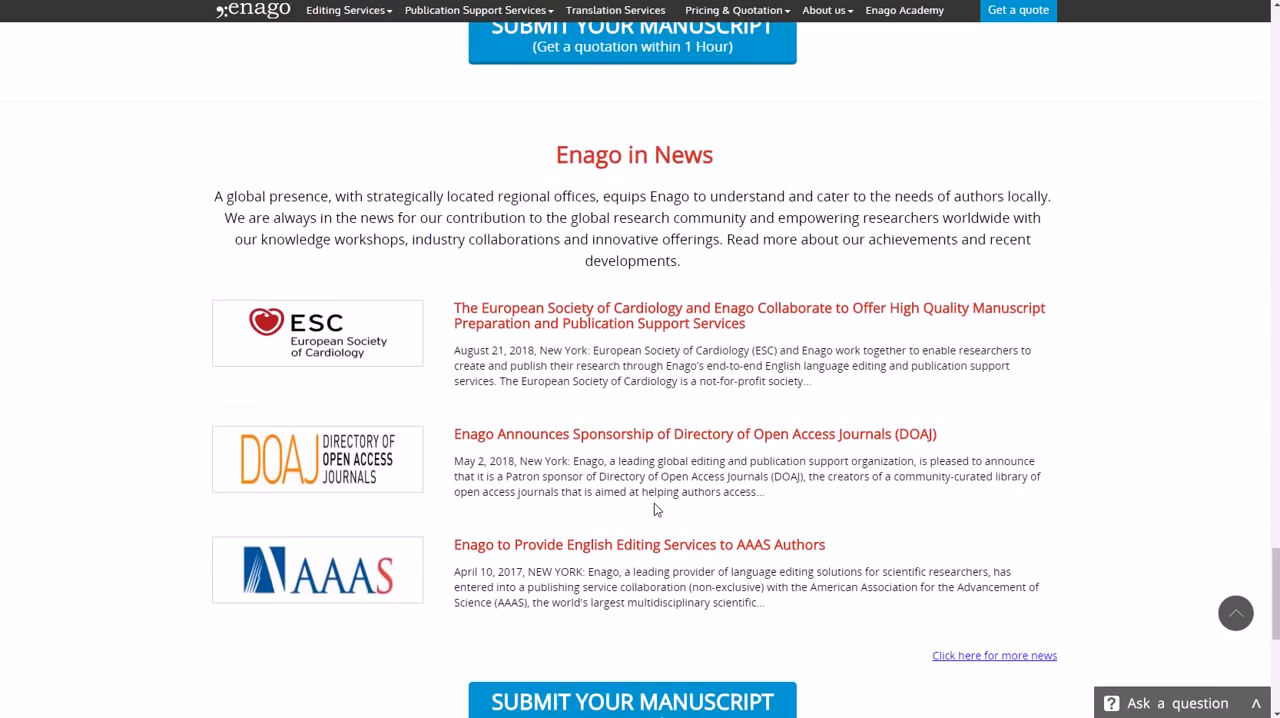
{"action": "scroll", "scroll_direction": "up", "scroll_amount": 3}
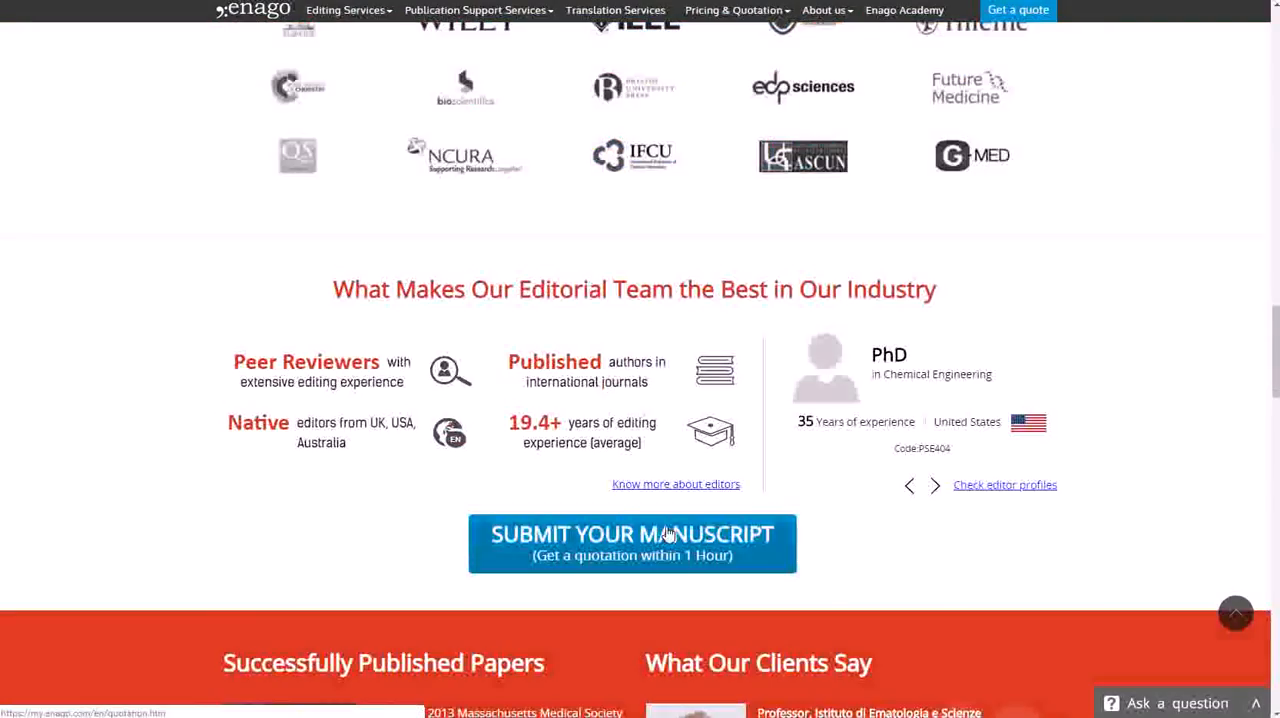
{"action": "scroll", "scroll_direction": "up", "scroll_amount": 3}
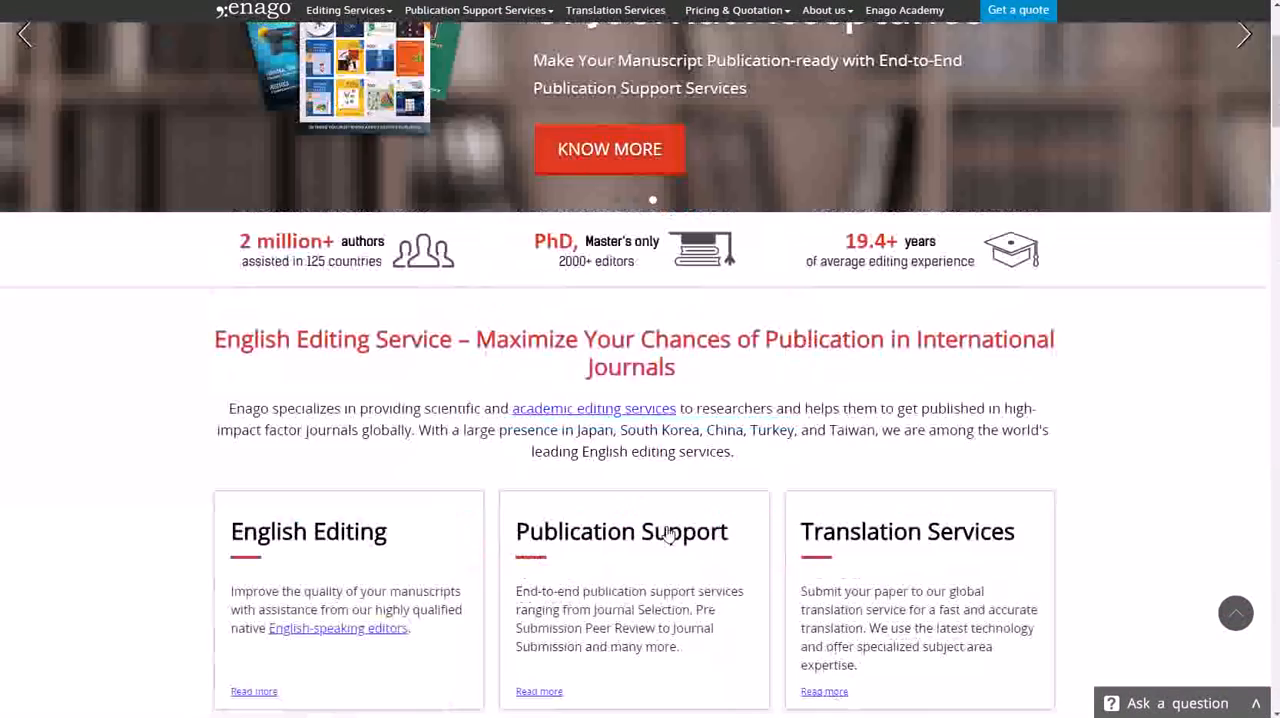
{"action": "scroll", "scroll_direction": "up", "scroll_amount": 3}
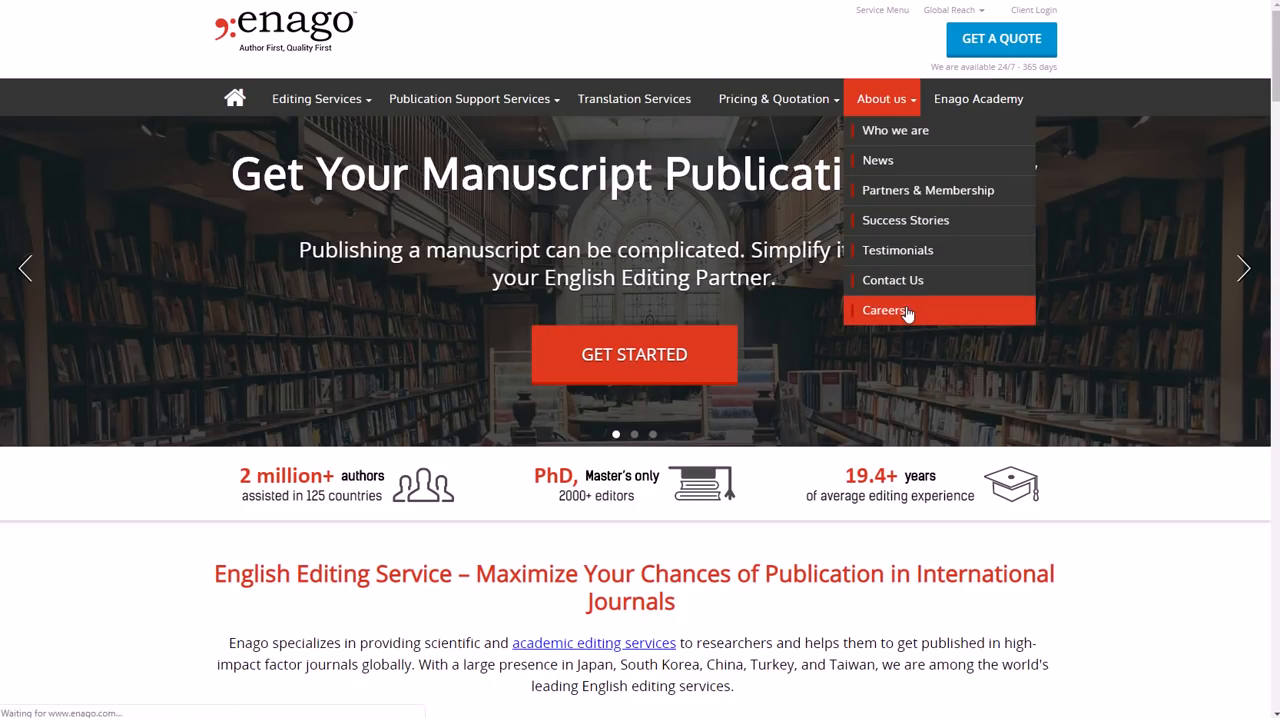
Go to Enago's Careers page via About us and view the Editor Testimonials section
{"action": "left_click", "coordinate": [886, 310]}
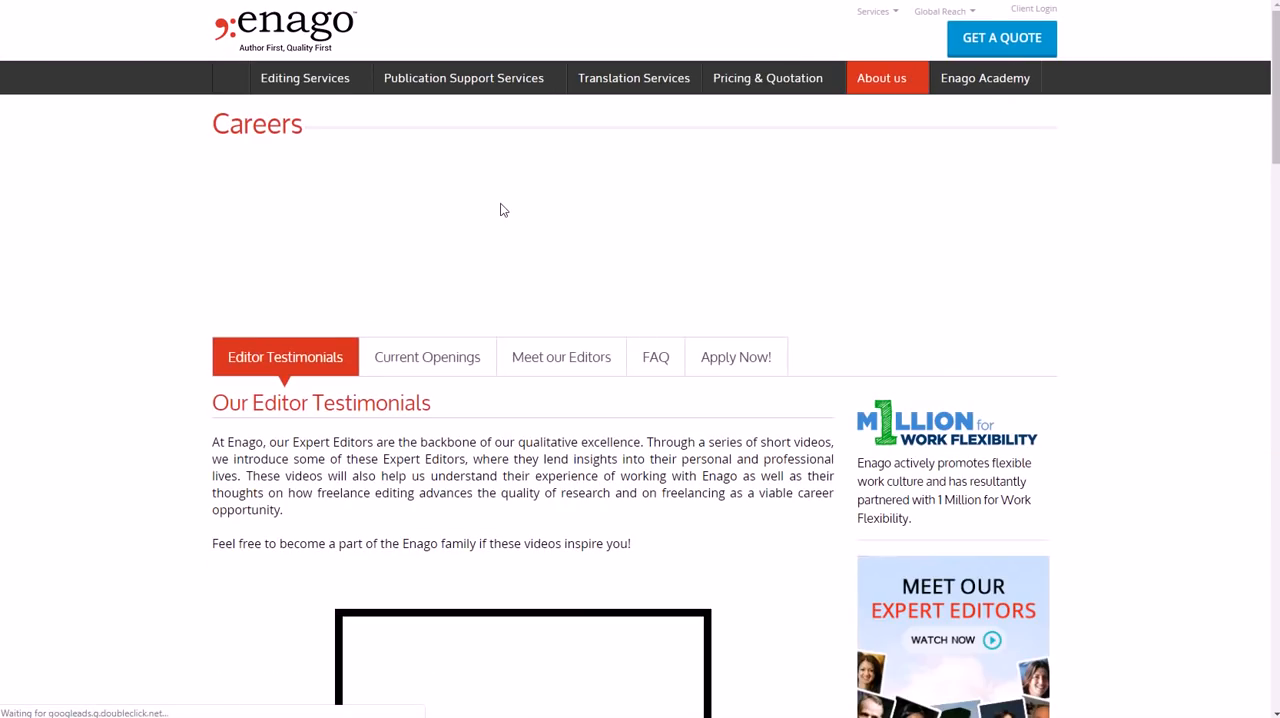
{"action": "scroll", "scroll_direction": "down", "scroll_amount": 3}
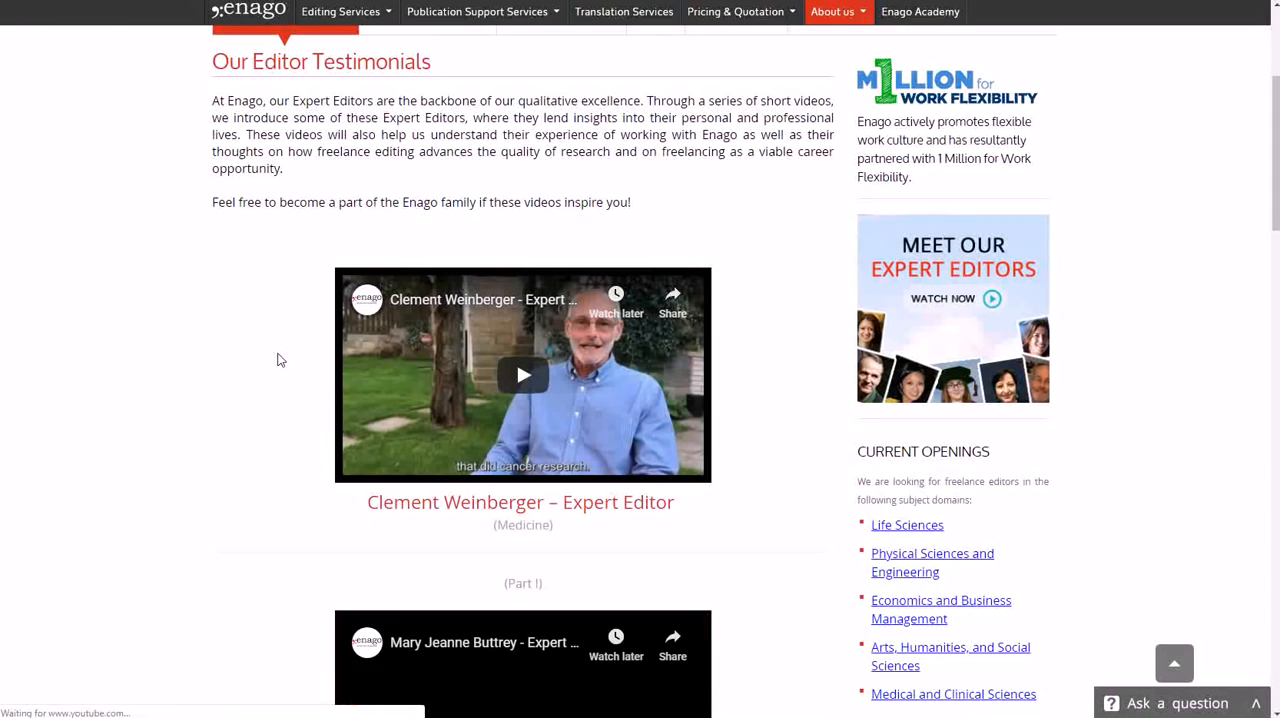
{"action": "scroll", "scroll_direction": "down", "scroll_amount": 3}
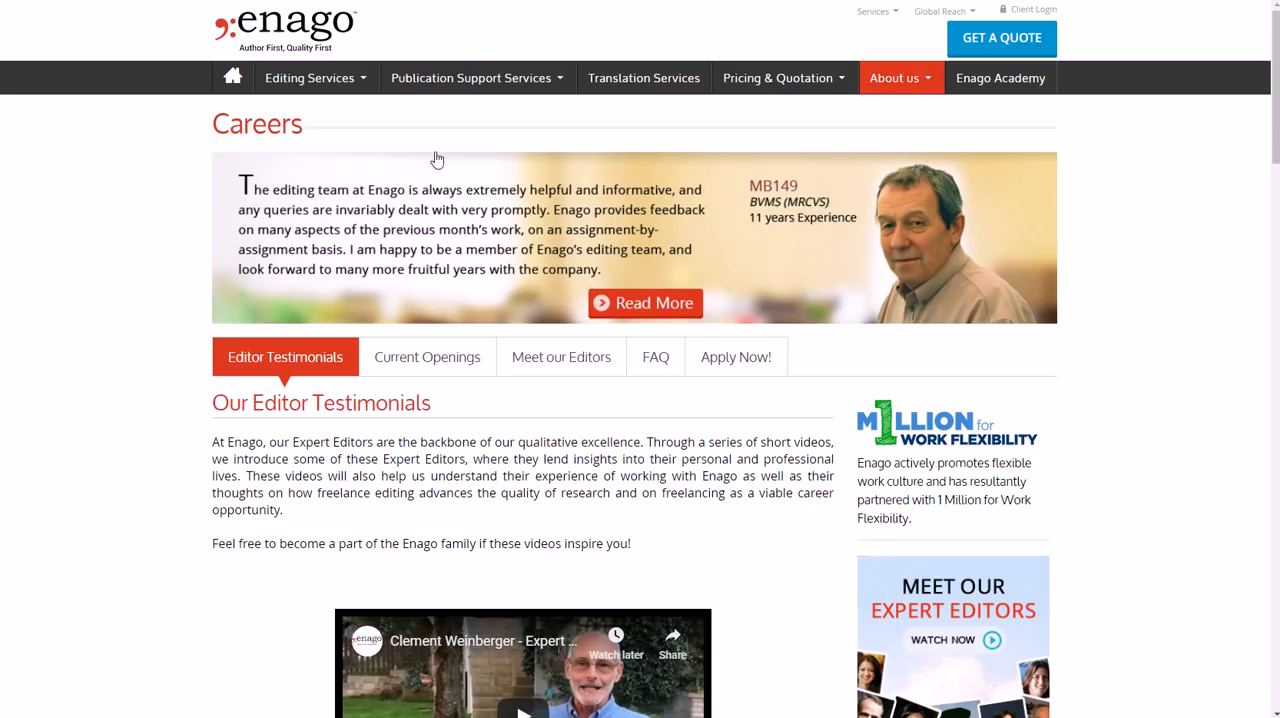
Show Enago's Current Openings and read through the Freelance Editors job description
{"action": "left_click", "coordinate": [428, 356]}
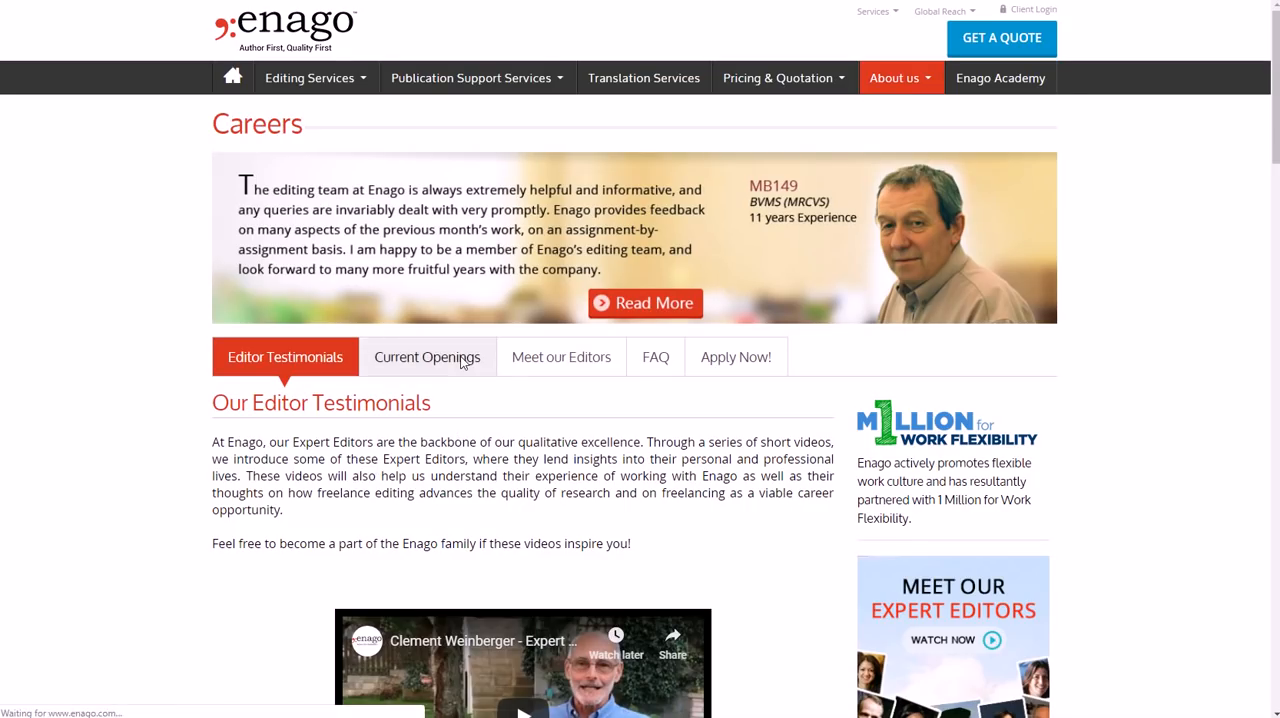
{"action": "left_click", "coordinate": [428, 356]}
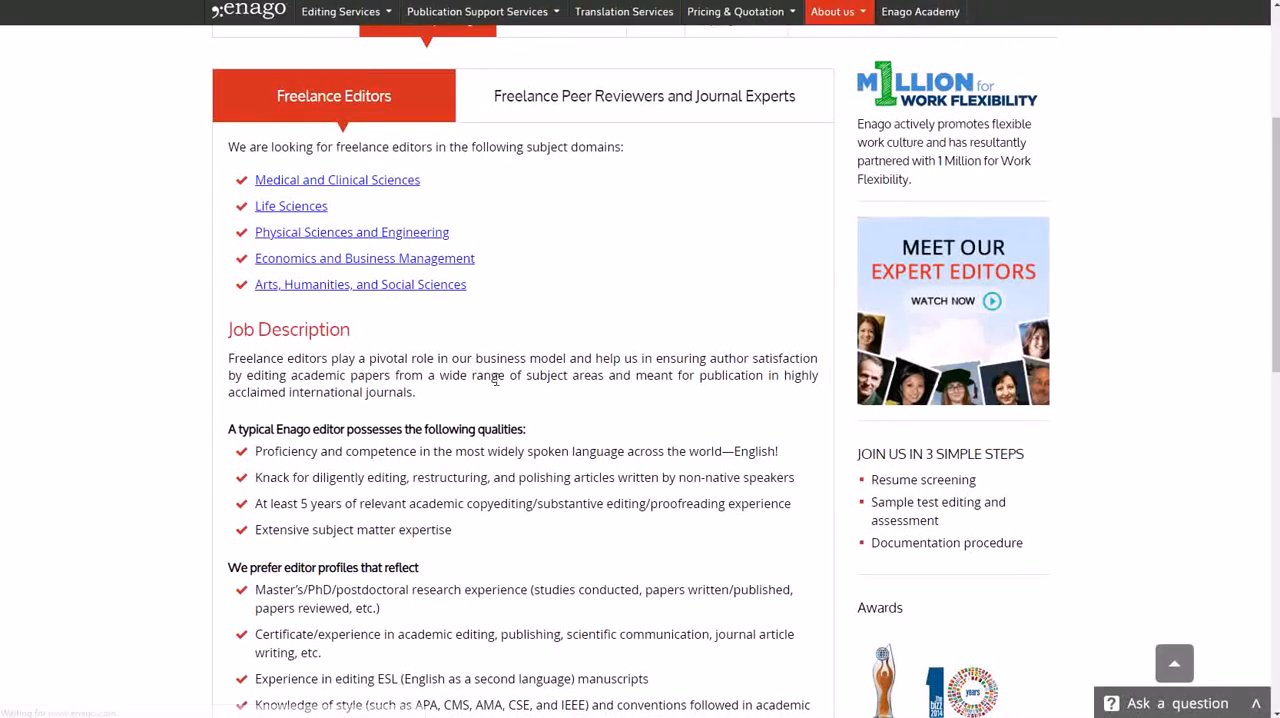
{"action": "scroll", "scroll_direction": "down", "scroll_amount": 3}
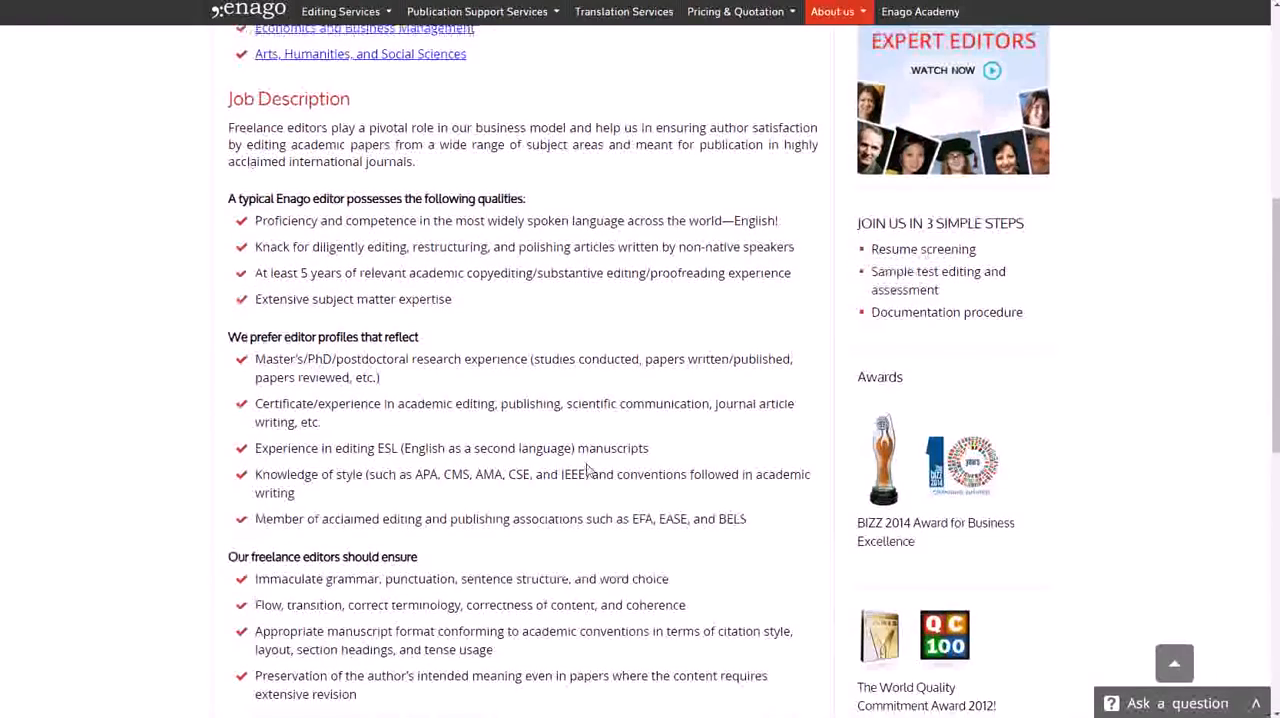
{"action": "scroll", "scroll_direction": "down", "scroll_amount": 3}
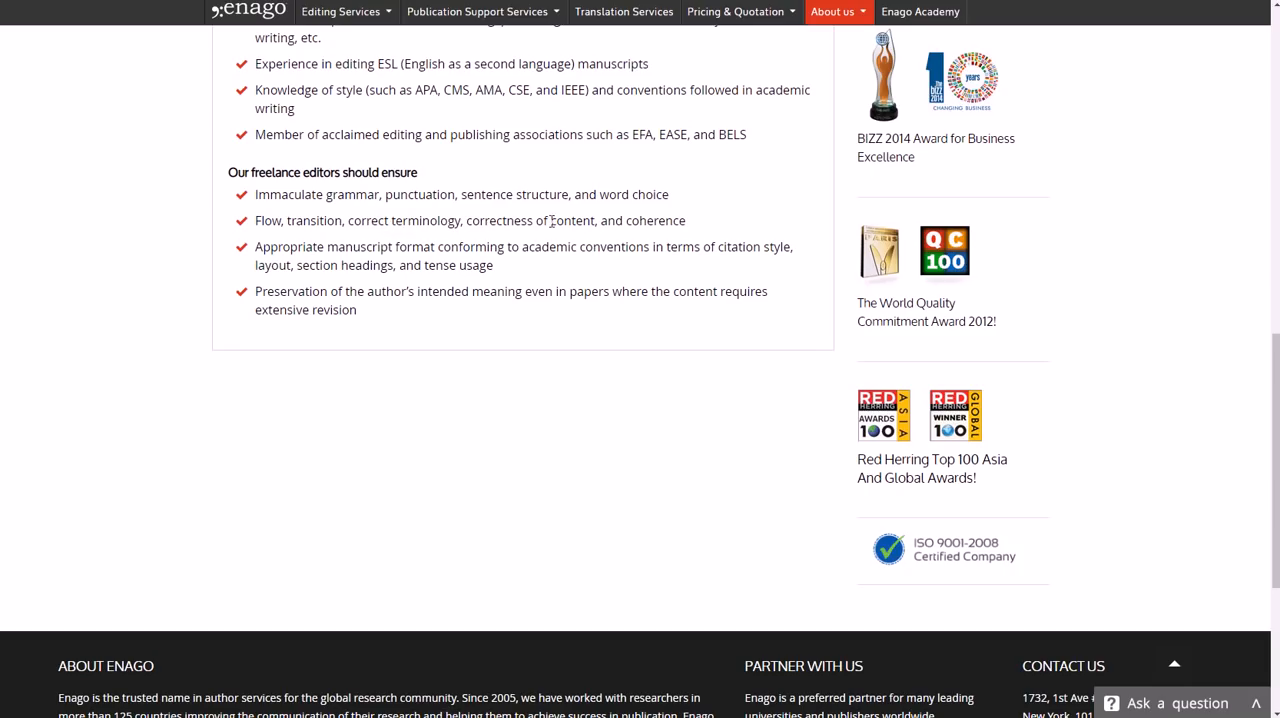
{"action": "mouse_move", "coordinate": [420, 284]}
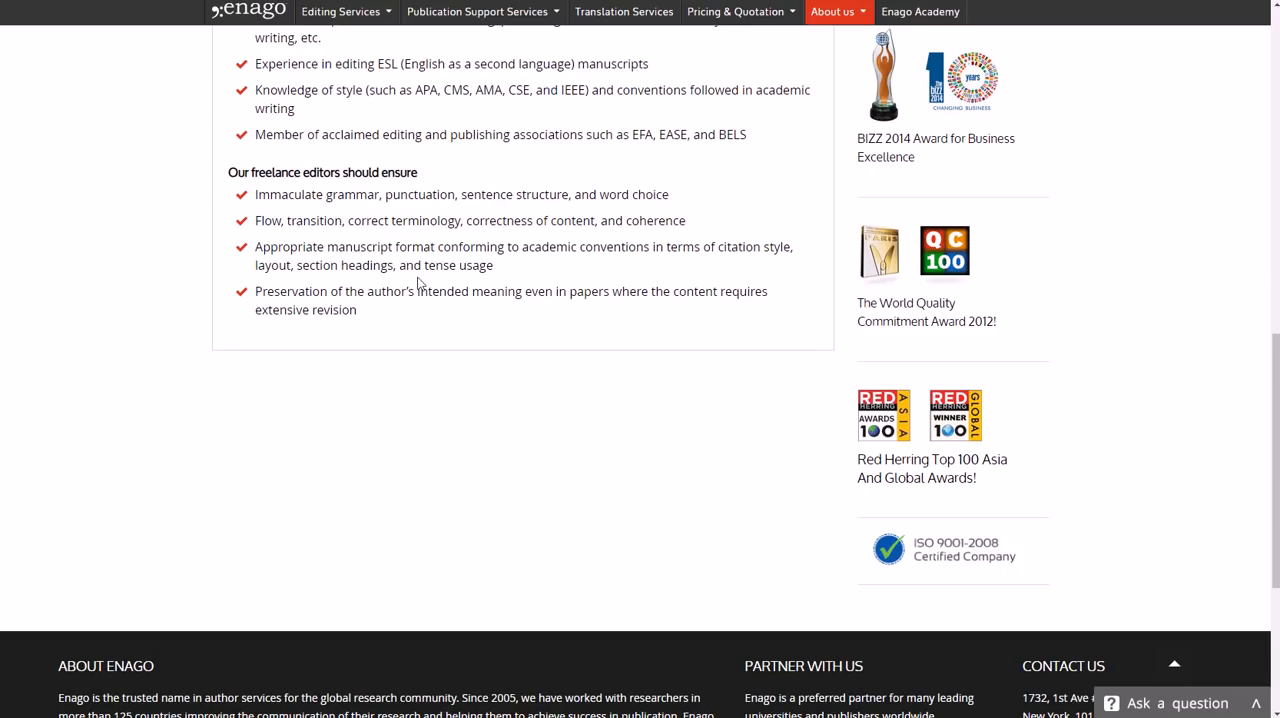
{"action": "scroll", "scroll_direction": "up", "scroll_amount": 3}
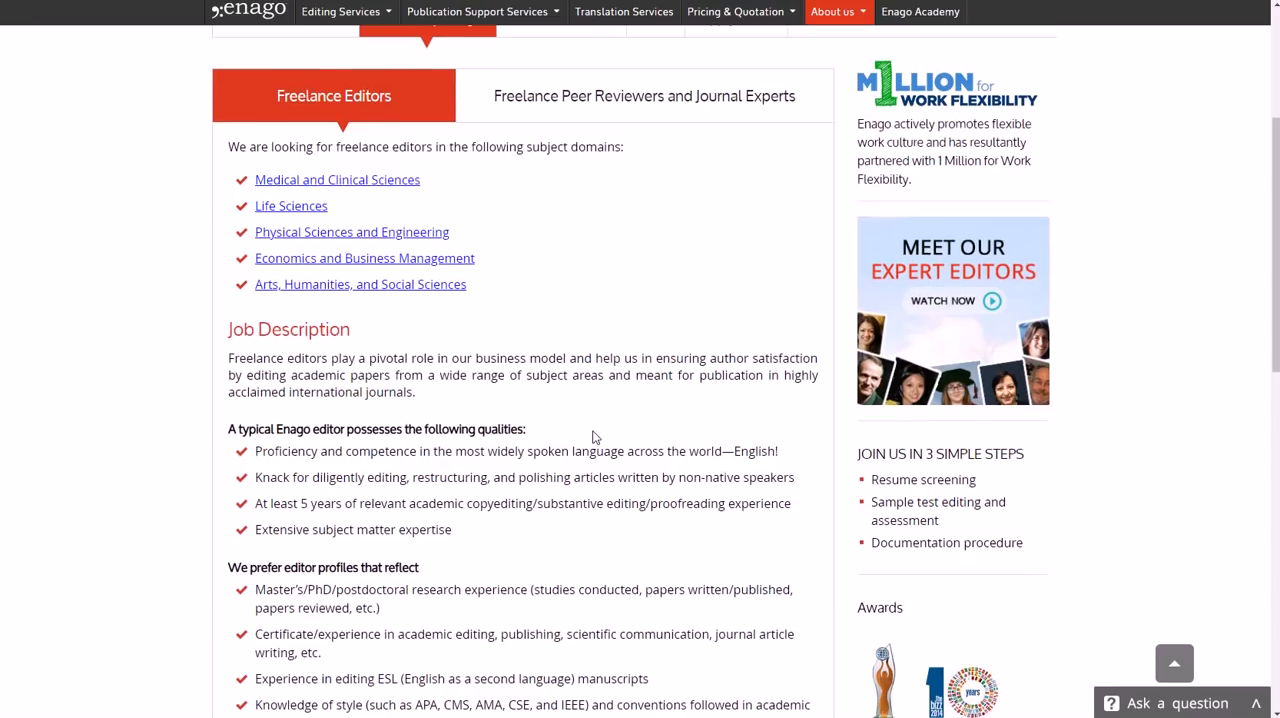
{"action": "scroll", "scroll_direction": "up", "scroll_amount": 3}
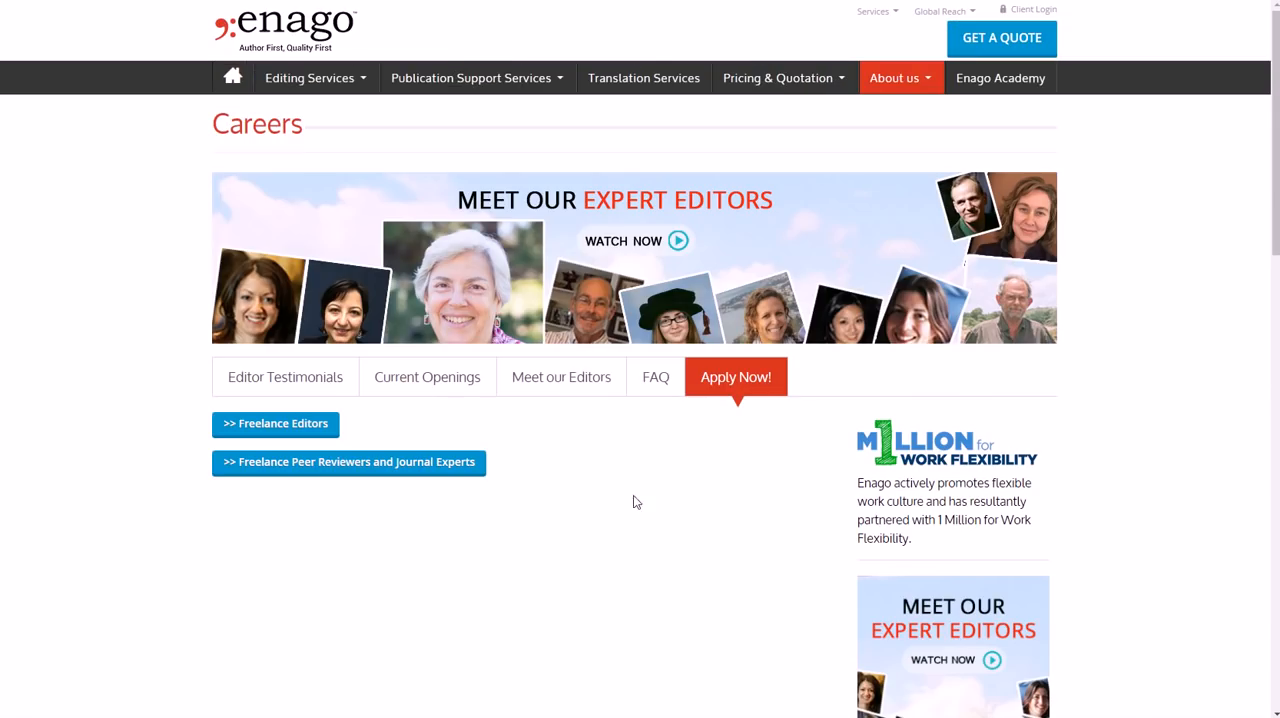
Scroll the Apply Now options for freelance editors and peer reviewers and journal experts
{"action": "scroll", "scroll_direction": "down", "scroll_amount": 3}
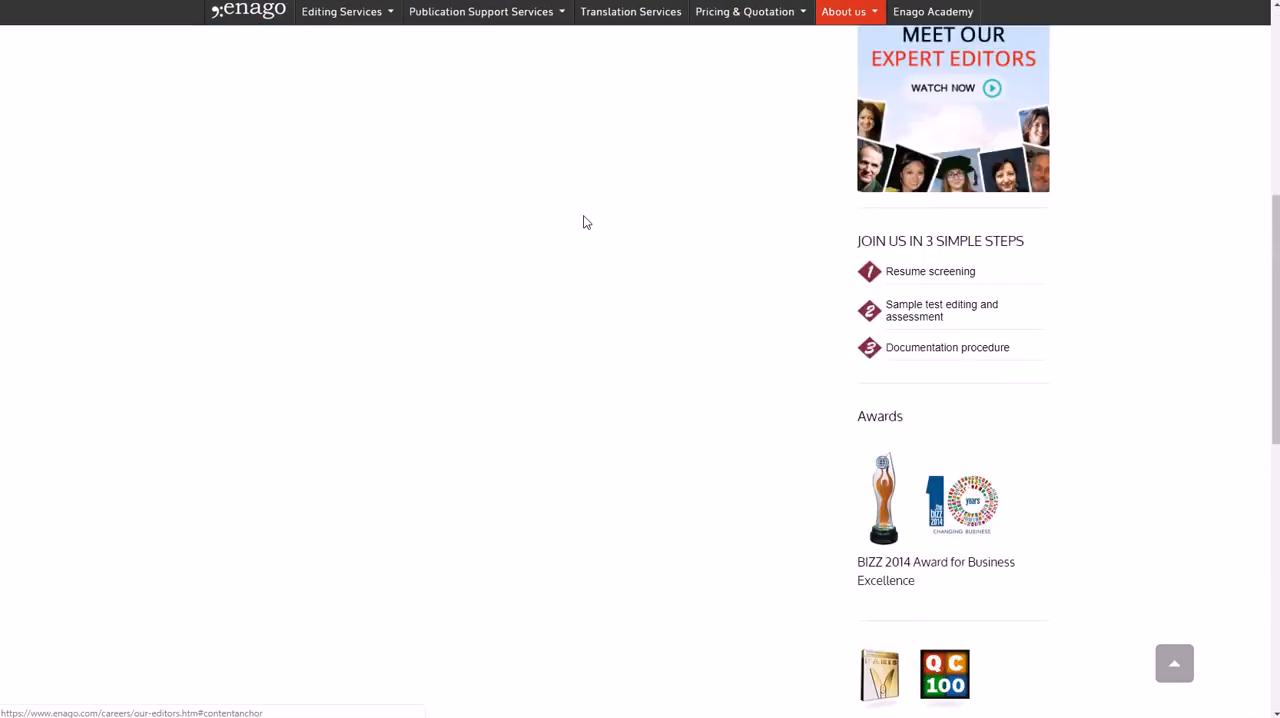
{"action": "scroll", "scroll_direction": "down", "scroll_amount": 3}
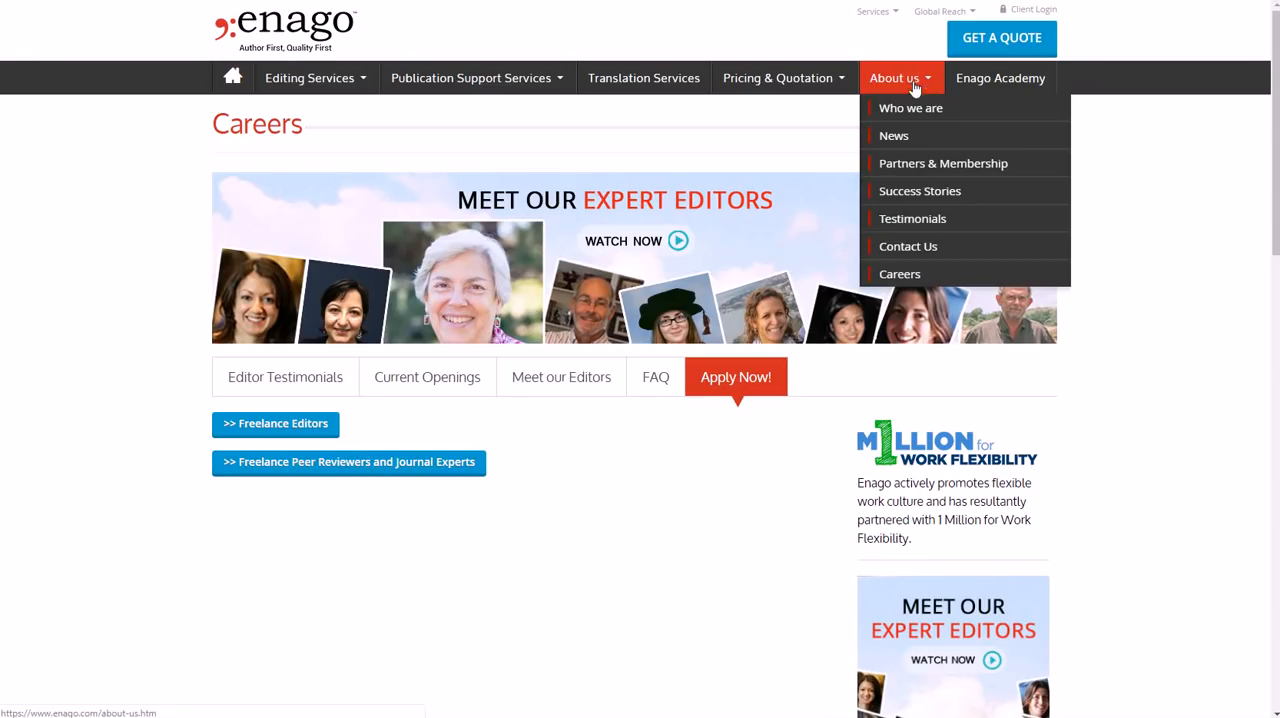
{"action": "mouse_move", "coordinate": [1014, 258]}
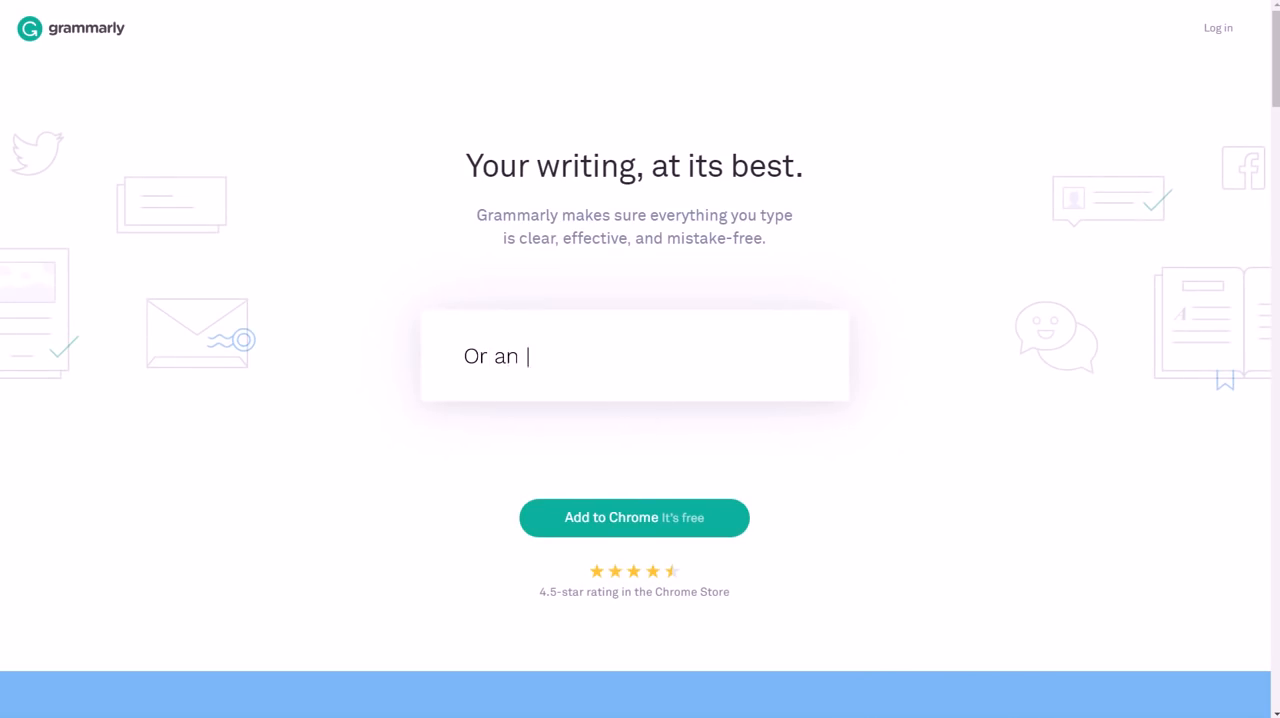
Watch Grammarly's homepage demo type sample sentences and suggest "Let's" for "Lets"
{"action": "type", "text": "important post in Facebook."}
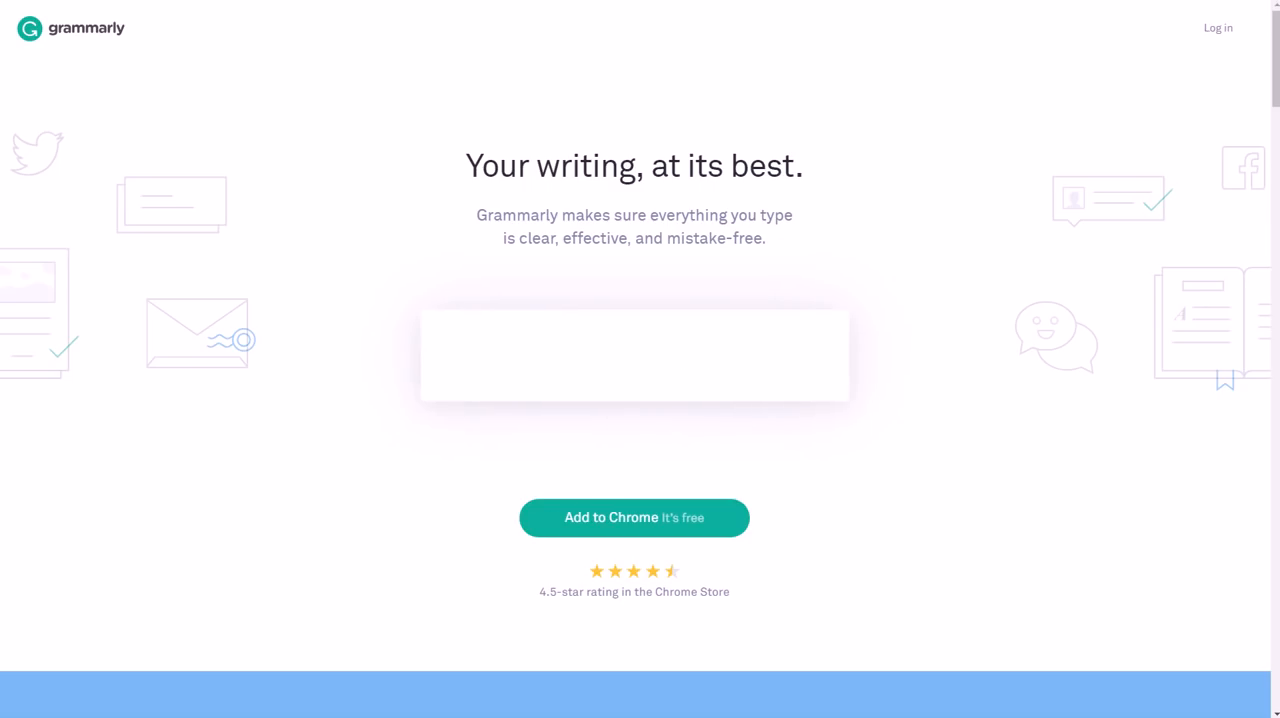
{"action": "type", "text": "Or you're finishing you're next ar"}
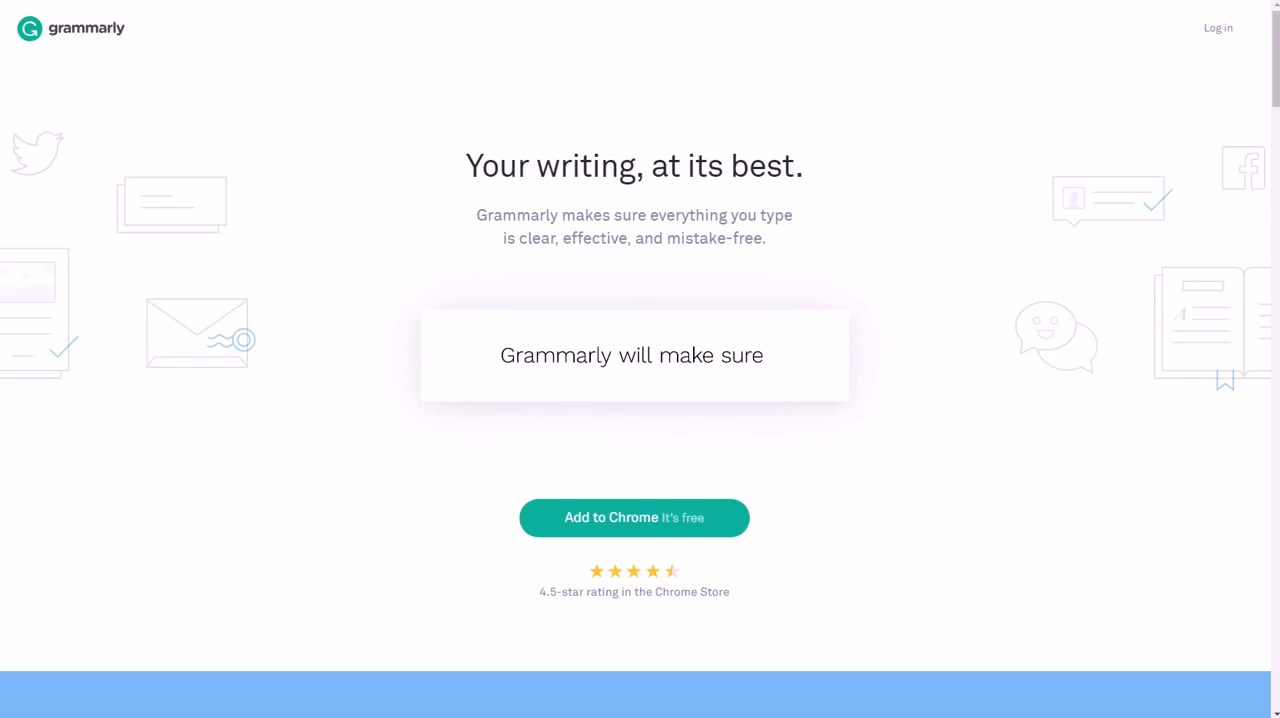
{"action": "type", "text": "every thing y"}
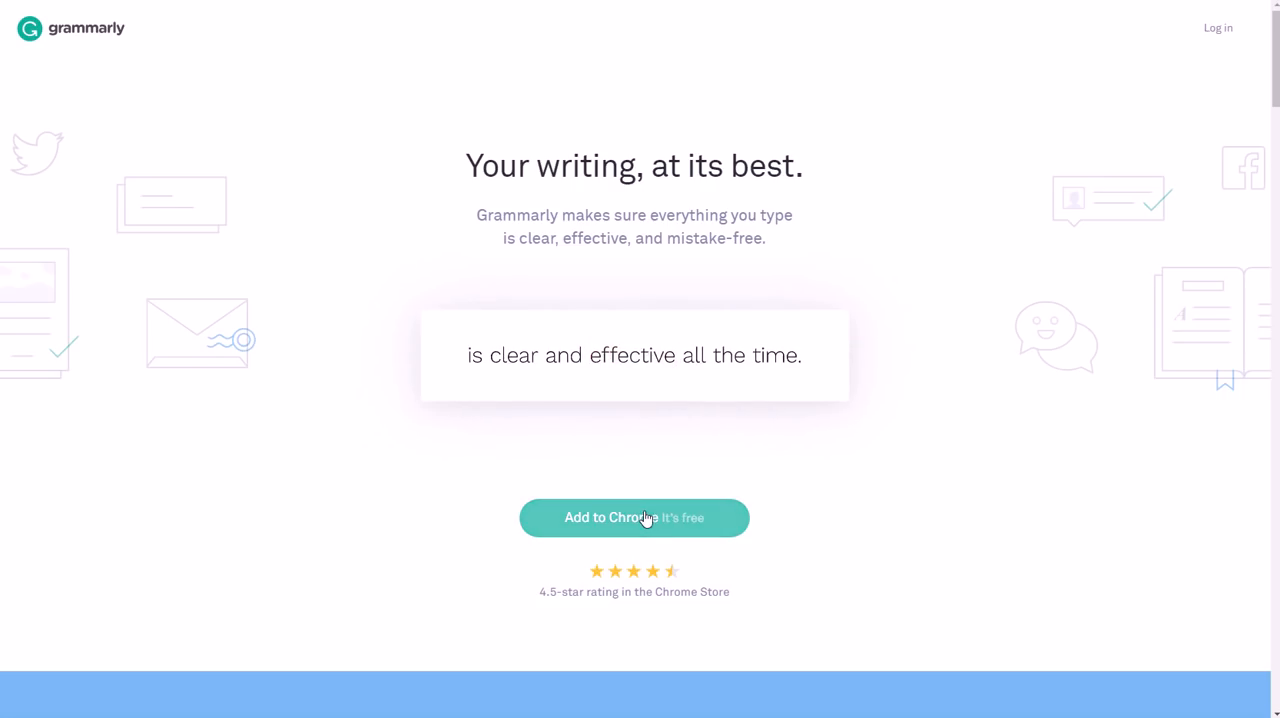
{"action": "type", "text": "Lets suppose you write a"}
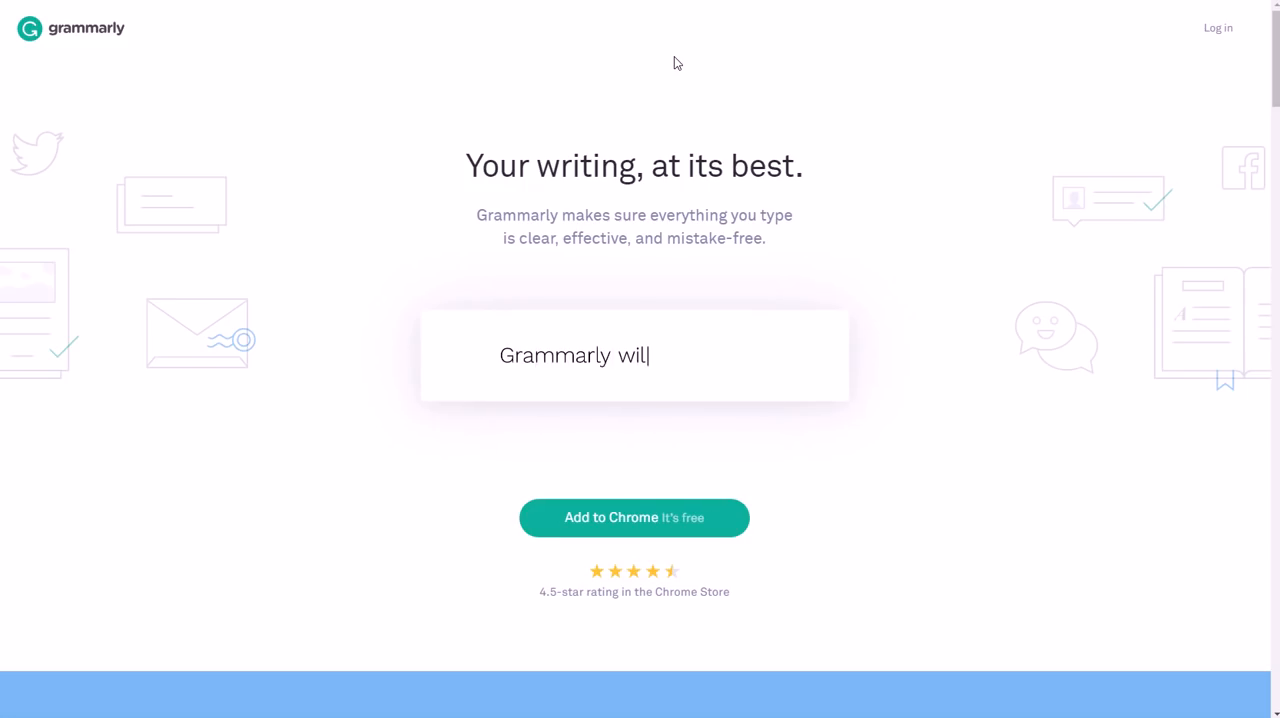
{"action": "type", "text": "made sure"}
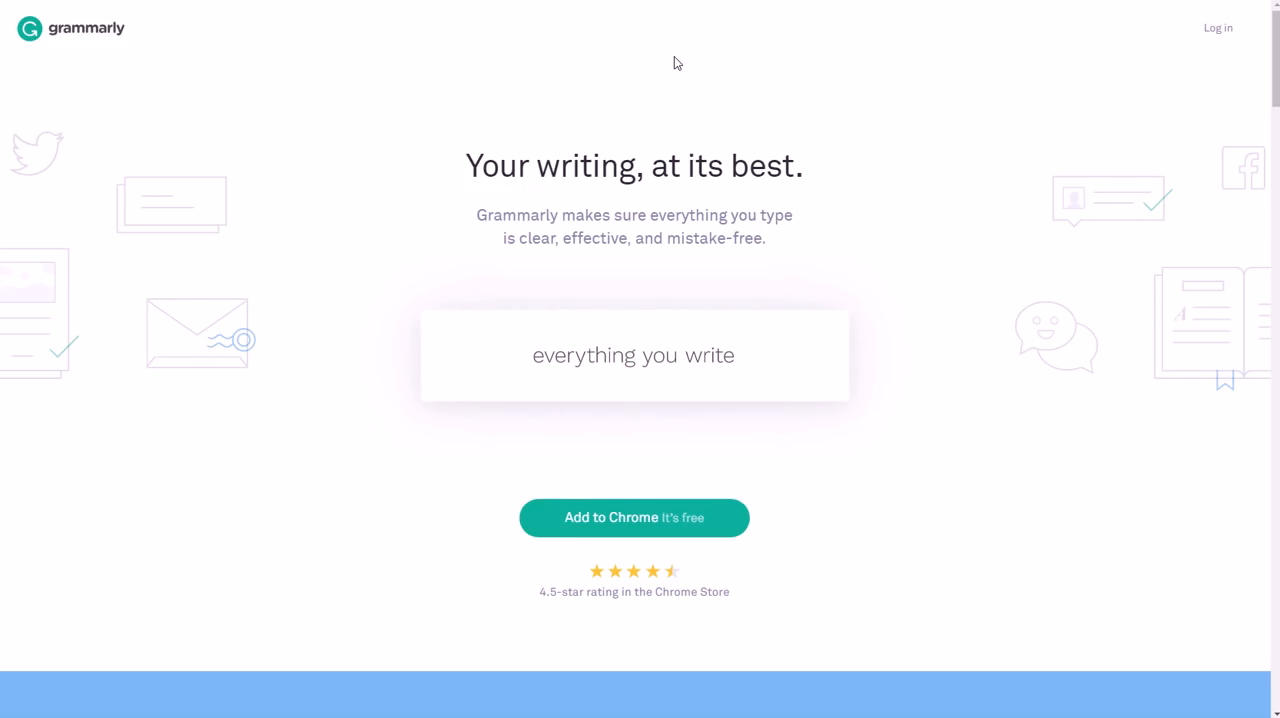
{"action": "type", "text": "is clear and affective all the time."}
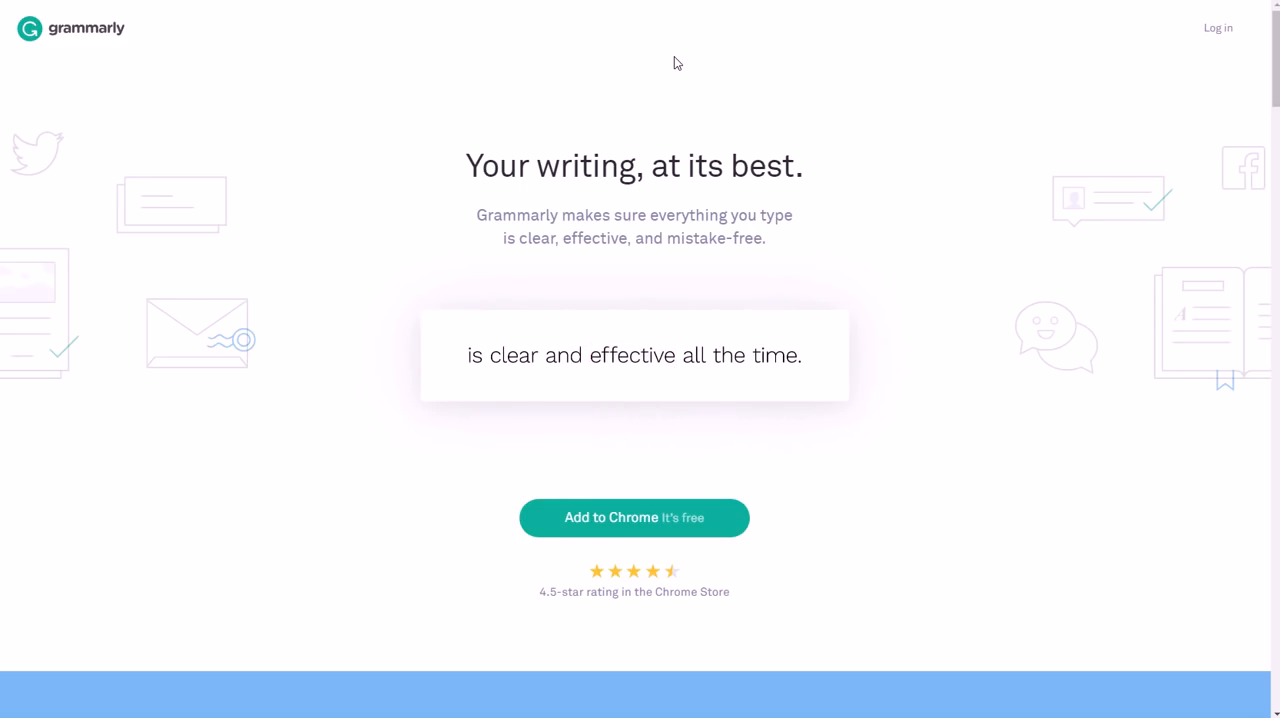
{"action": "type", "text": "Lets suppose"}
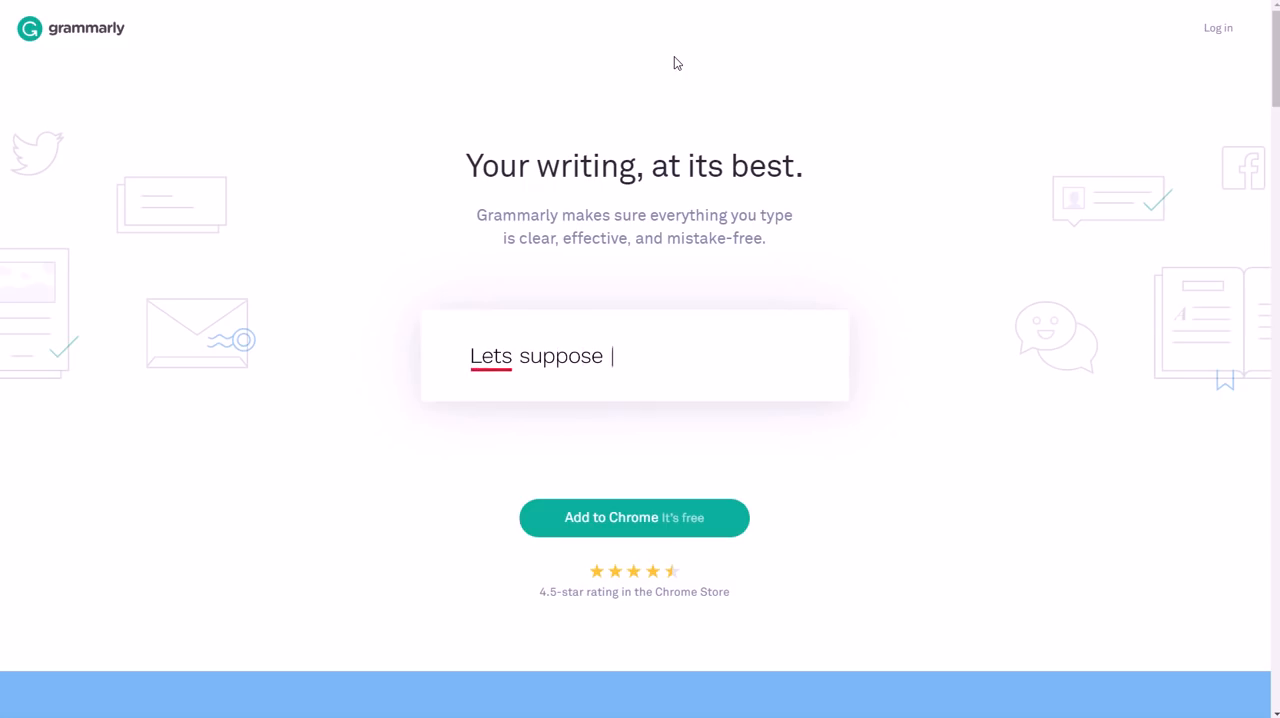
{"action": "left_click", "coordinate": [490, 356]}
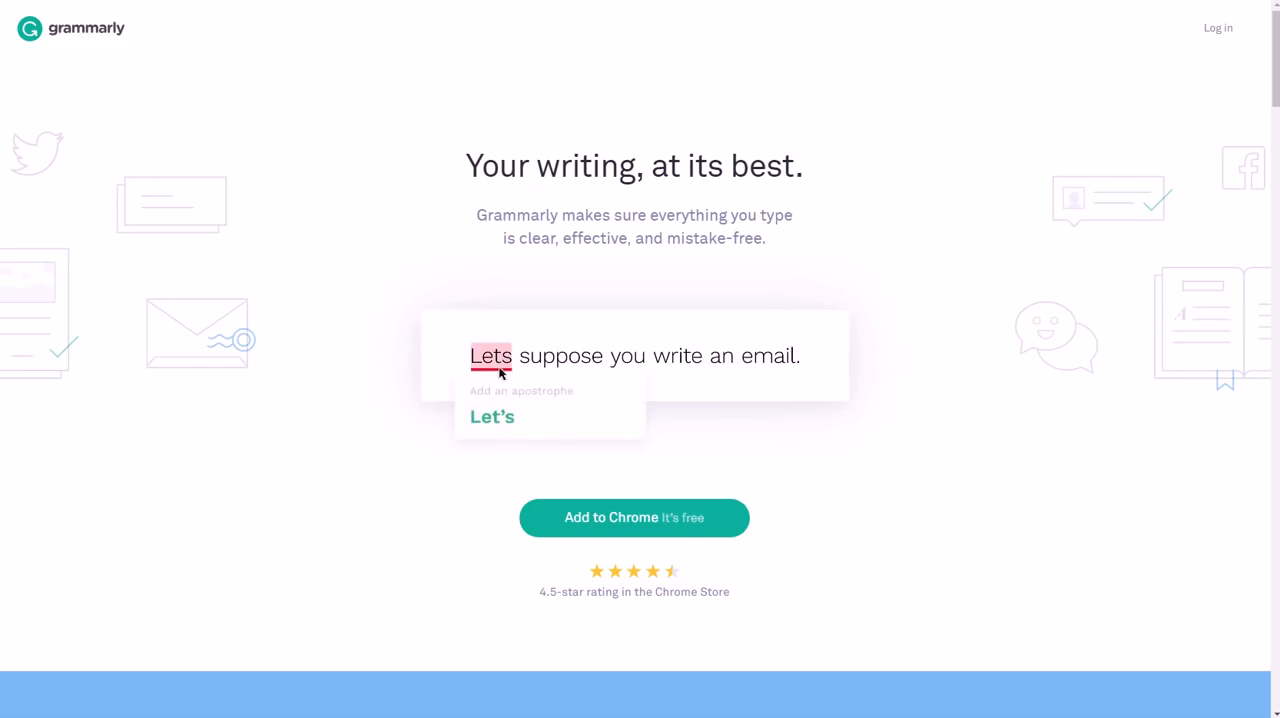